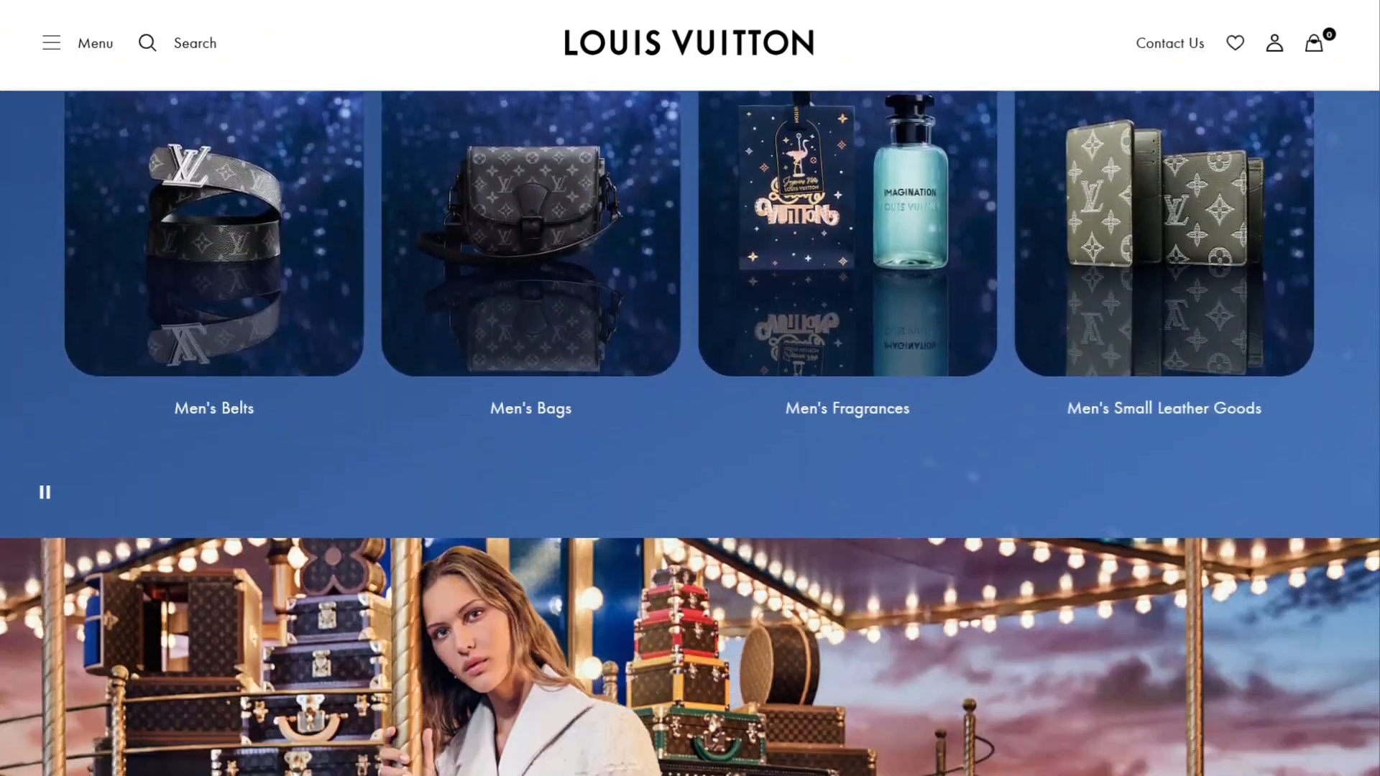
Create a blank Home page titled 'Home Page - Louis Vuitton'.
scroll("down", 3)
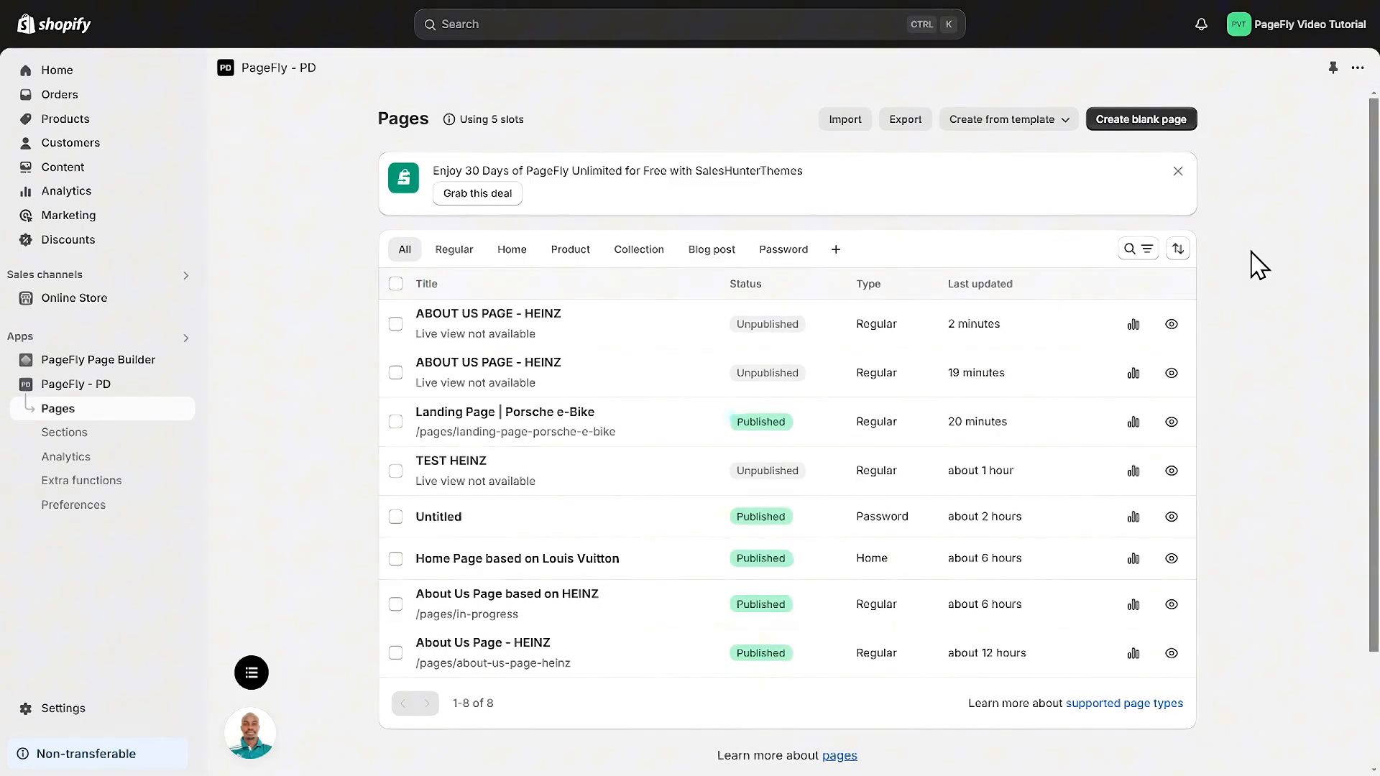
left_click(1141, 119)
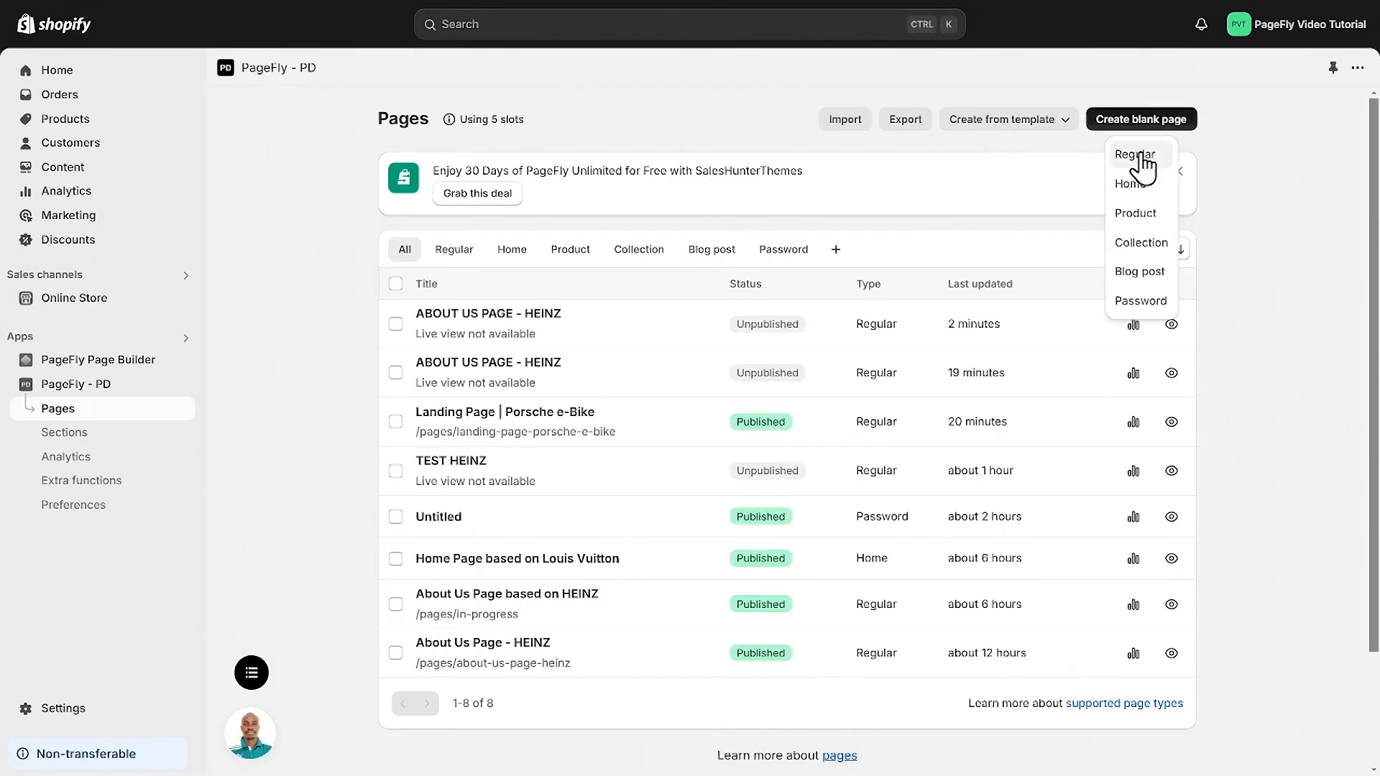
left_click(1136, 156)
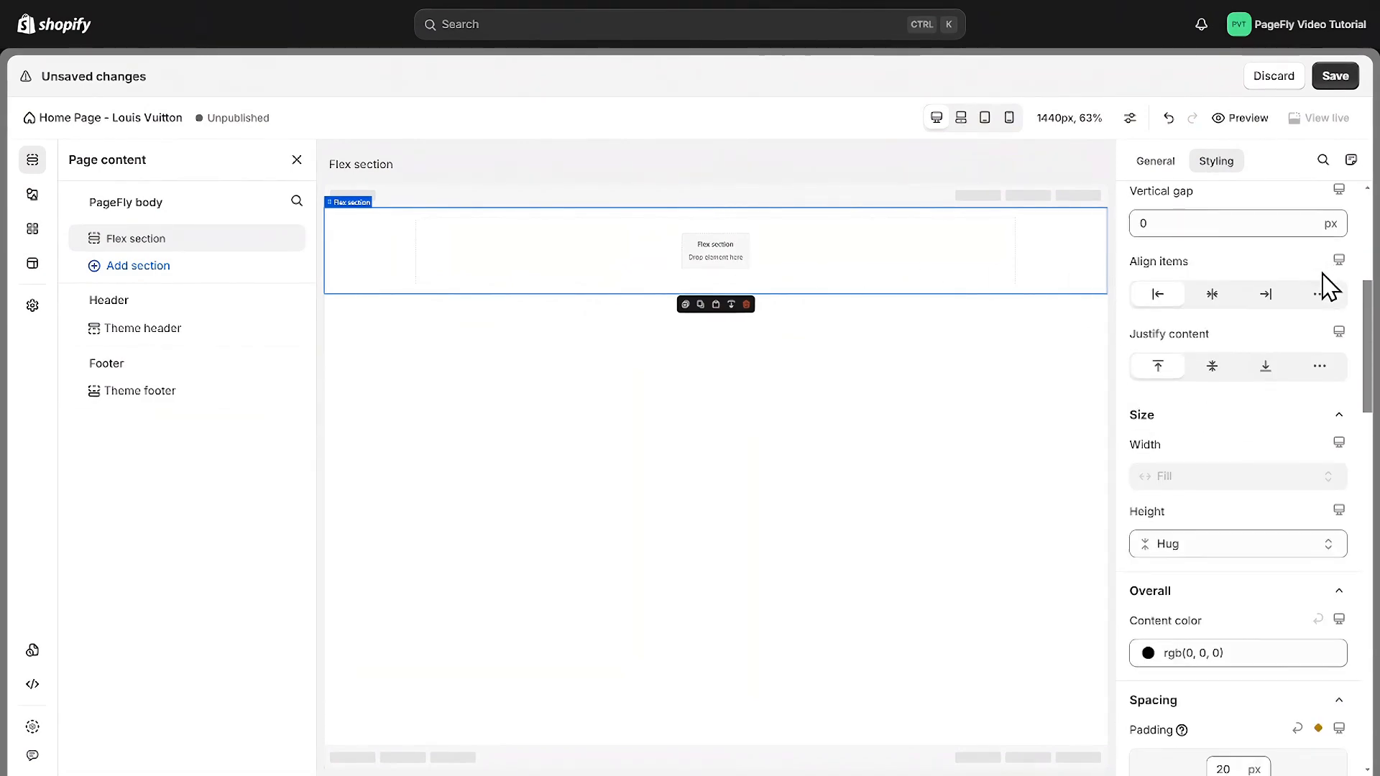
Set a snowy mountain background image with 500 px top padding, and adjust bottom padding.
scroll("down", 3)
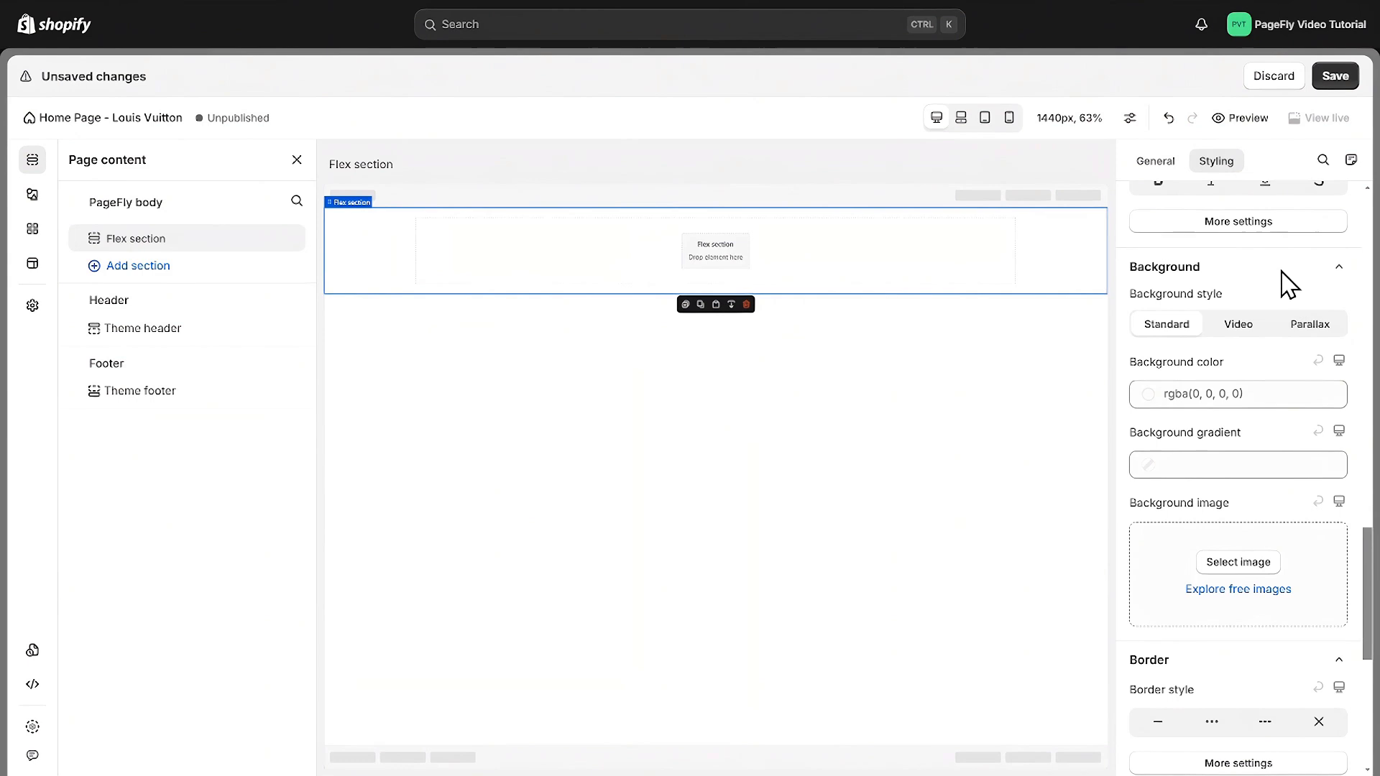
left_click(1236, 322)
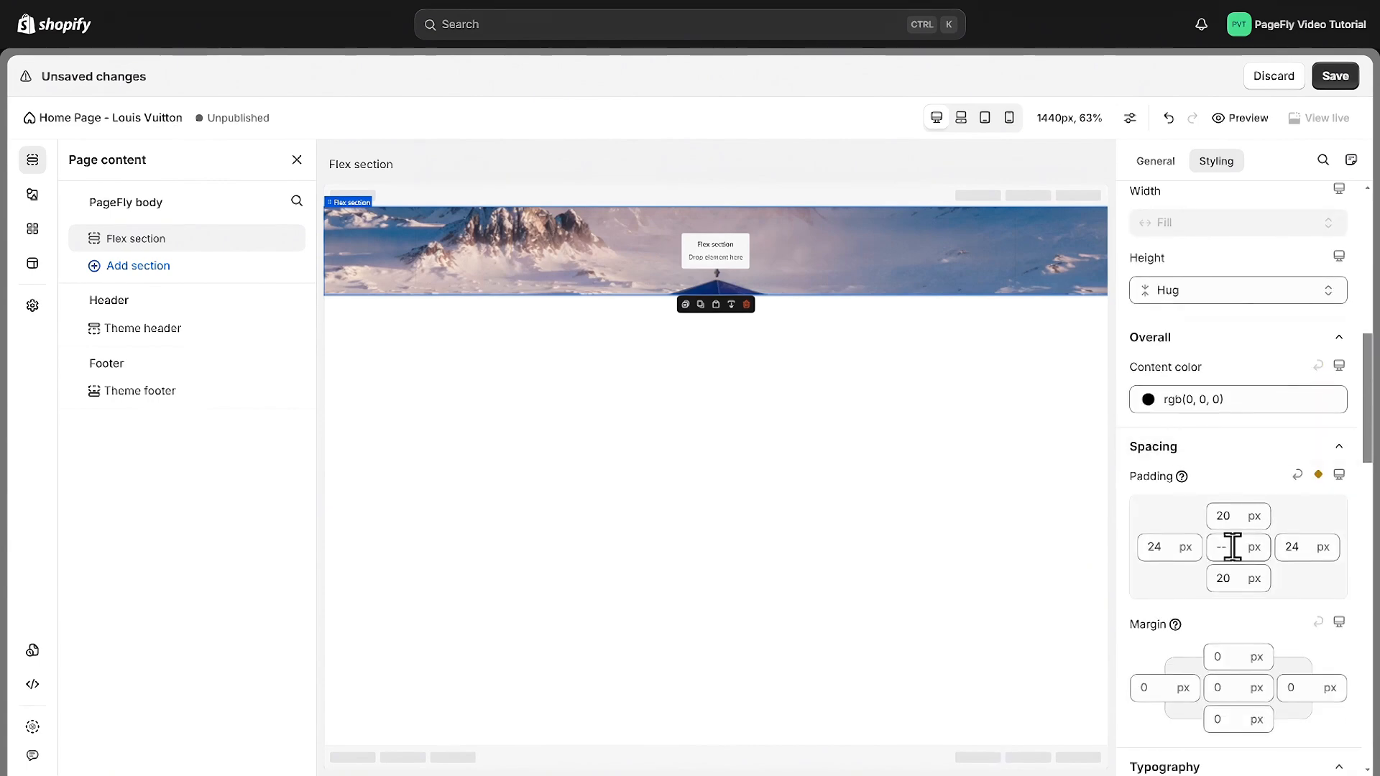
type("500")
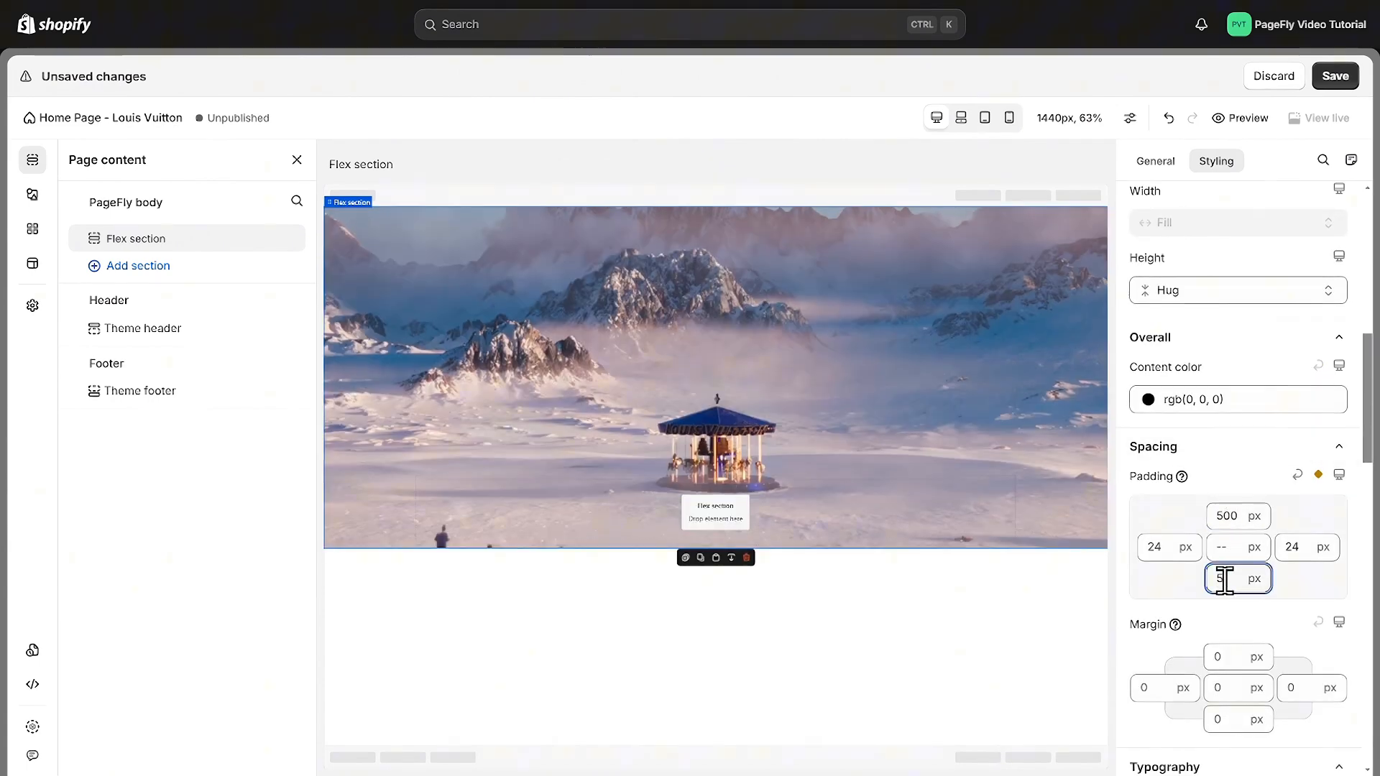
left_click(32, 194)
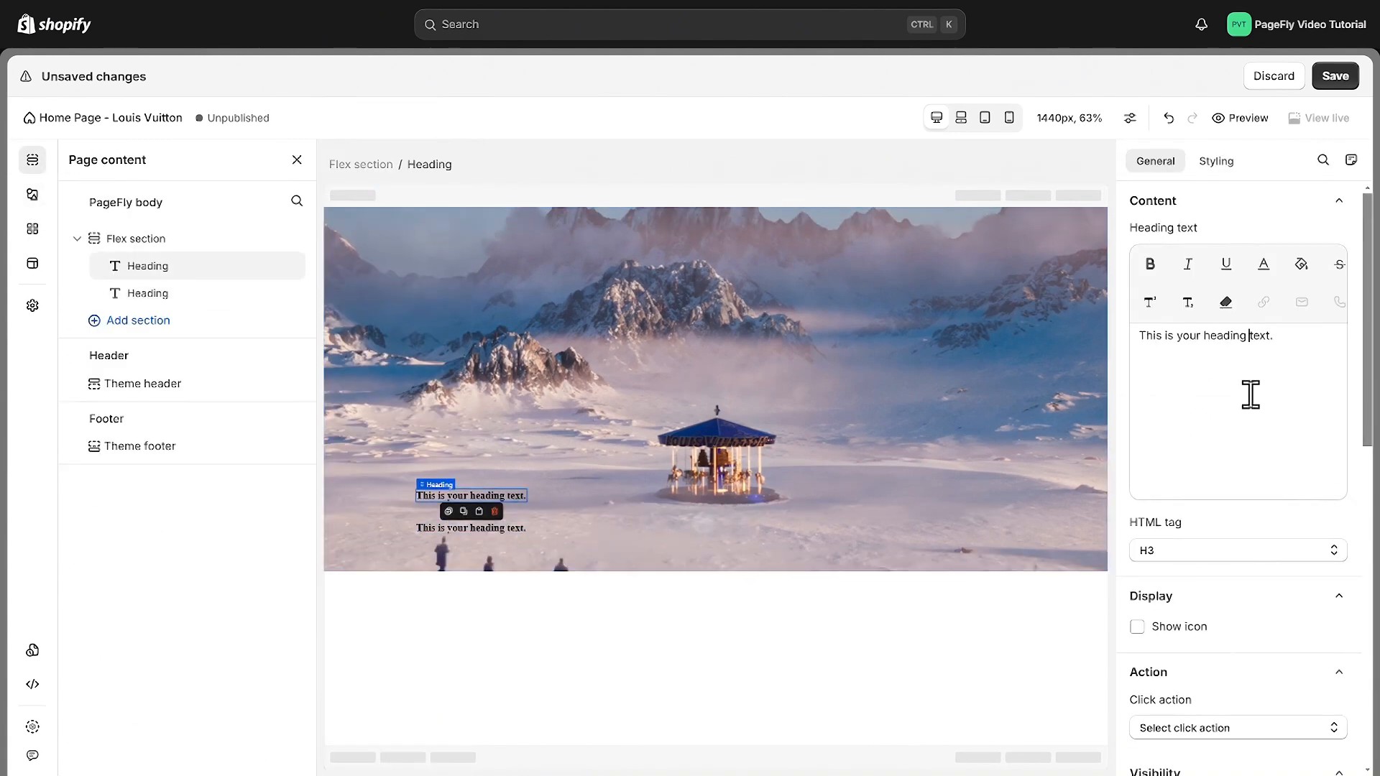
Title the second heading 'Holiday Season' and switch both headings to the uploaded Intrepid font.
type("Holiday Season")
type("Gifts")
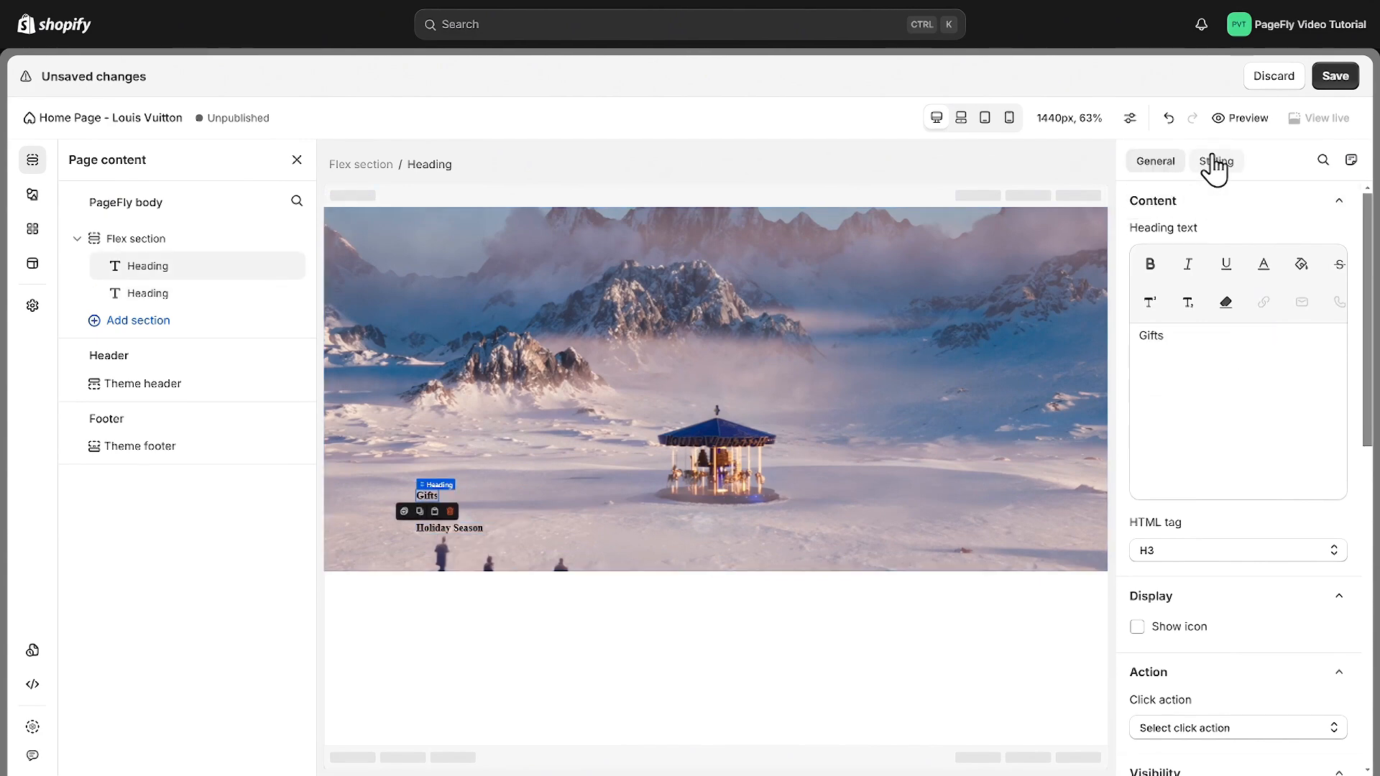
left_click(1215, 161)
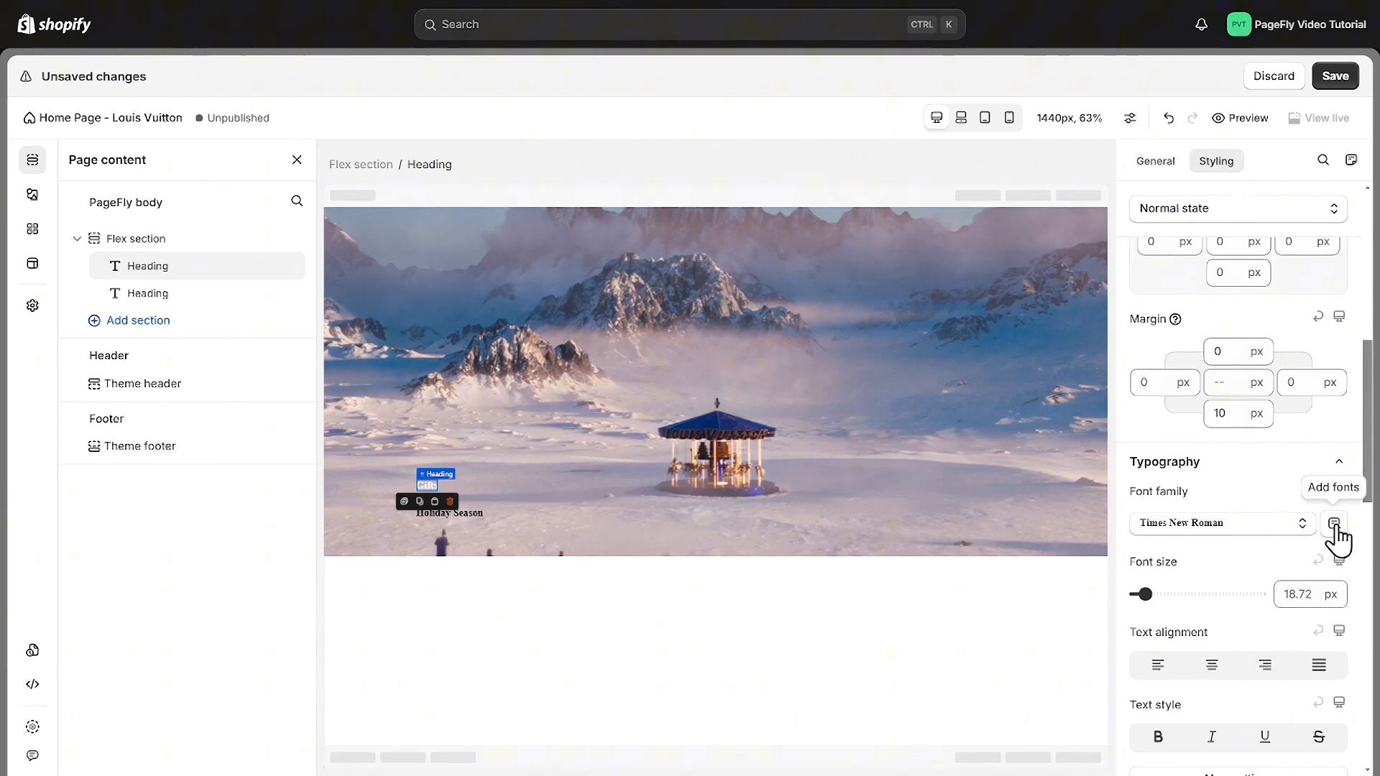
left_click(1334, 523)
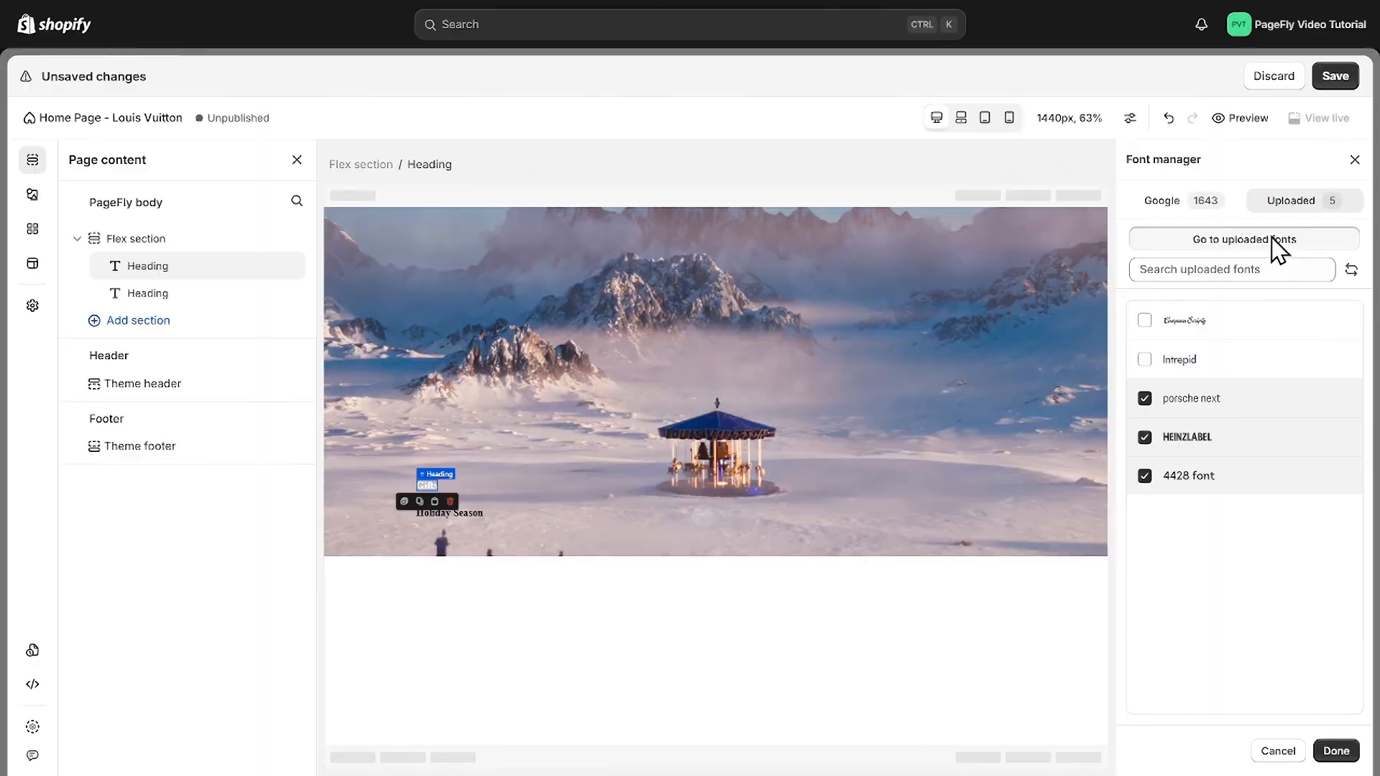
left_click(1243, 239)
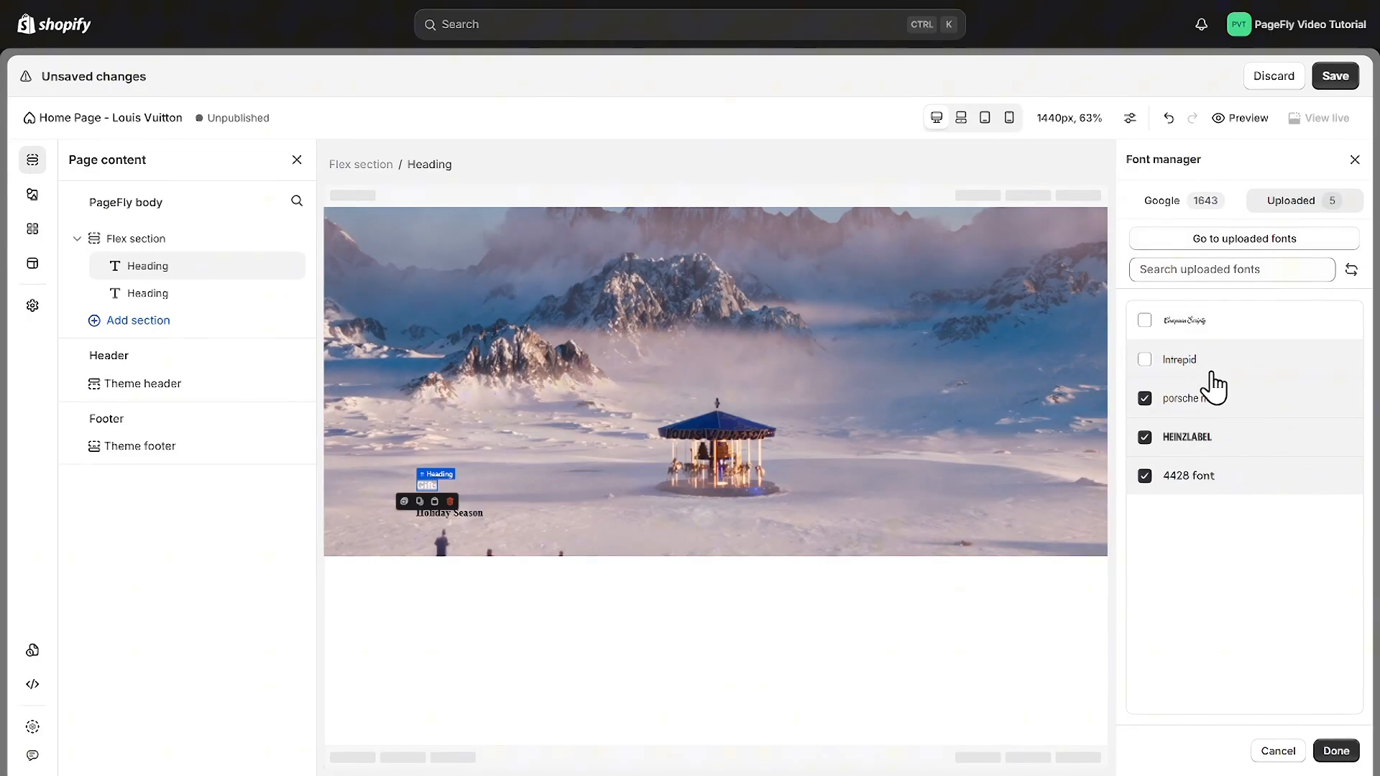
left_click(1334, 750)
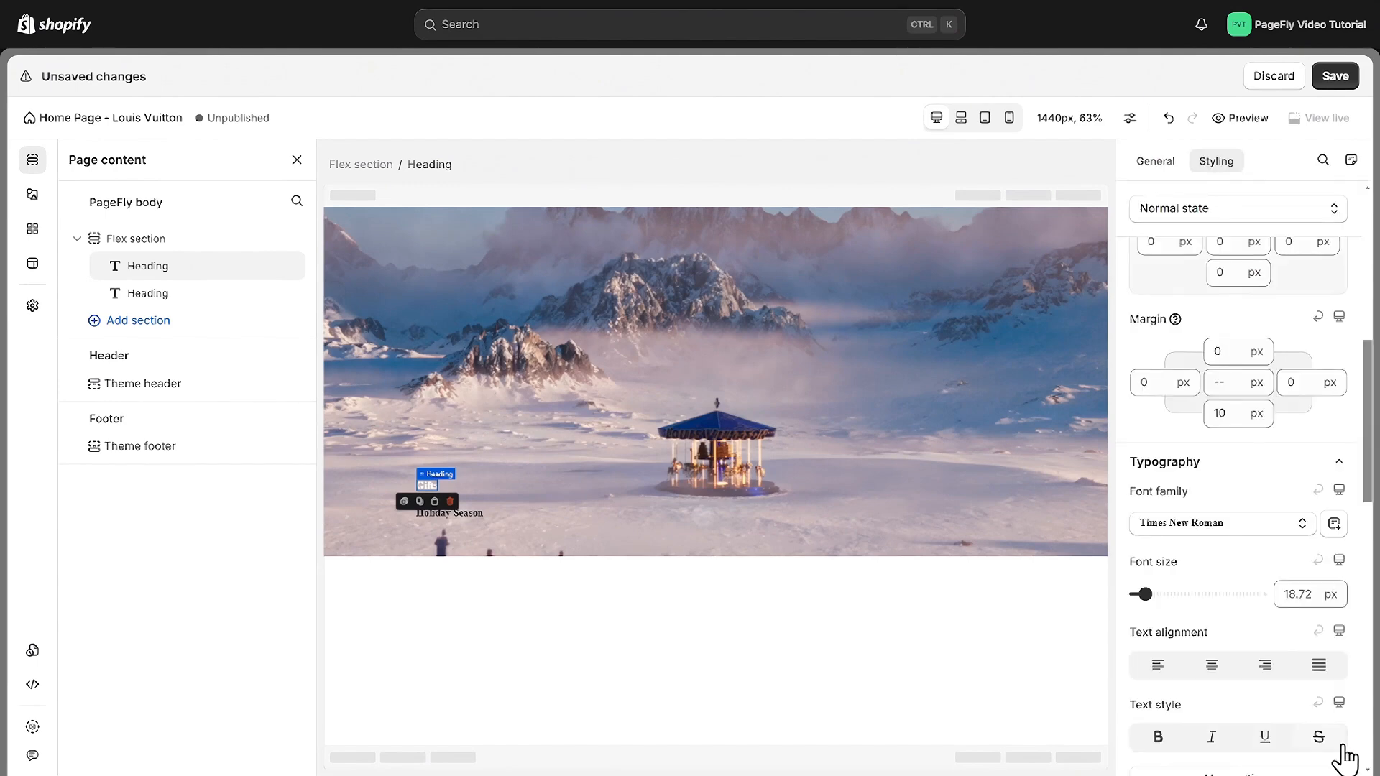
left_click(1220, 522)
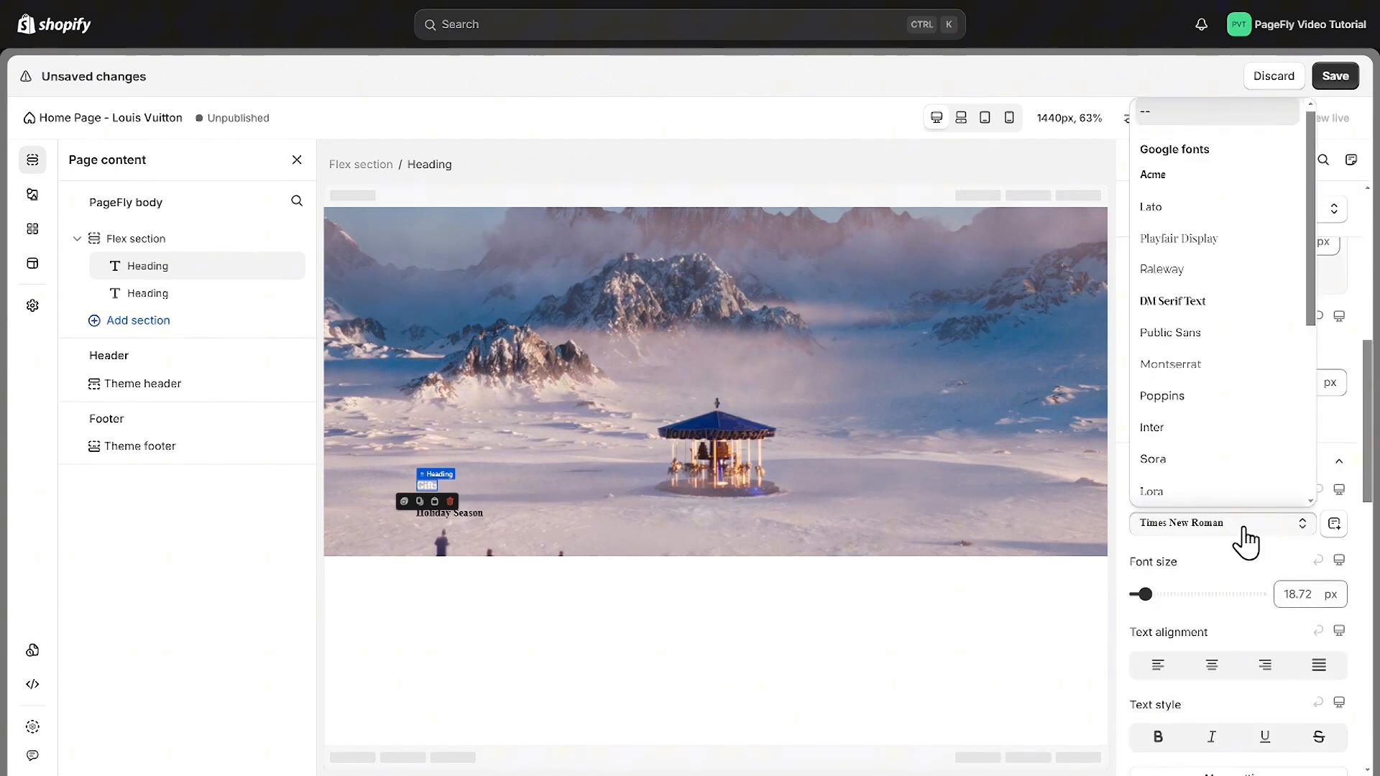
scroll("down", 3)
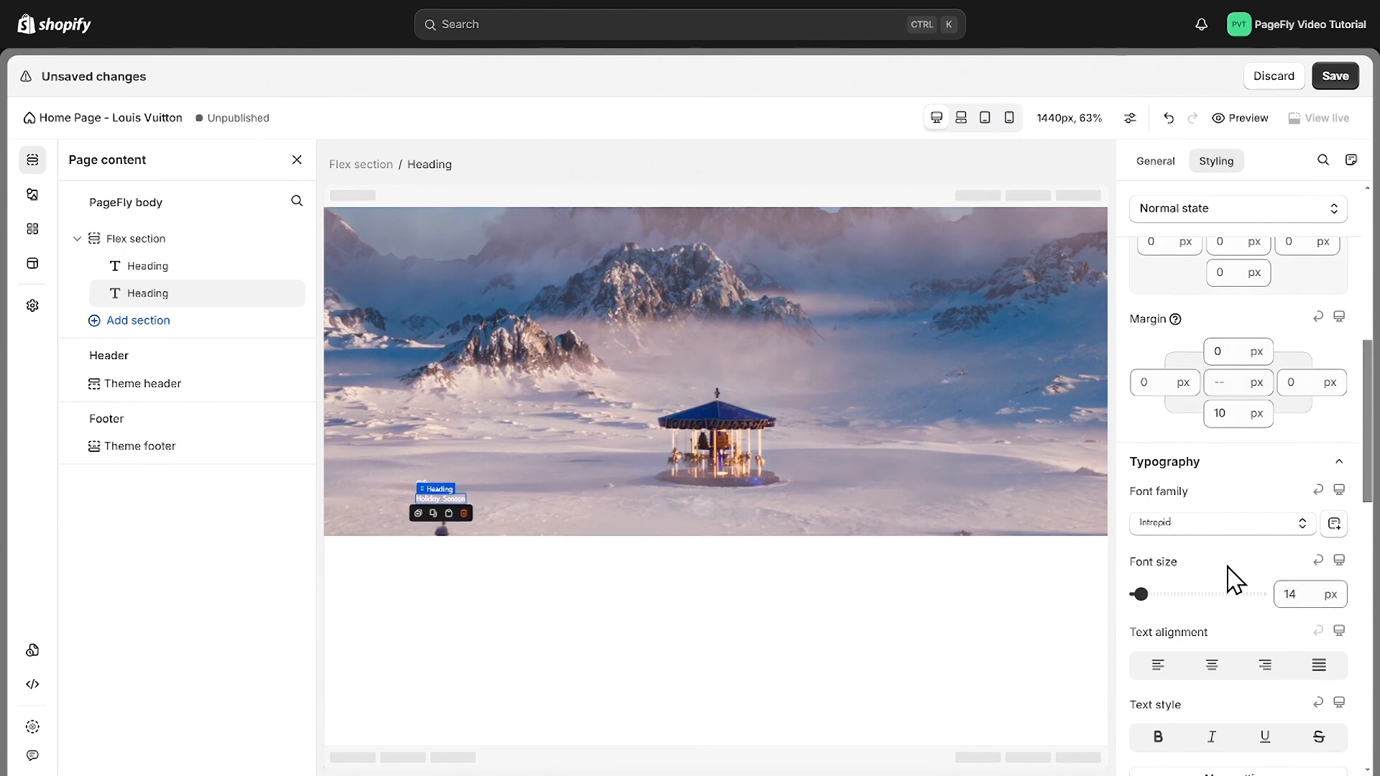
left_click(136, 238)
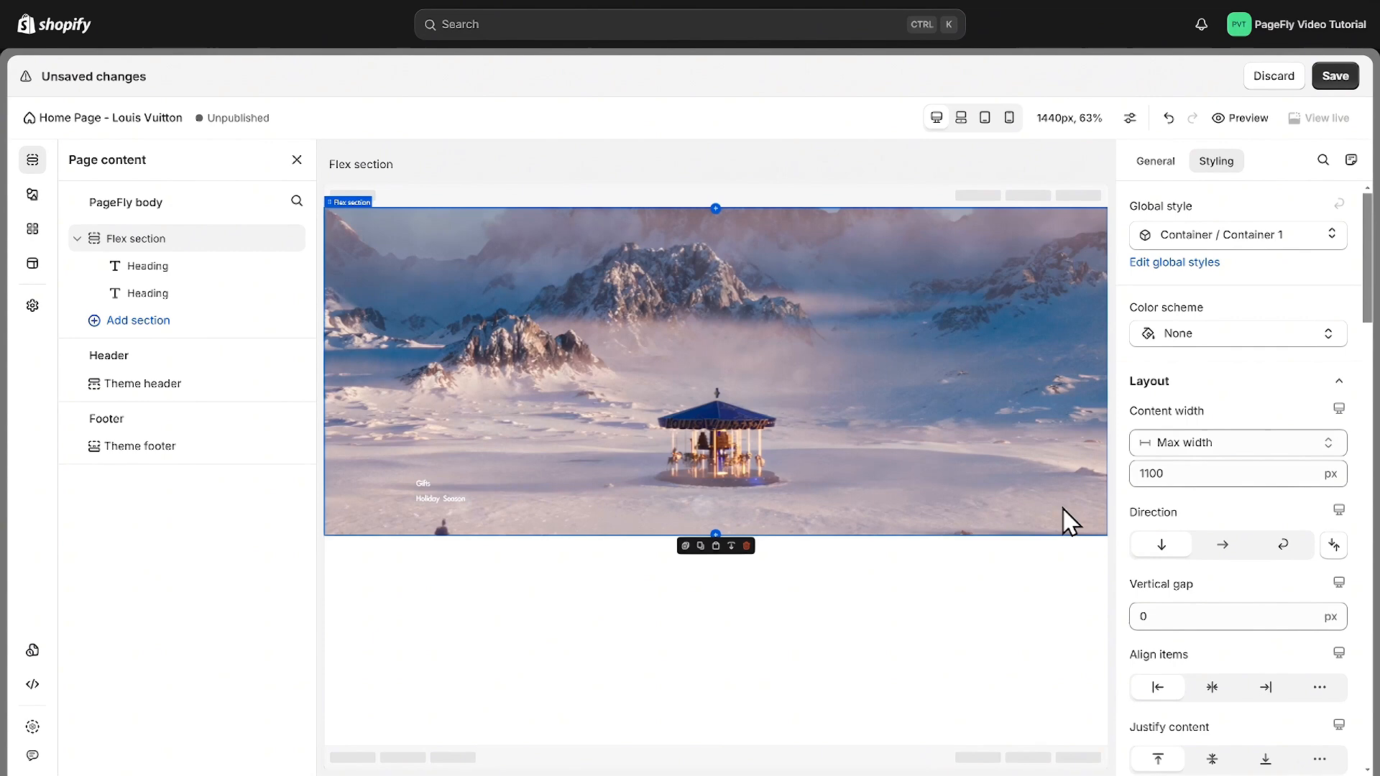
Set the section's Align items to center and add a two-column flex block.
scroll("down", 3)
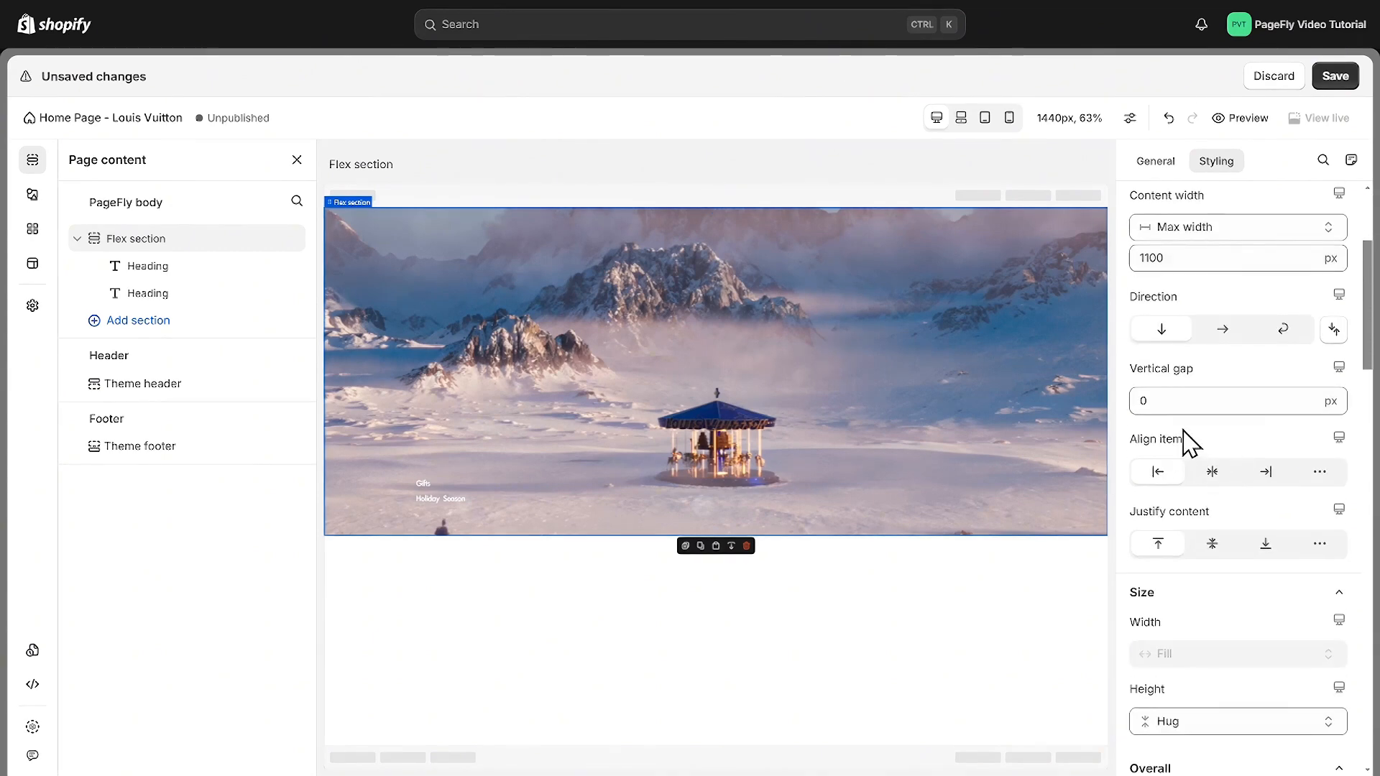
left_click(1212, 472)
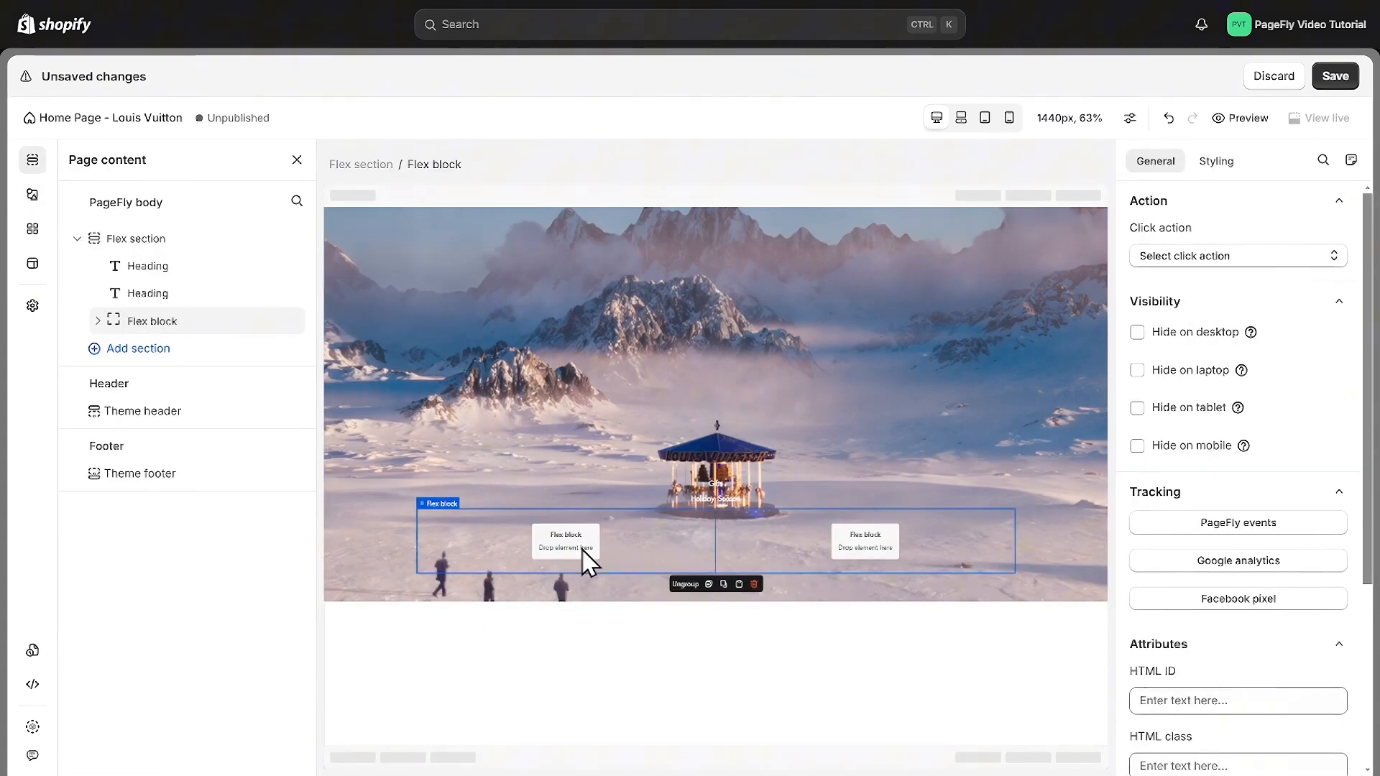
Add 'Gift for Her' and 'Gift for Him' buttons with a white bottom-border style.
left_click(33, 193)
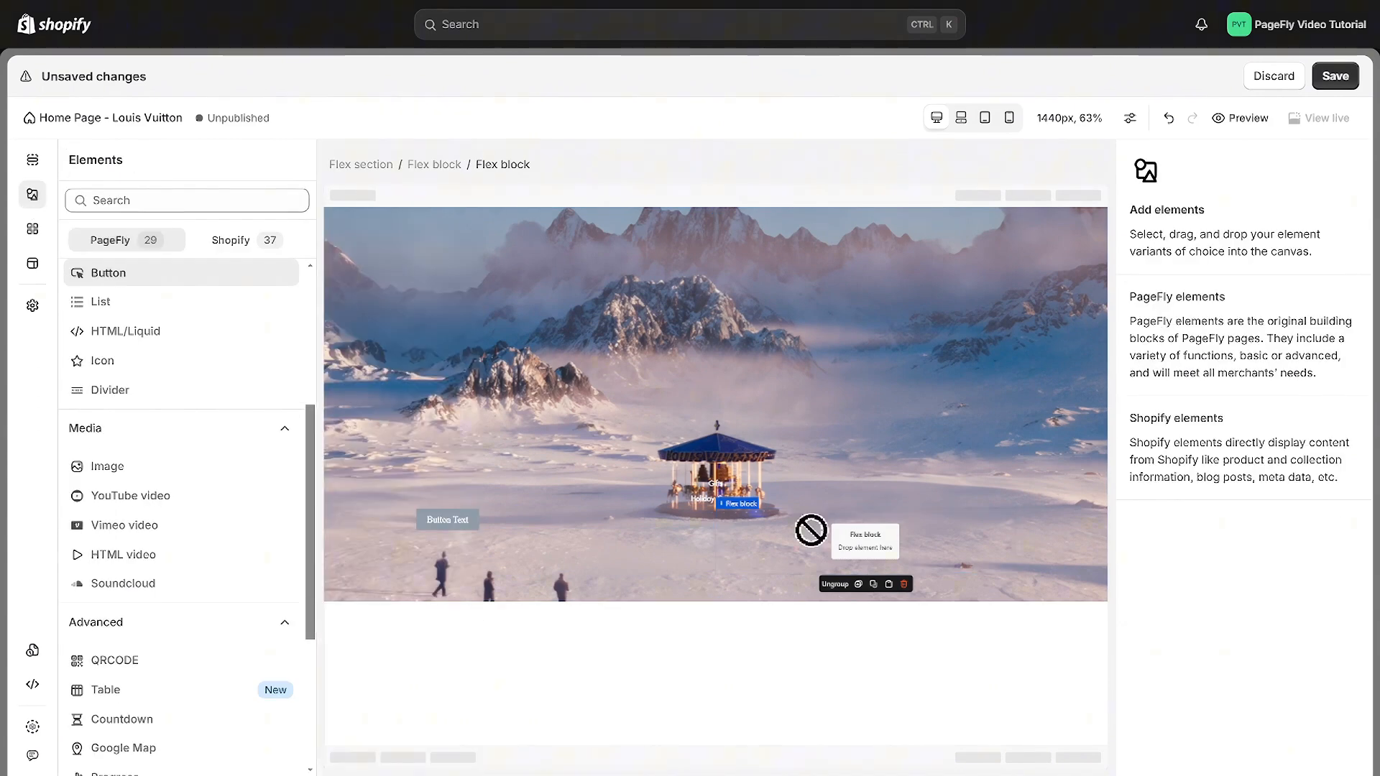
left_click(746, 519)
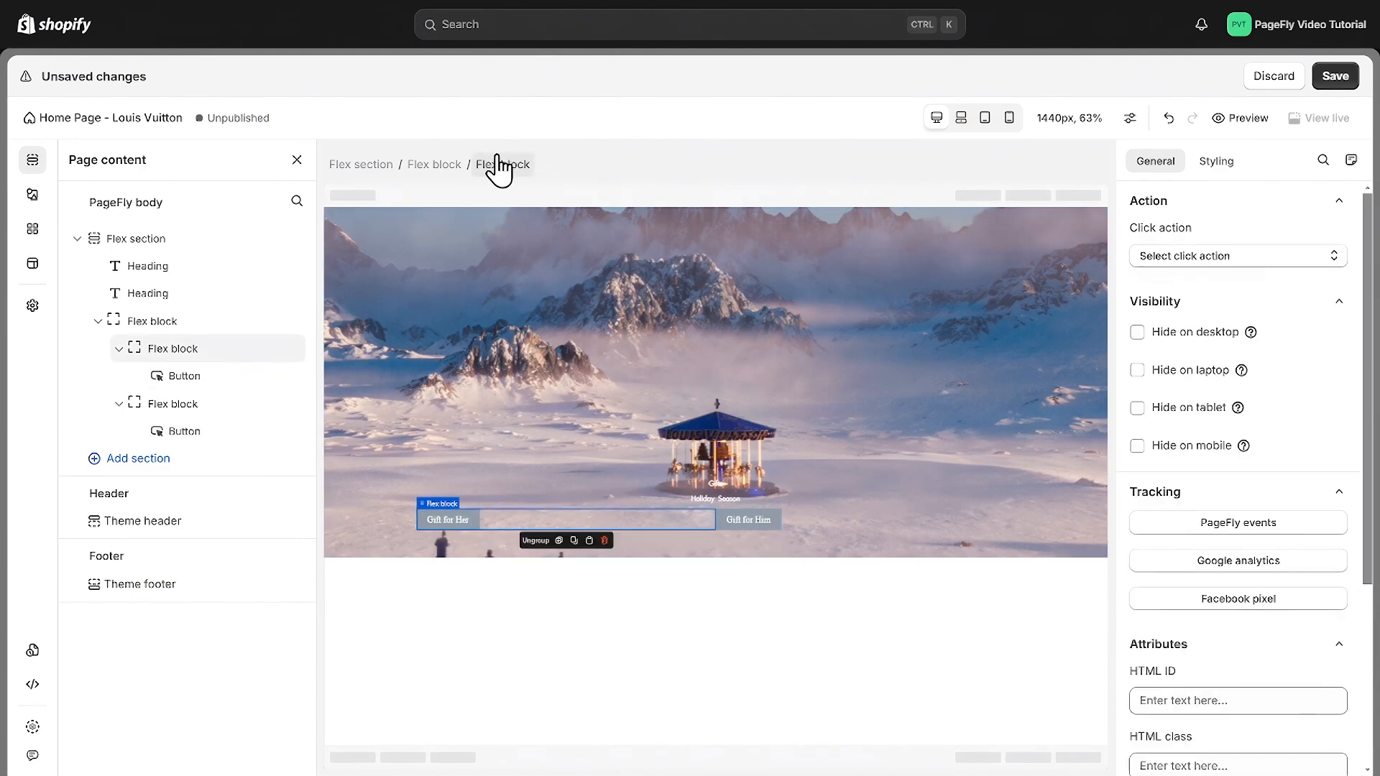
left_click(1215, 161)
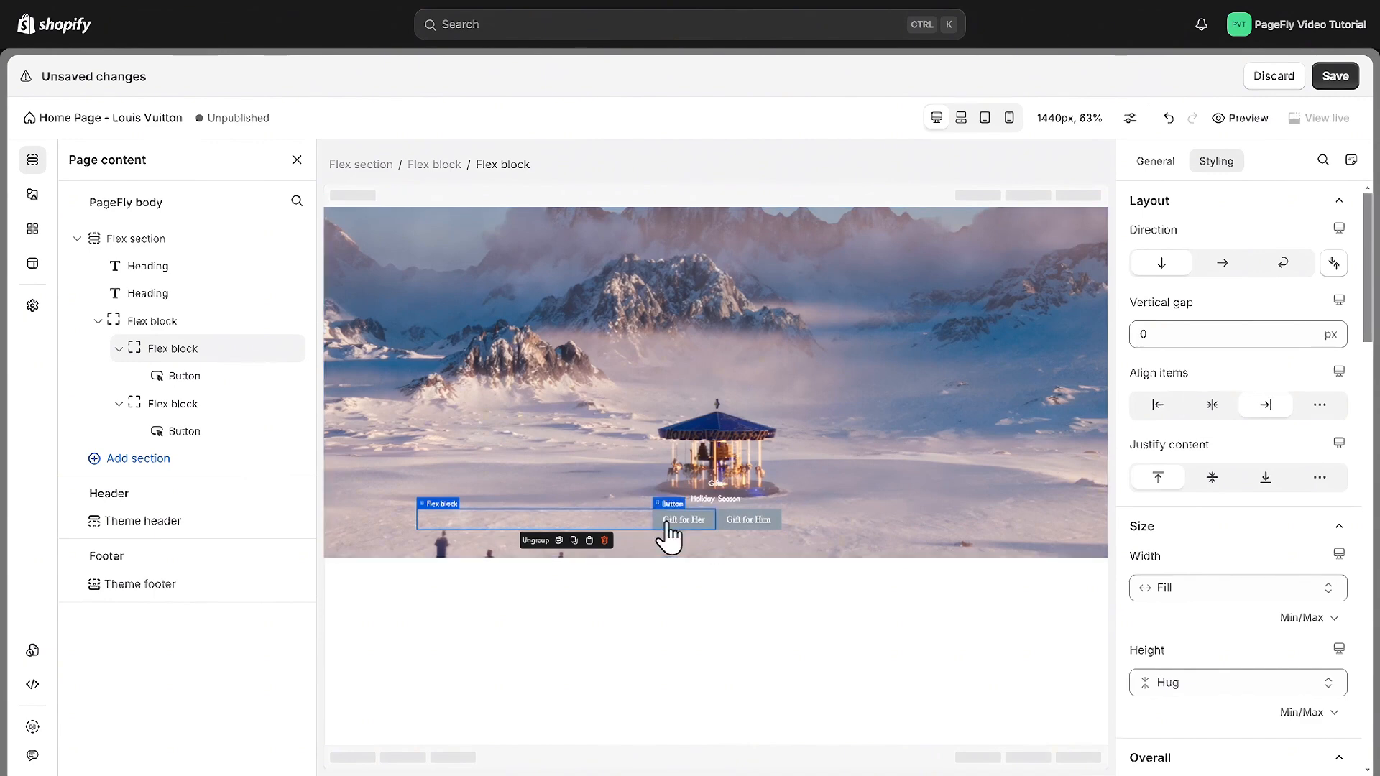
left_click(684, 518)
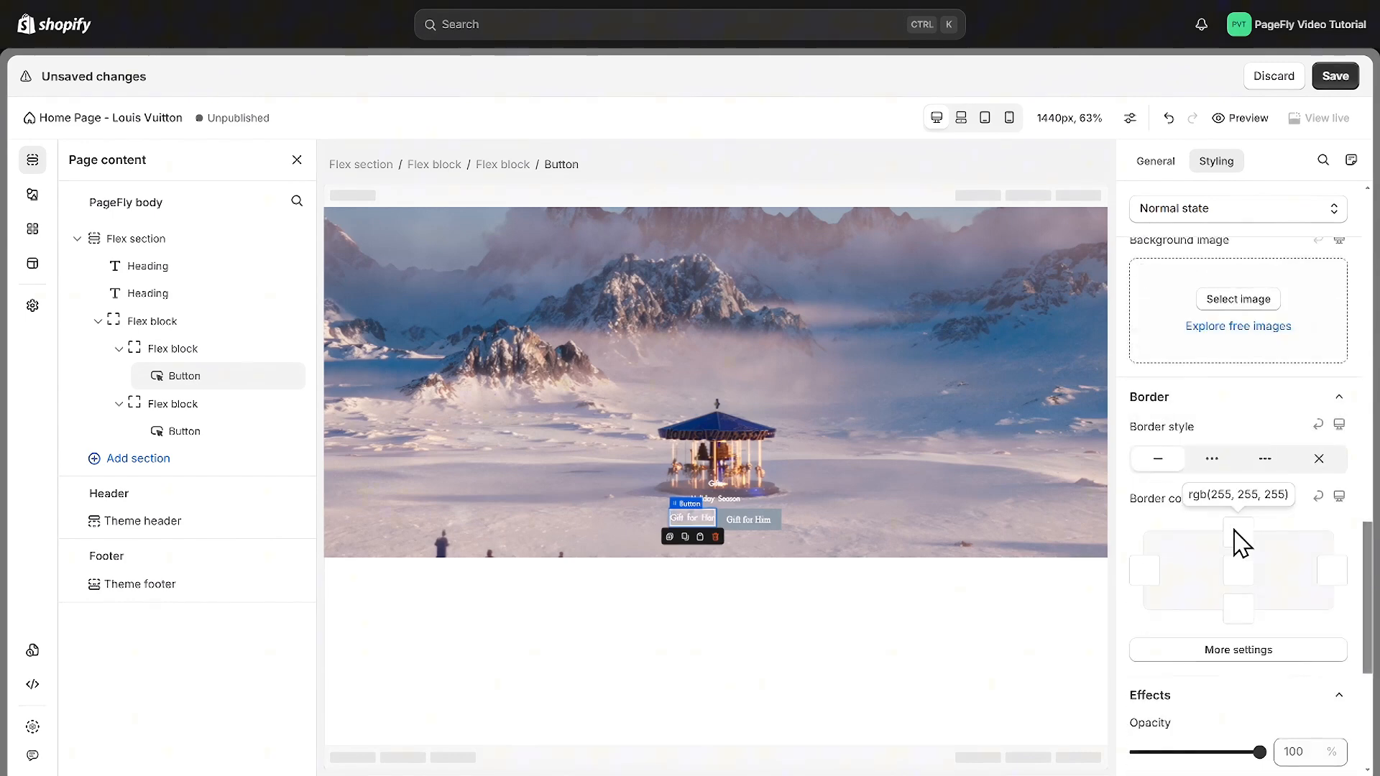
left_click(1239, 528)
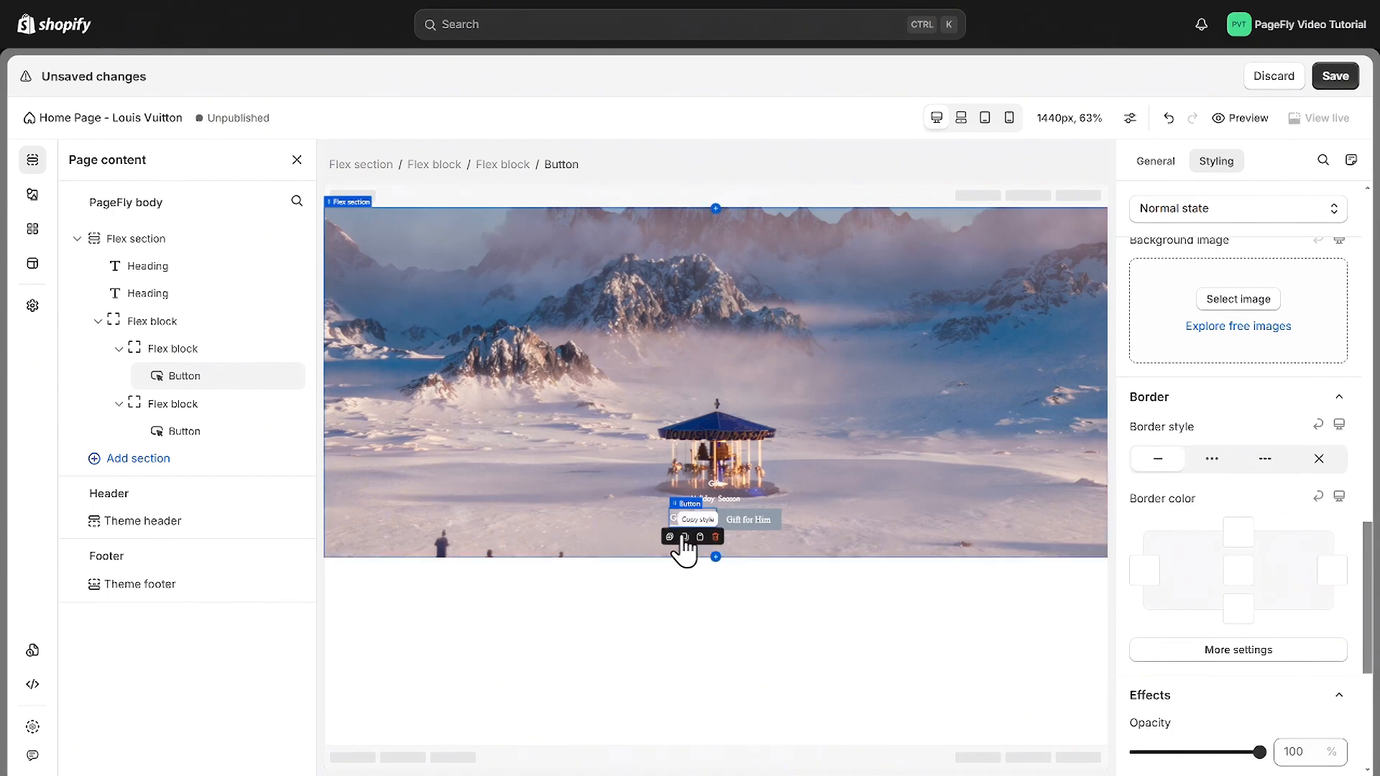
left_click(687, 537)
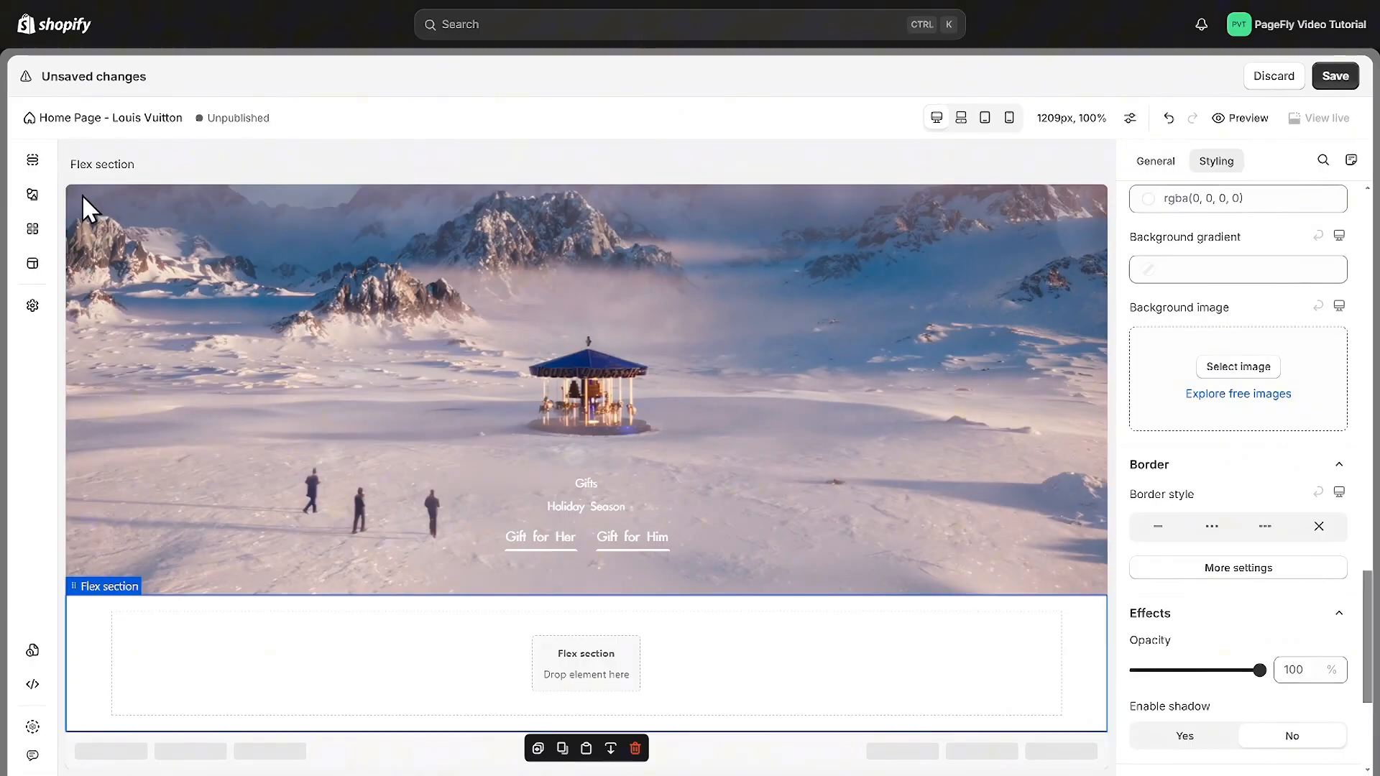
Insert a new flex section headed 'Explore a Selection of the Maison's Creations'.
left_click(33, 194)
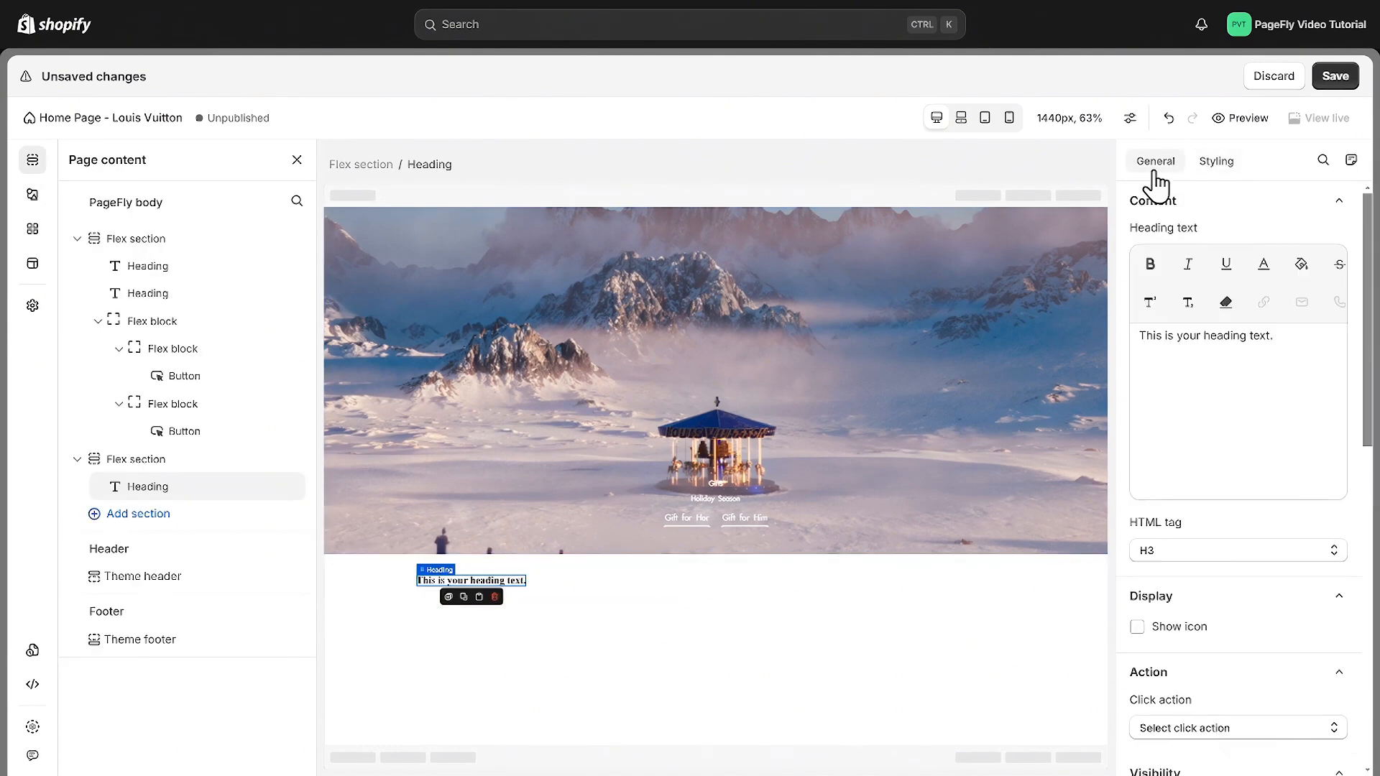
type("Explore a Selection of the Maison's Creations")
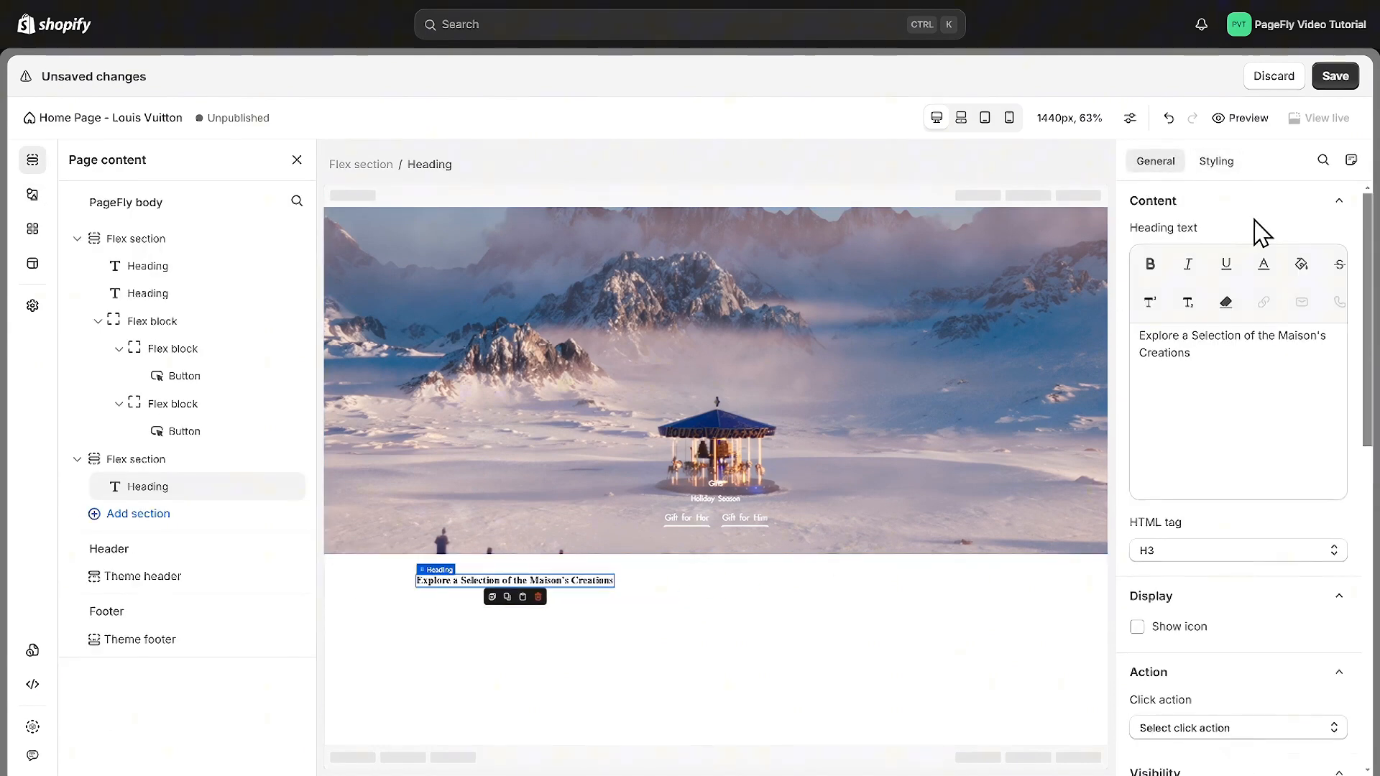
left_click(1216, 160)
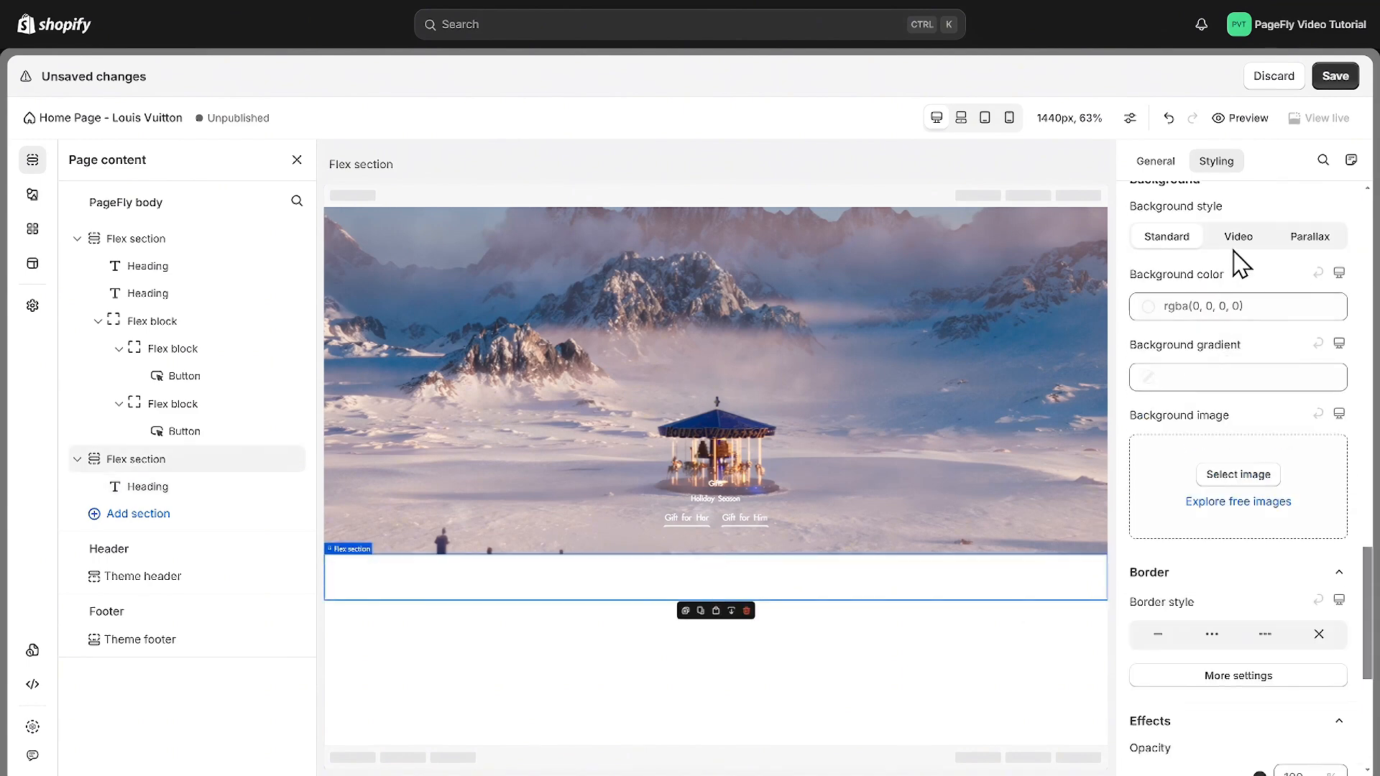
Set the section's background style to a dark blue video.
left_click(1236, 236)
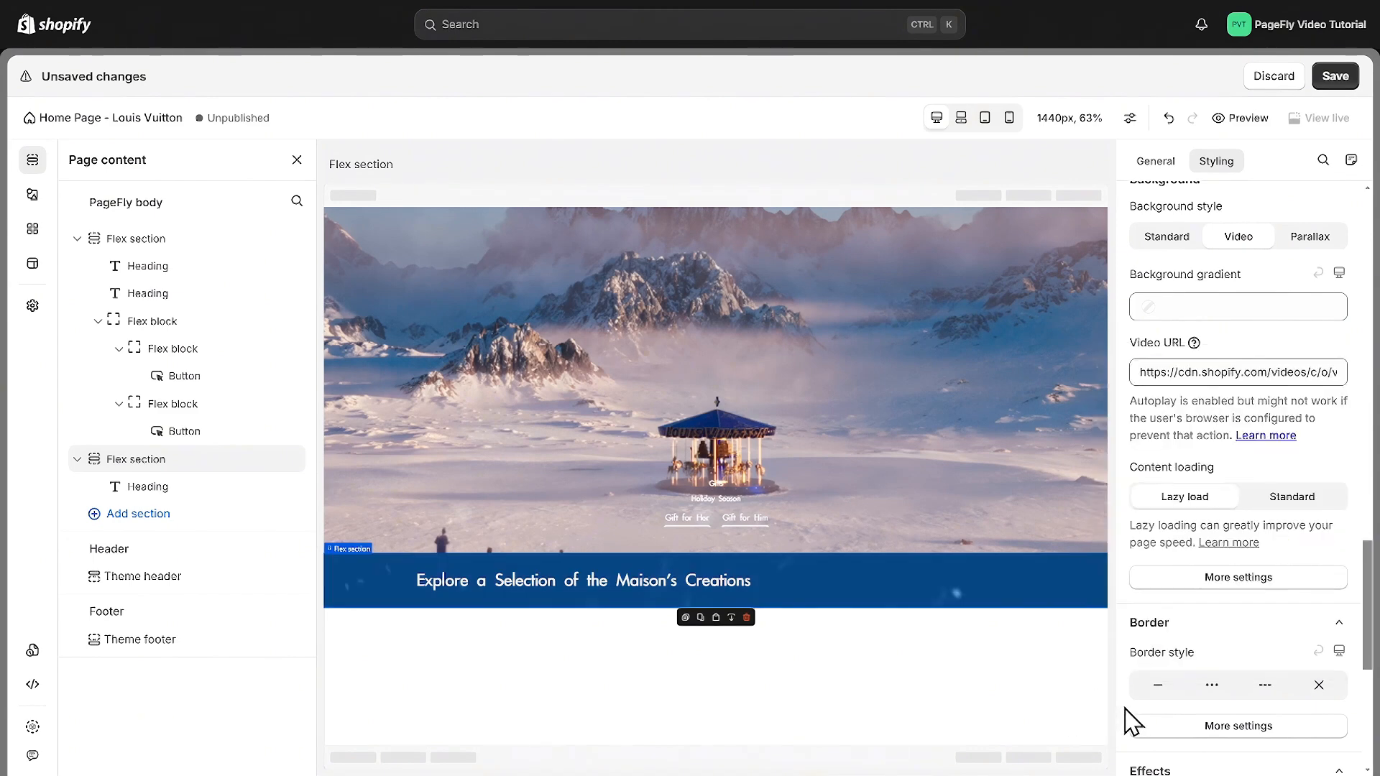
left_click(32, 193)
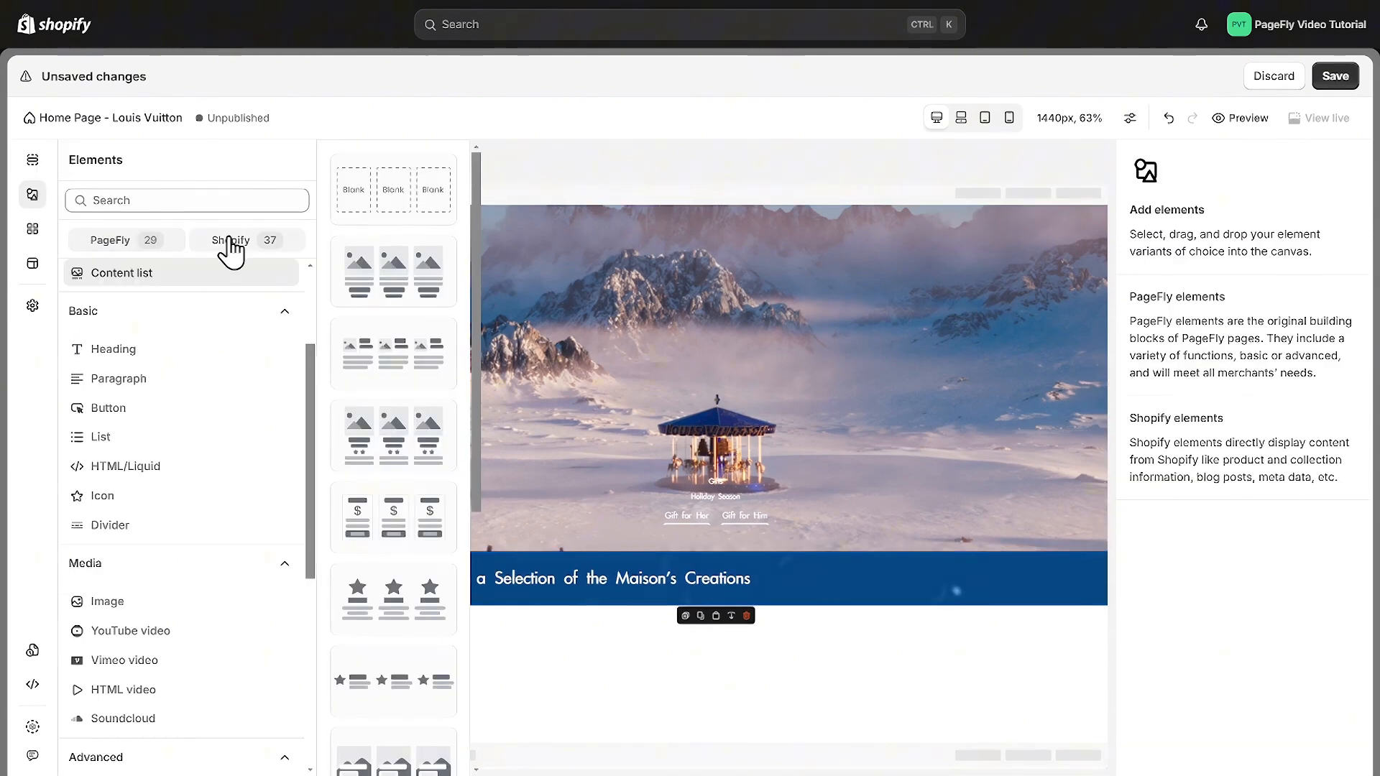
Add a collection list showing eight hand-picked Louis Vuitton custom collections.
left_click(231, 239)
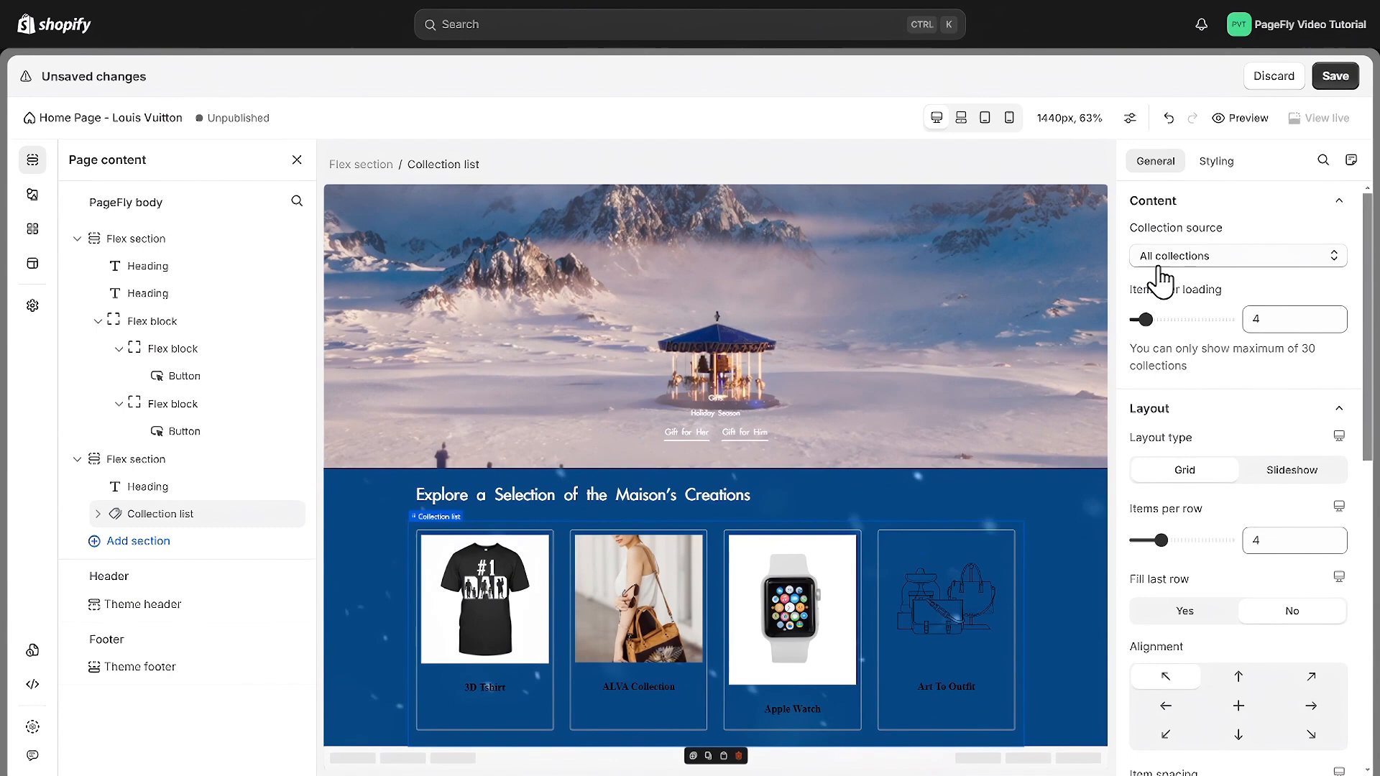
left_click(1236, 255)
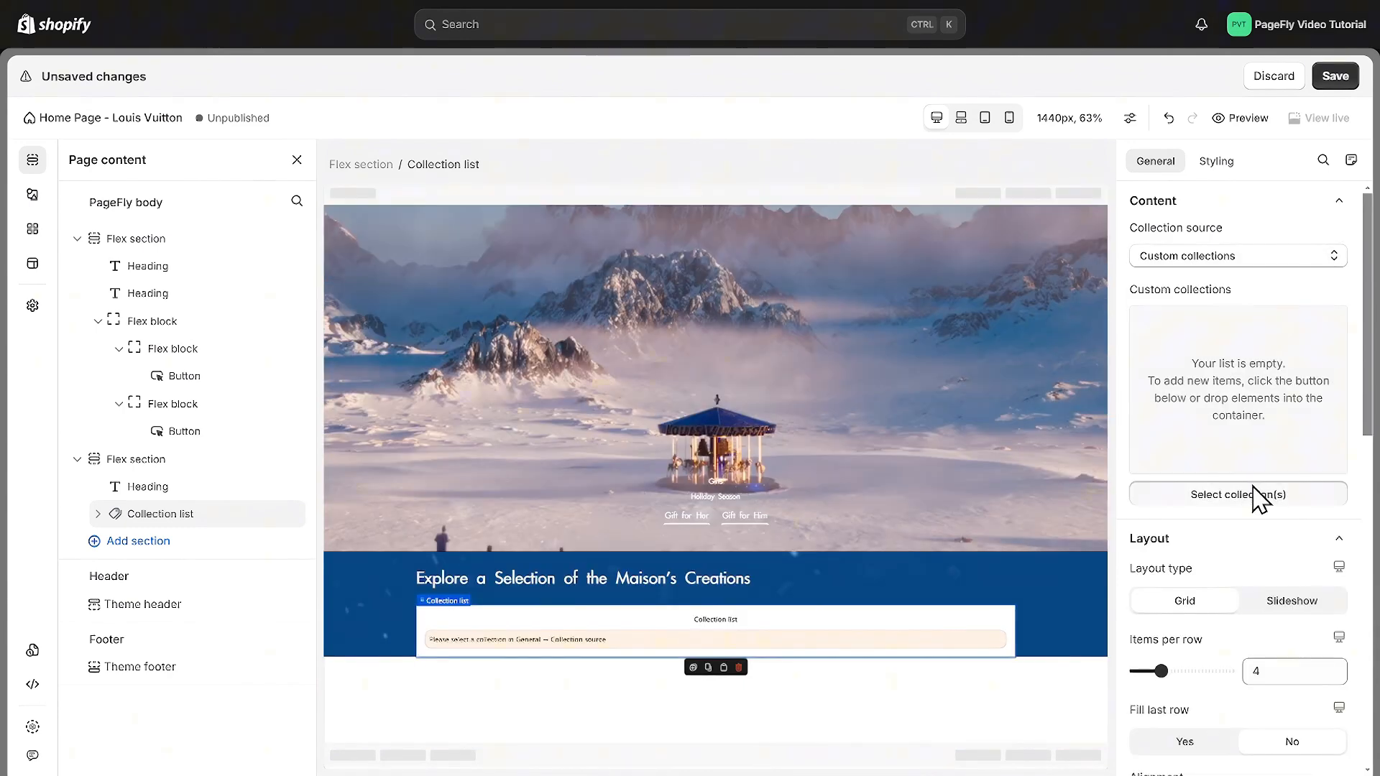
left_click(1237, 494)
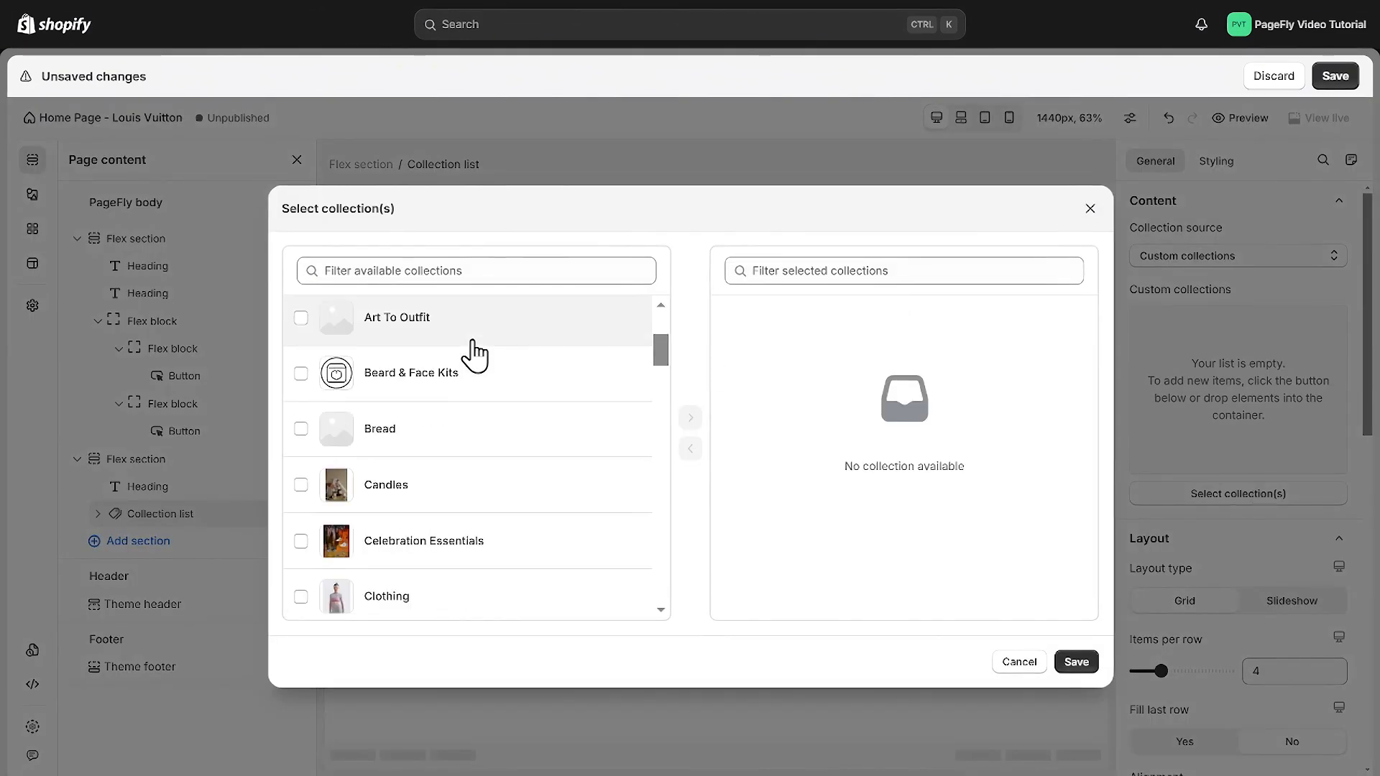
scroll("down", 3)
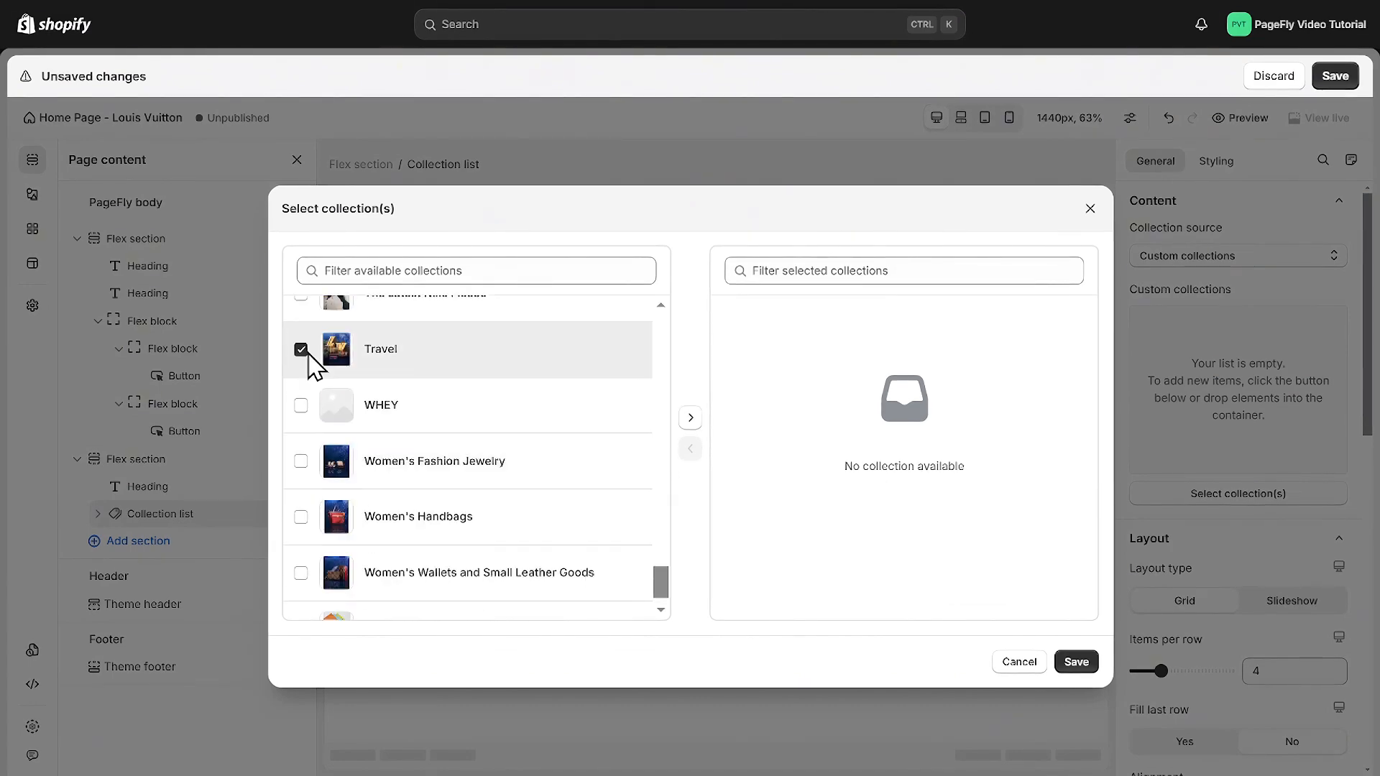
left_click(1076, 661)
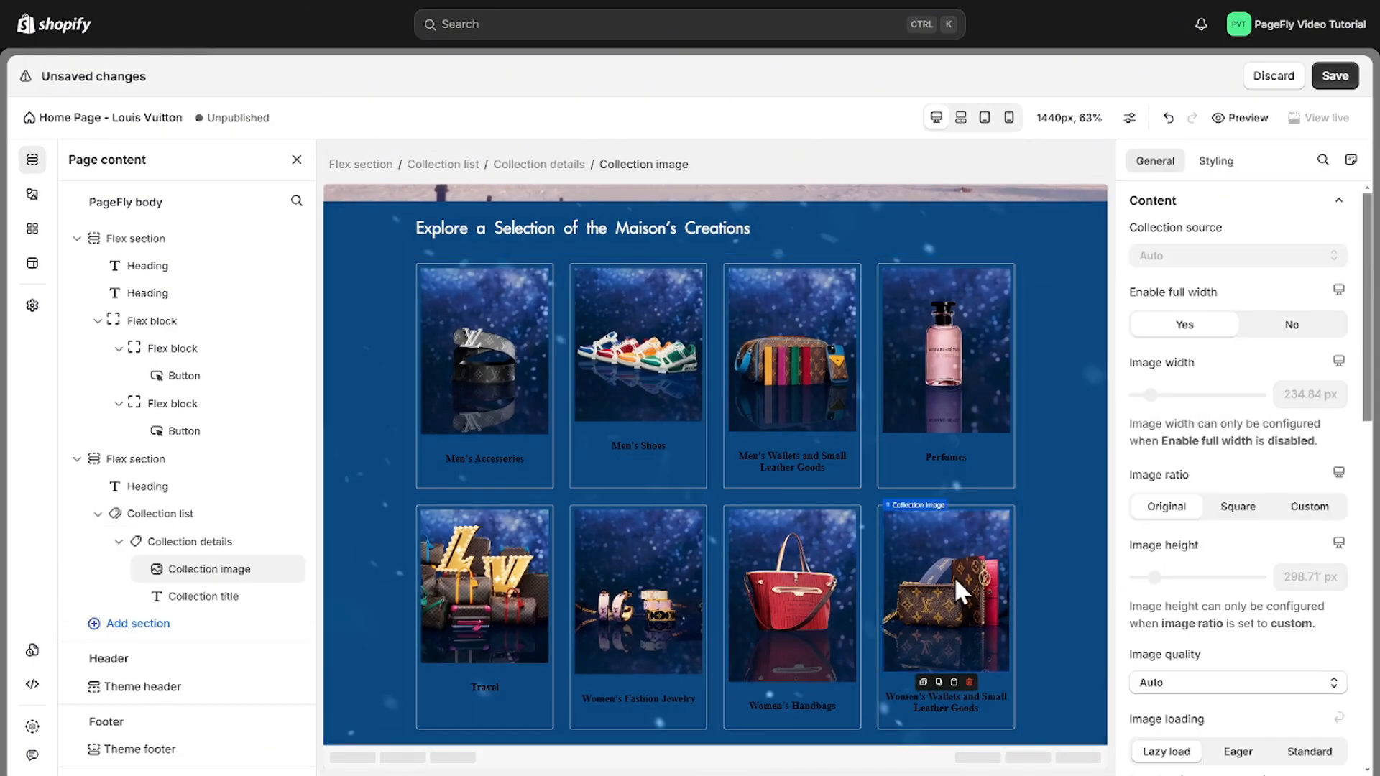
mouse_move(1301, 330)
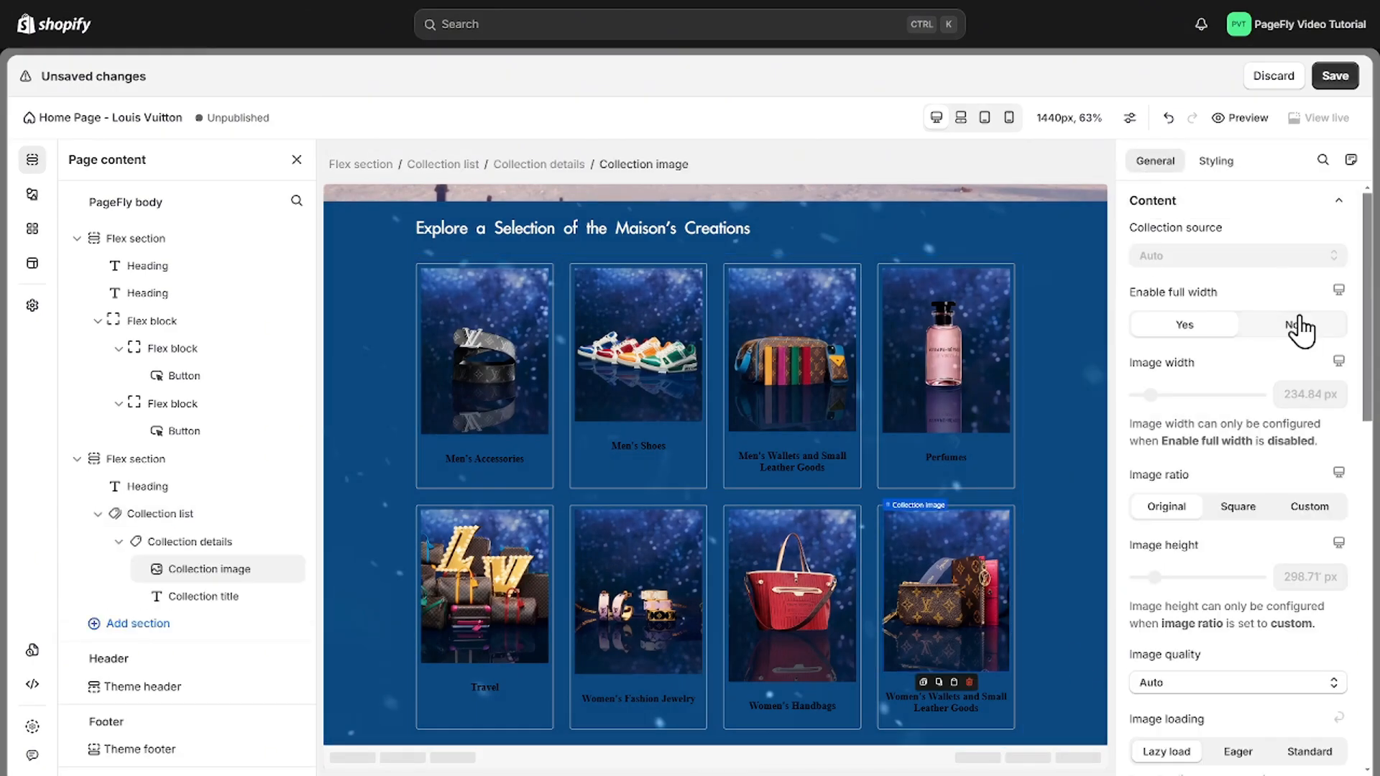
Make collection images non-full-width, 230 px wide, 250 px tall, with rounded corners.
left_click(1291, 325)
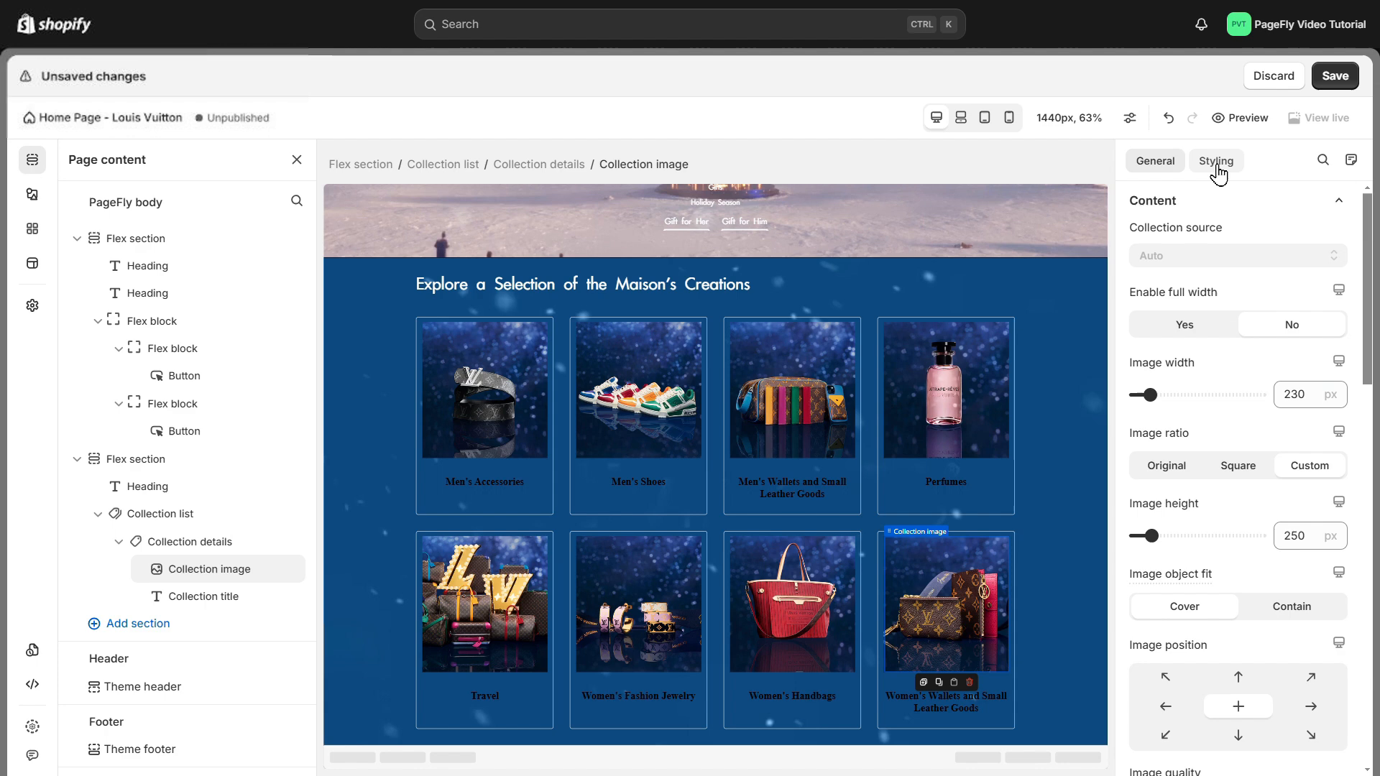
left_click(1216, 160)
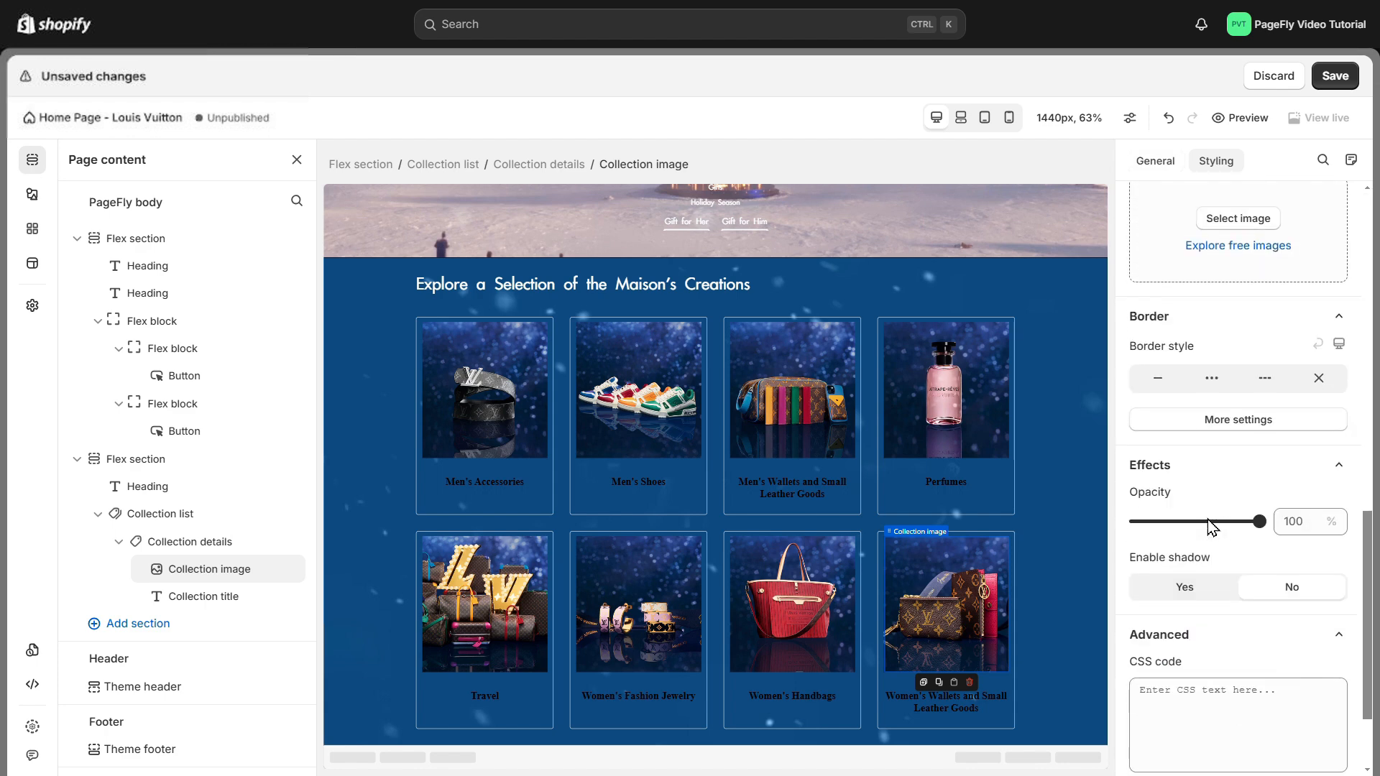
left_click(1236, 419)
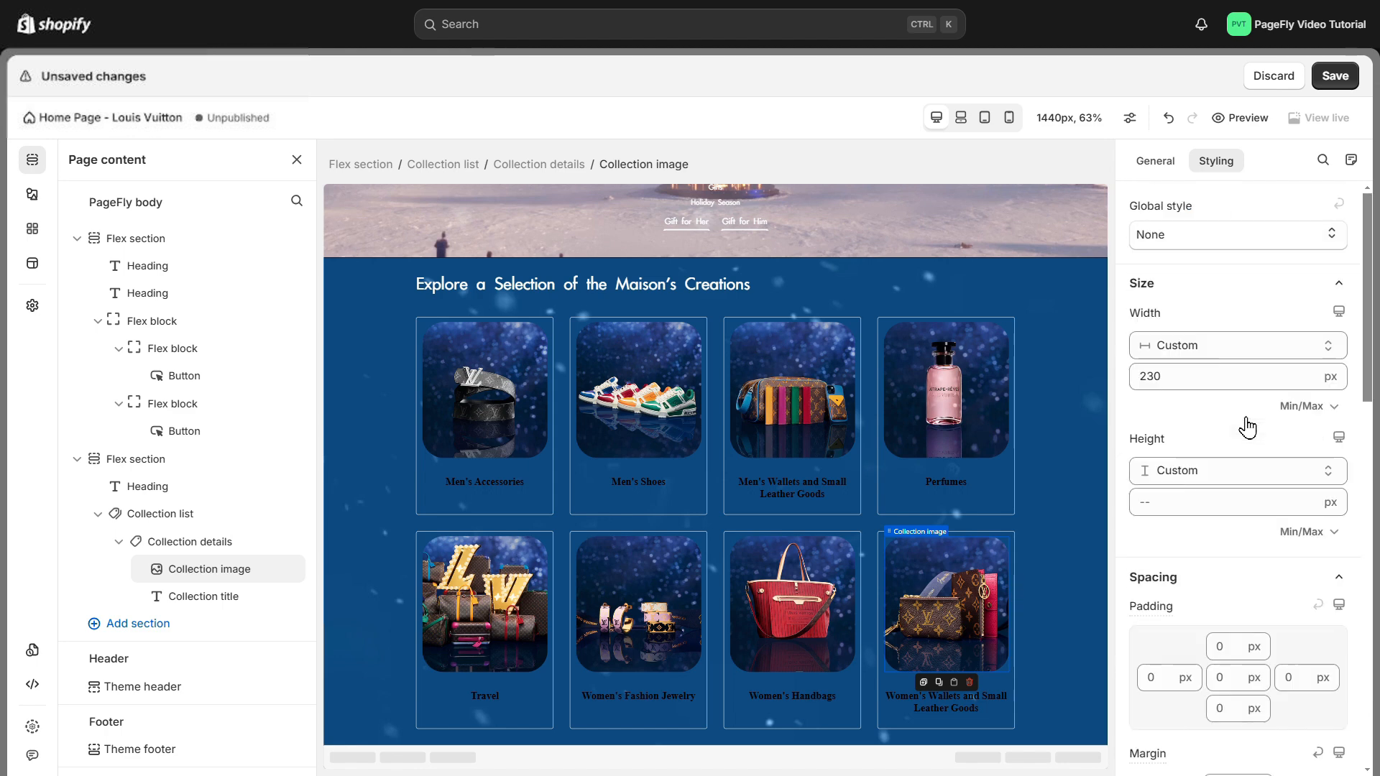
left_click(190, 541)
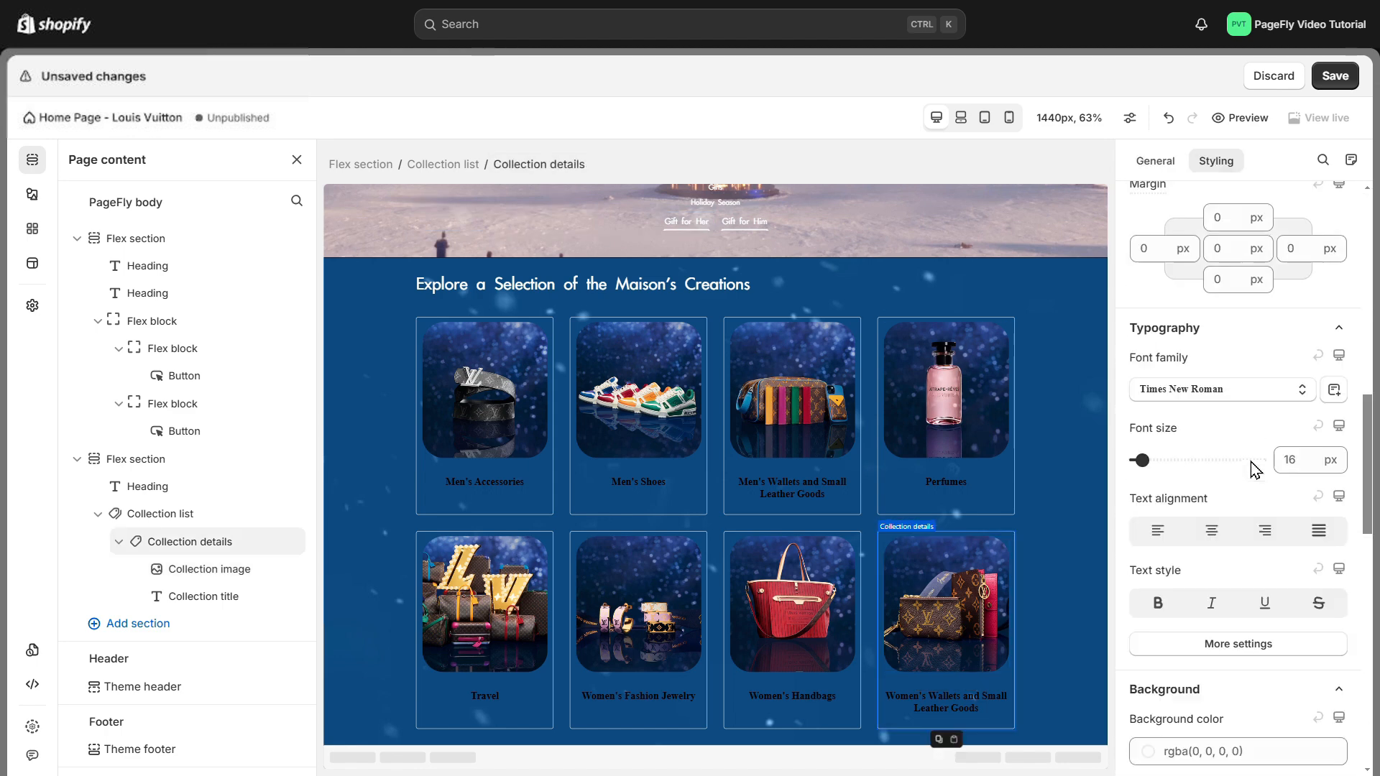
left_click(443, 164)
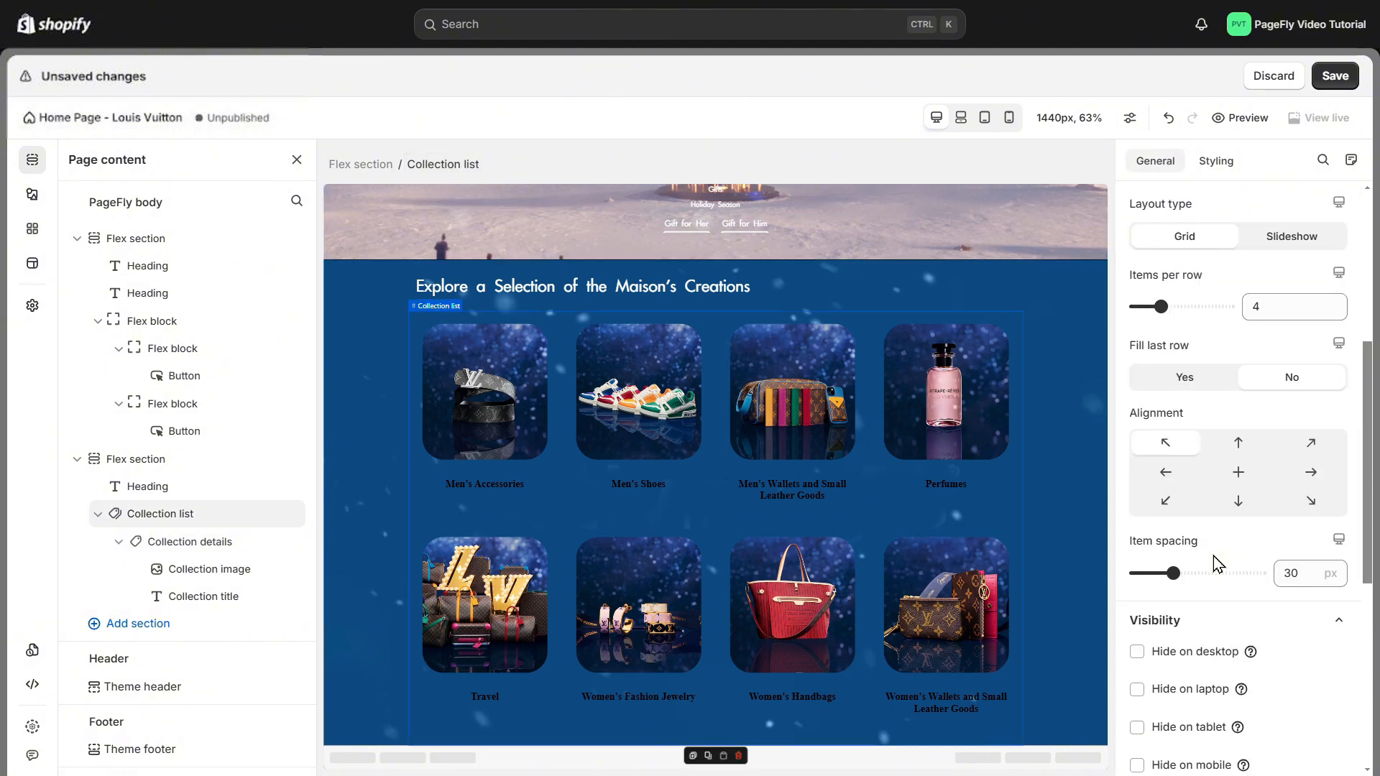
Adjust collection item spacing and give each card a Bounce out hover animation.
left_click_drag(1189, 573, 1138, 541)
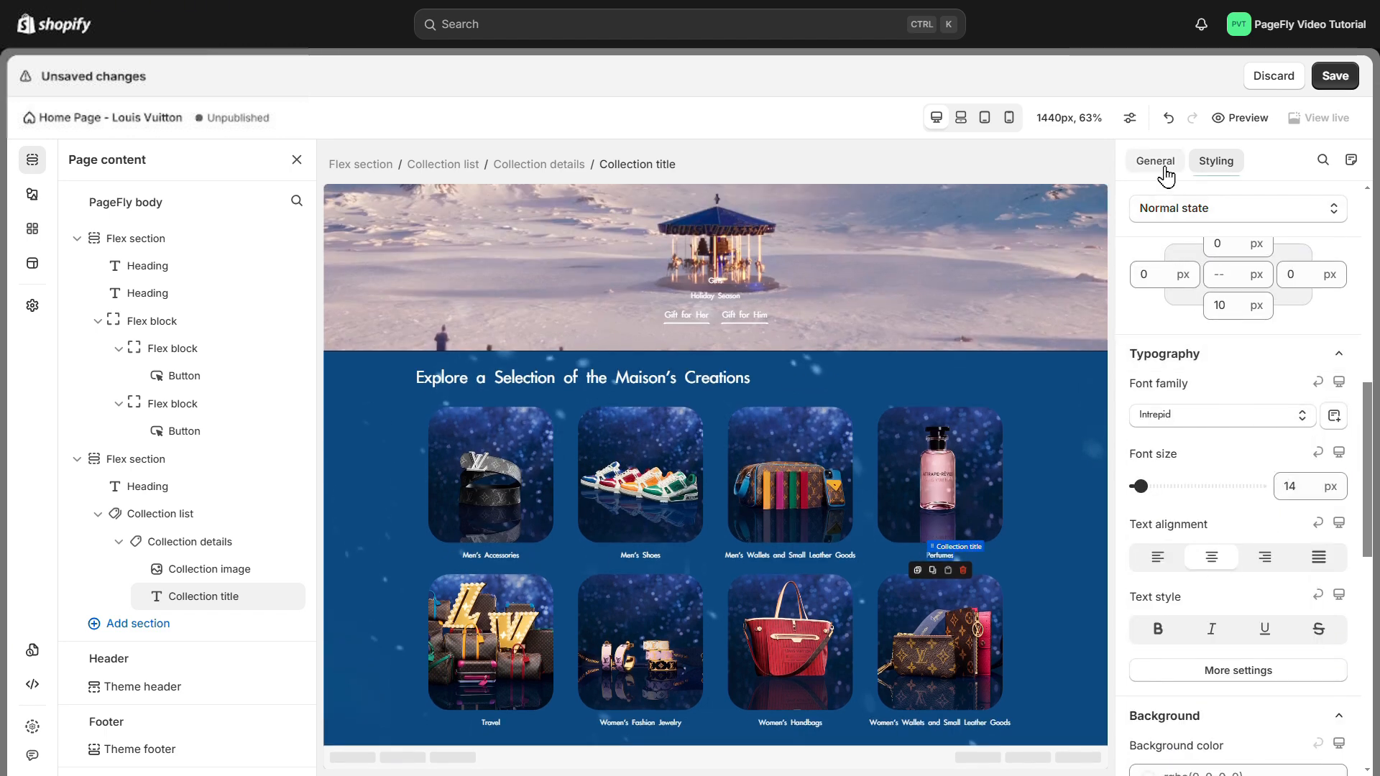
left_click(1155, 160)
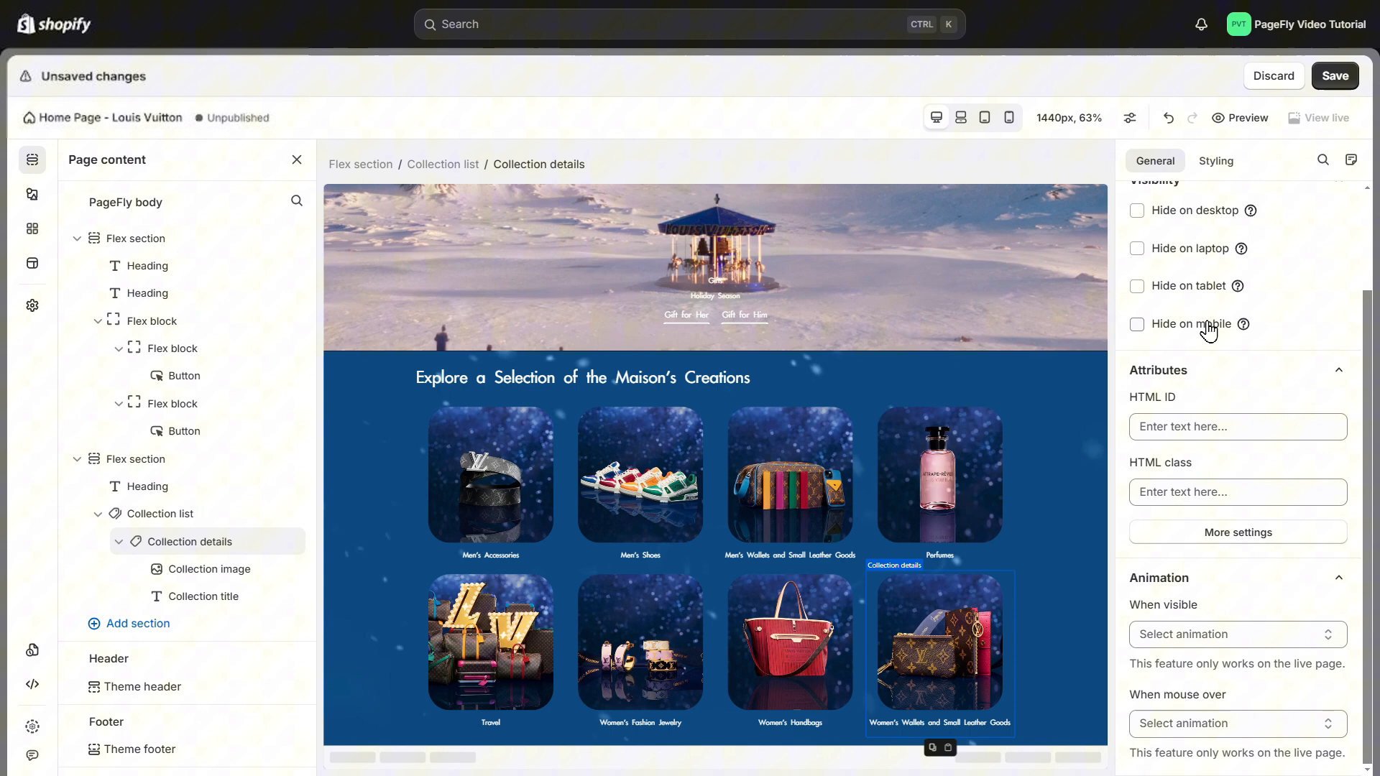
left_click(1232, 724)
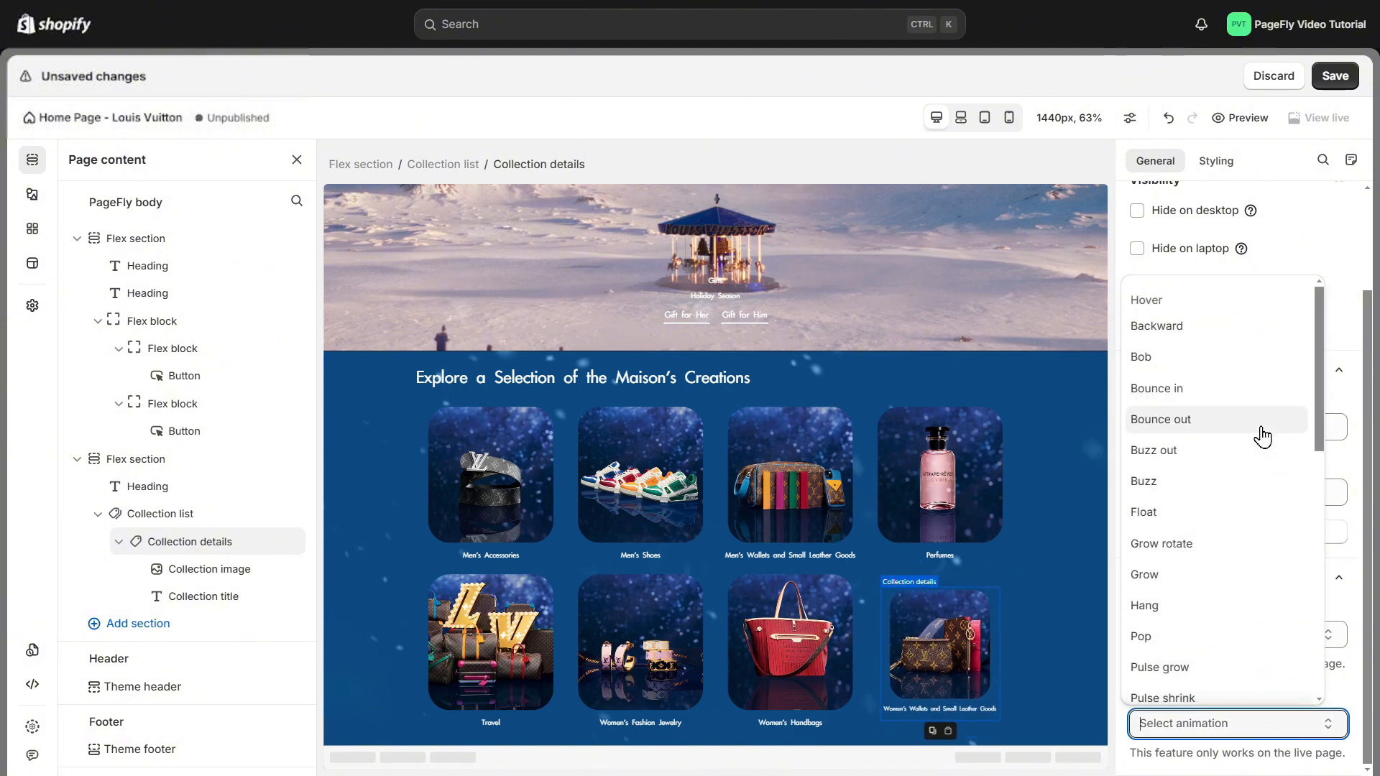
left_click(1161, 420)
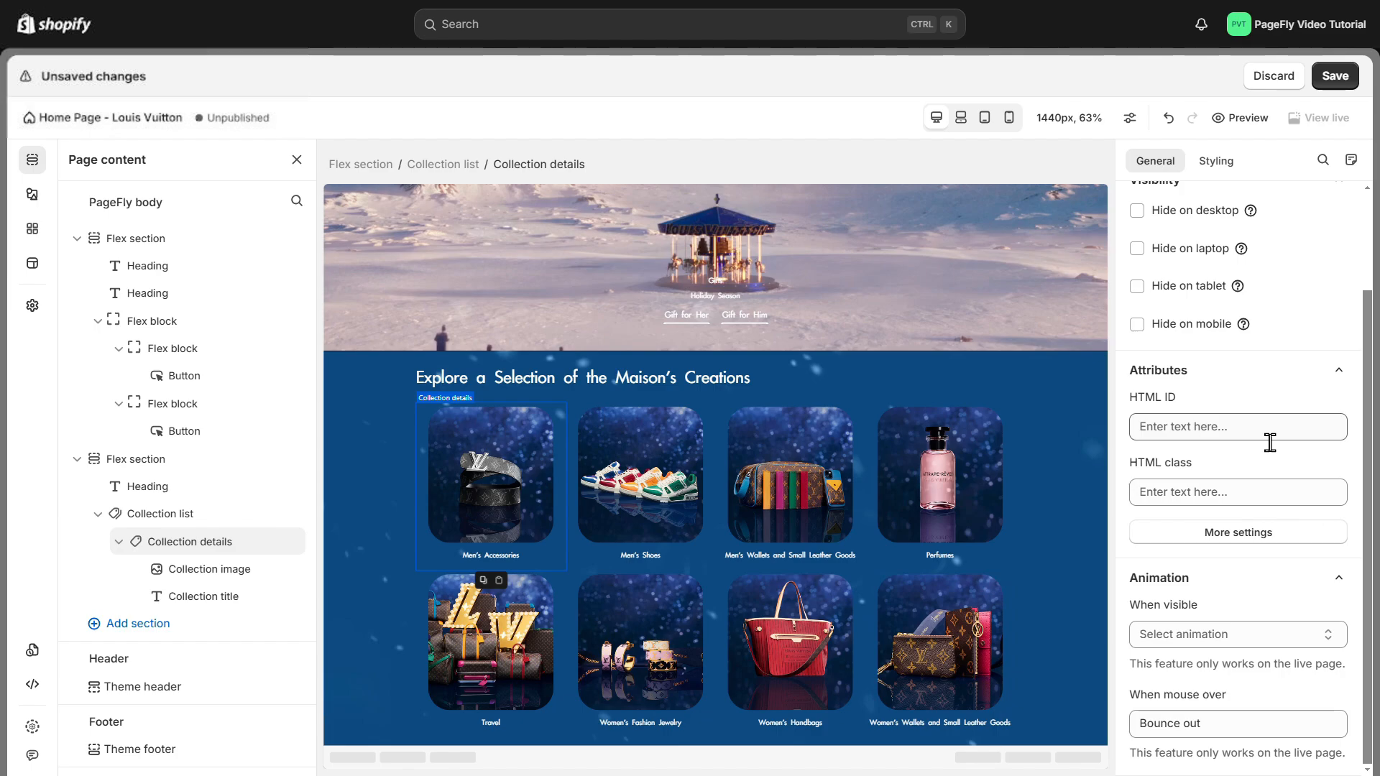
left_click(31, 194)
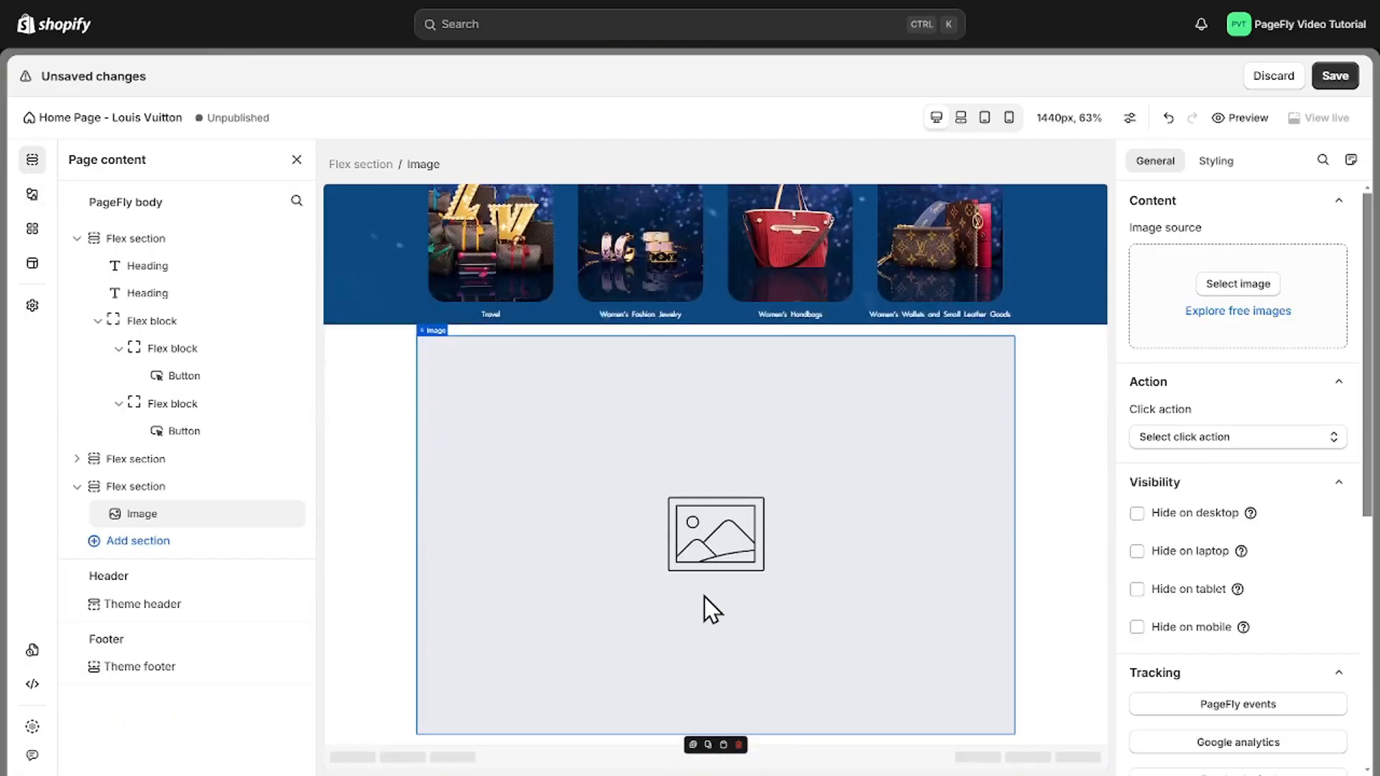
Pick the monogram luggage picture with gold LV letters for the image.
left_click(1237, 283)
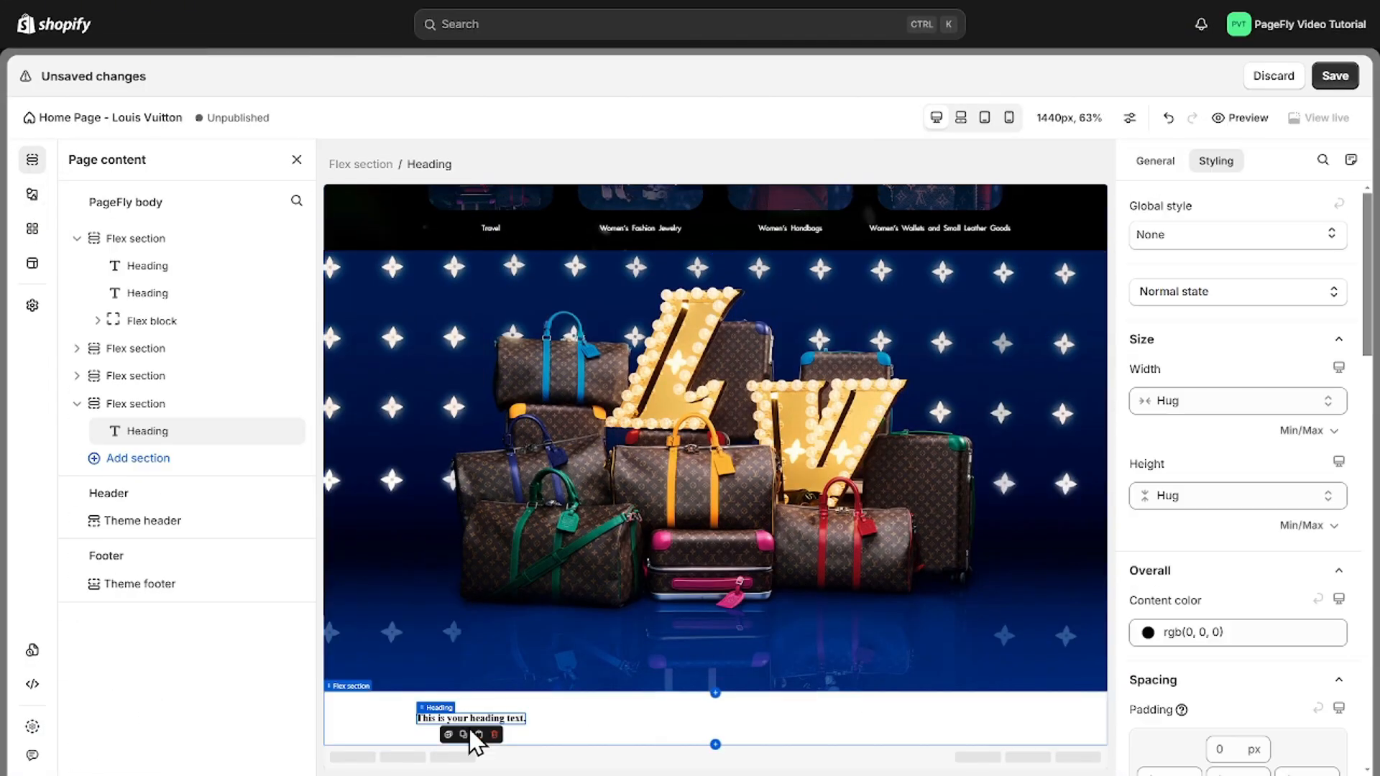
Duplicate the heading and feed the product list from a chosen collection.
left_click(32, 194)
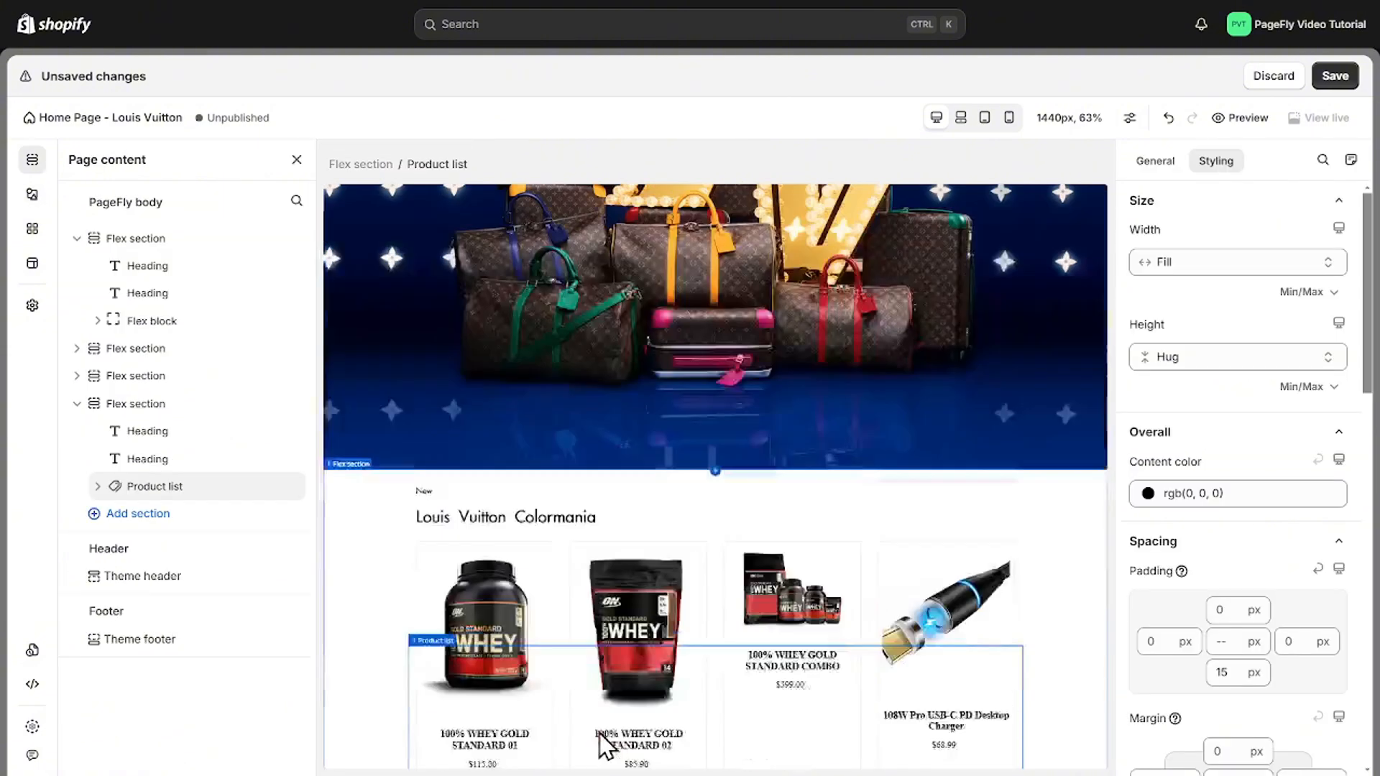
left_click(1155, 161)
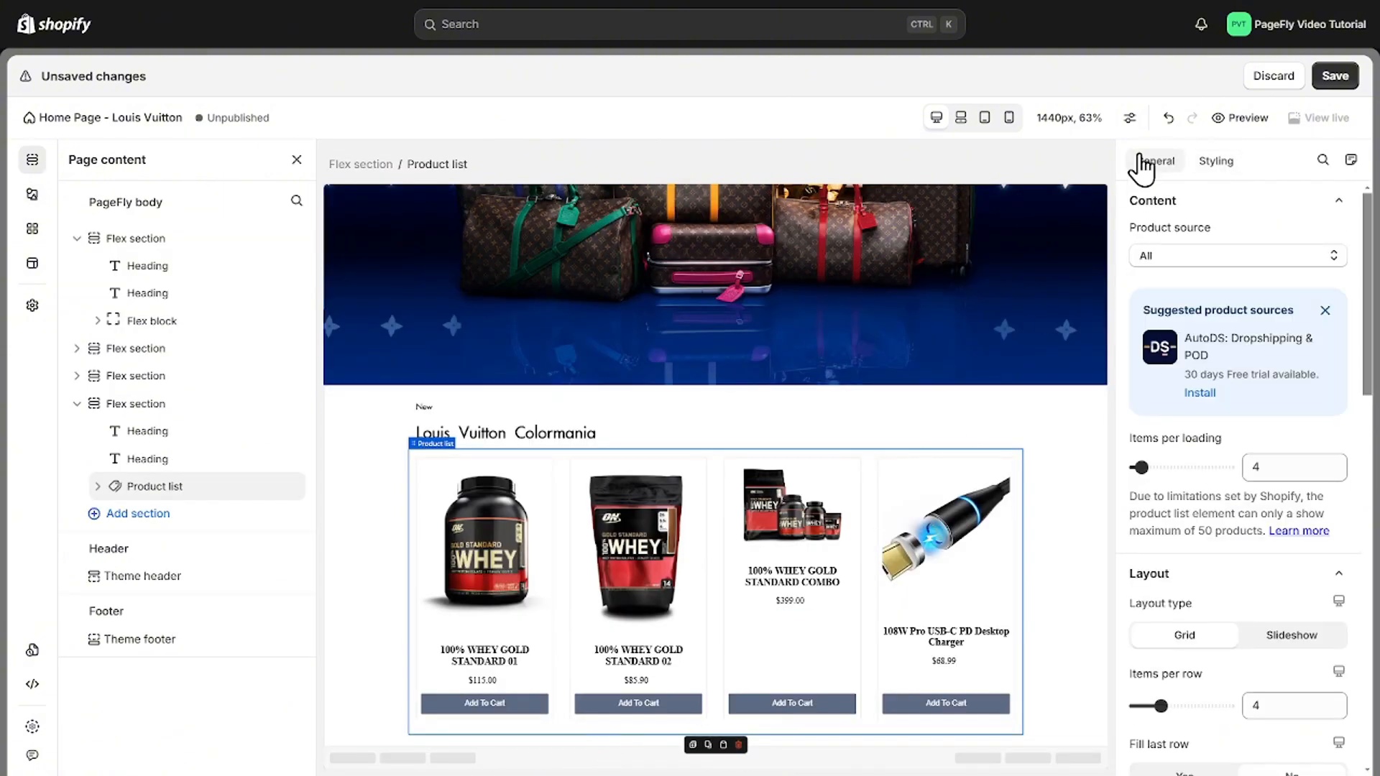
left_click(1237, 256)
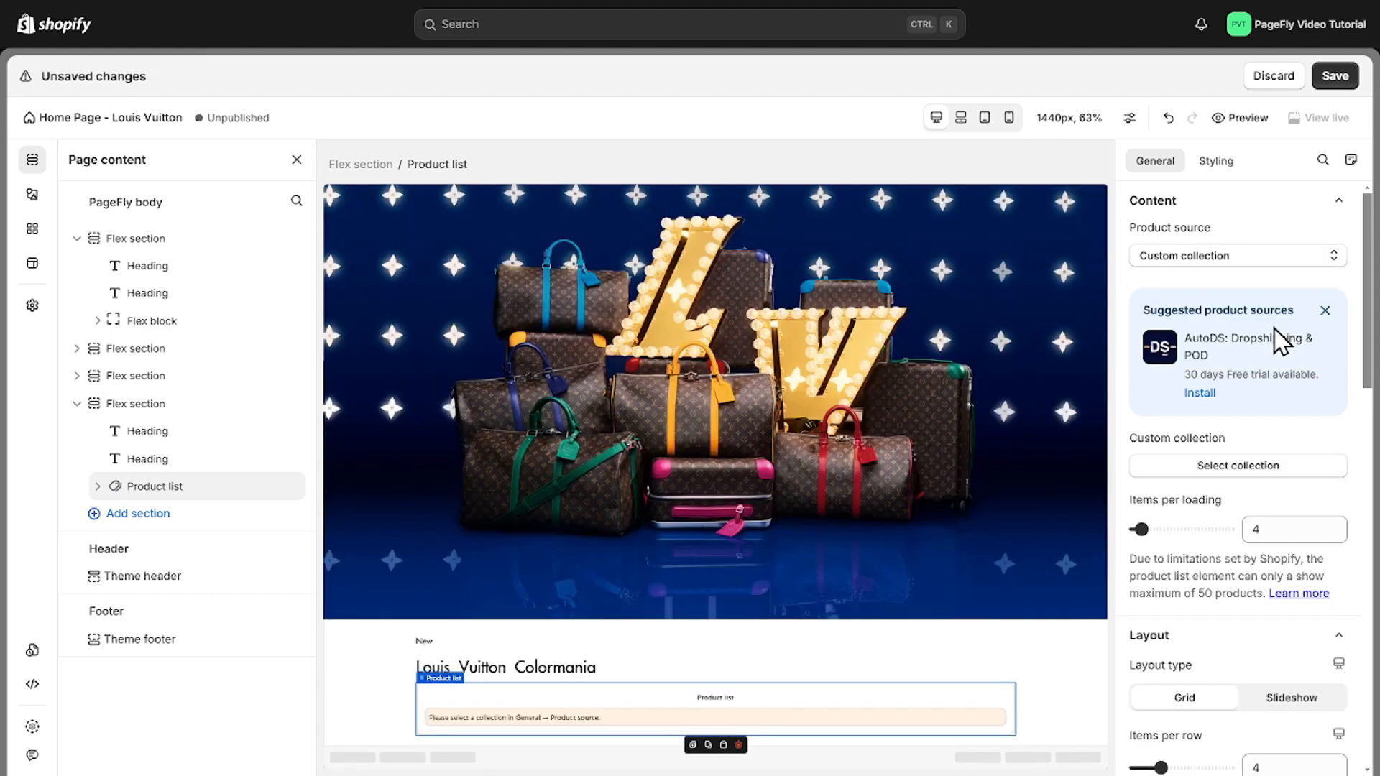
left_click(1236, 466)
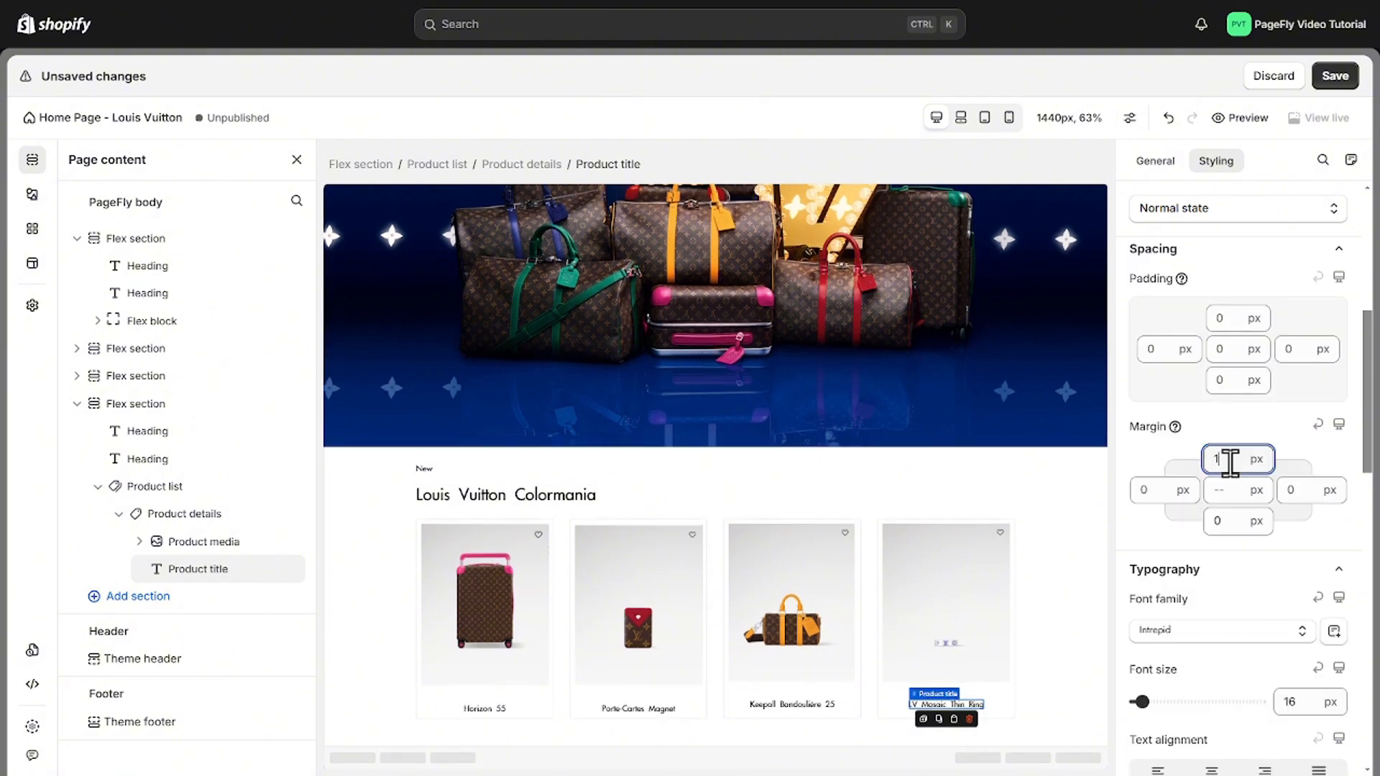
Select the whole Louis Vuitton Colormania section from a product card.
left_click(520, 164)
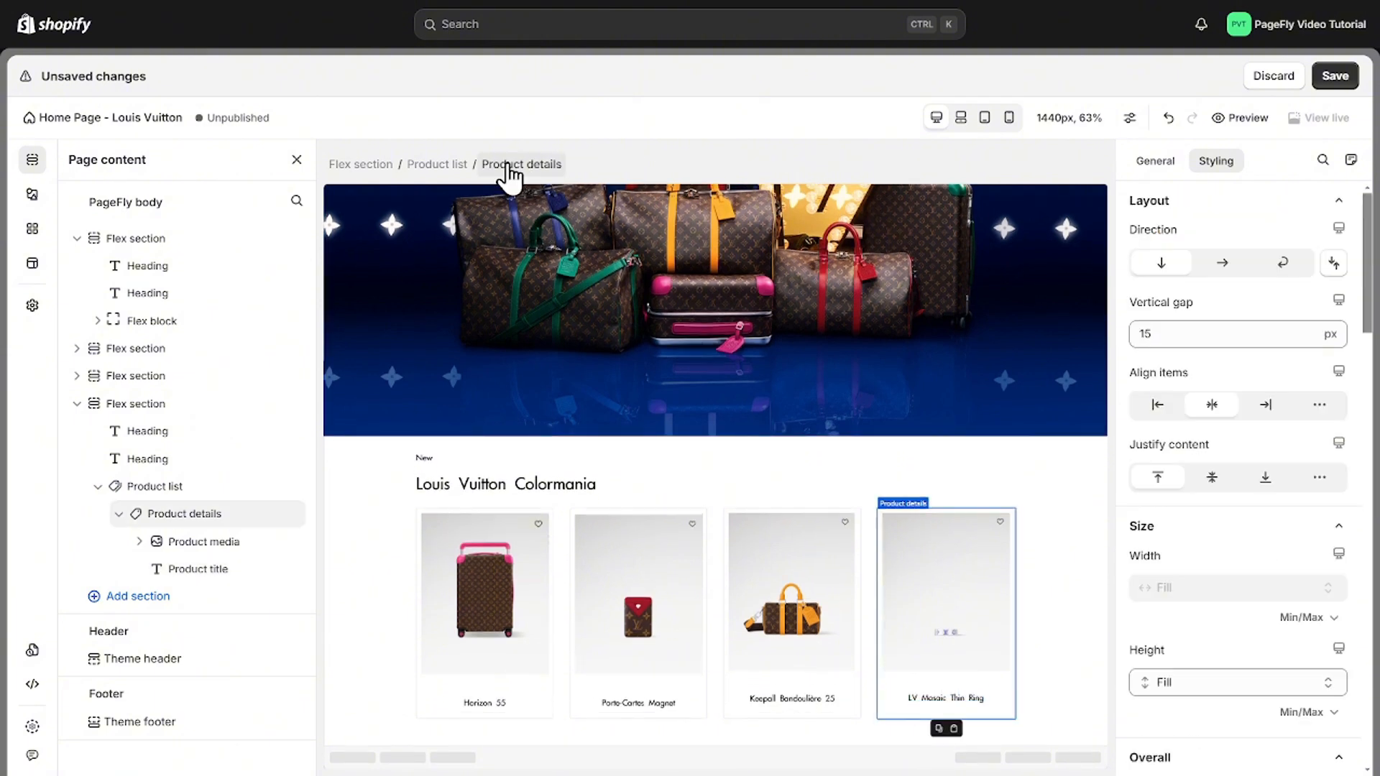
left_click(137, 403)
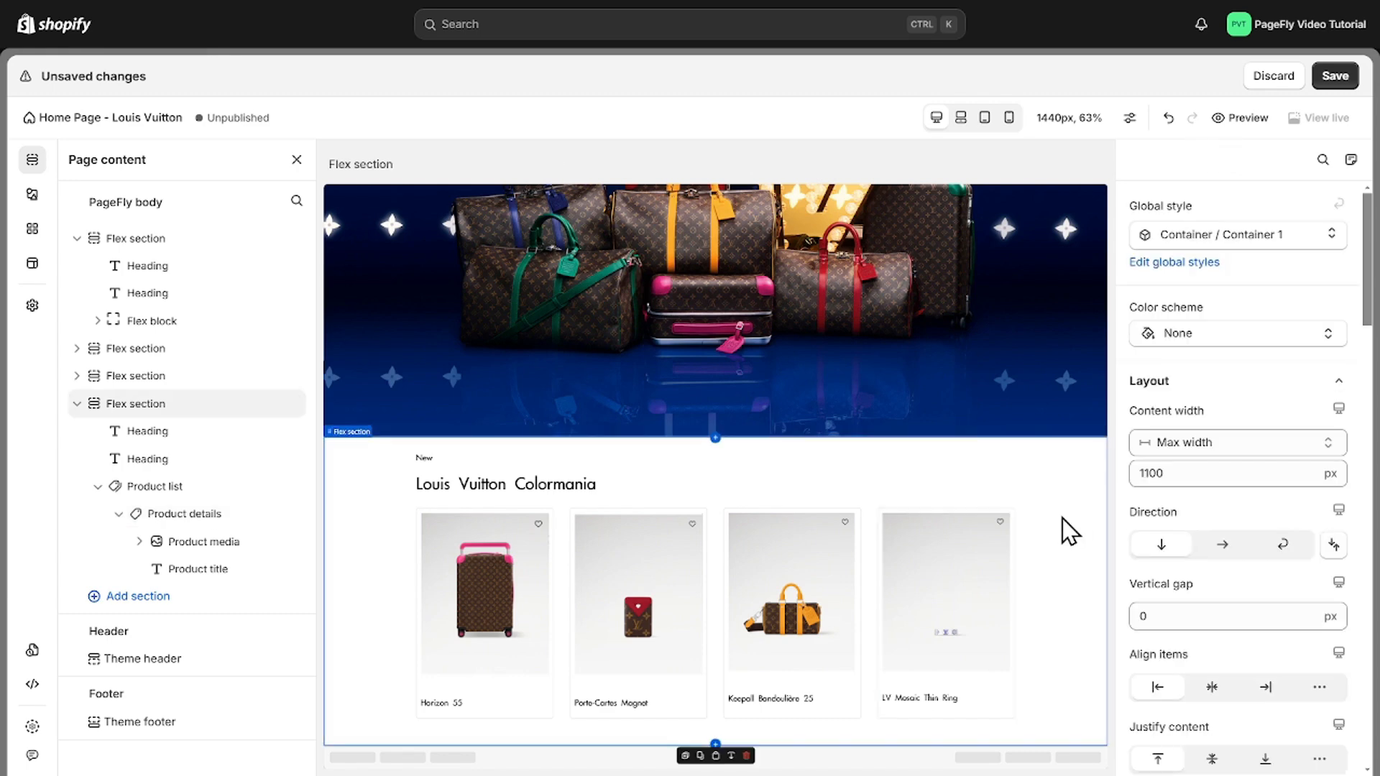
left_click(1215, 161)
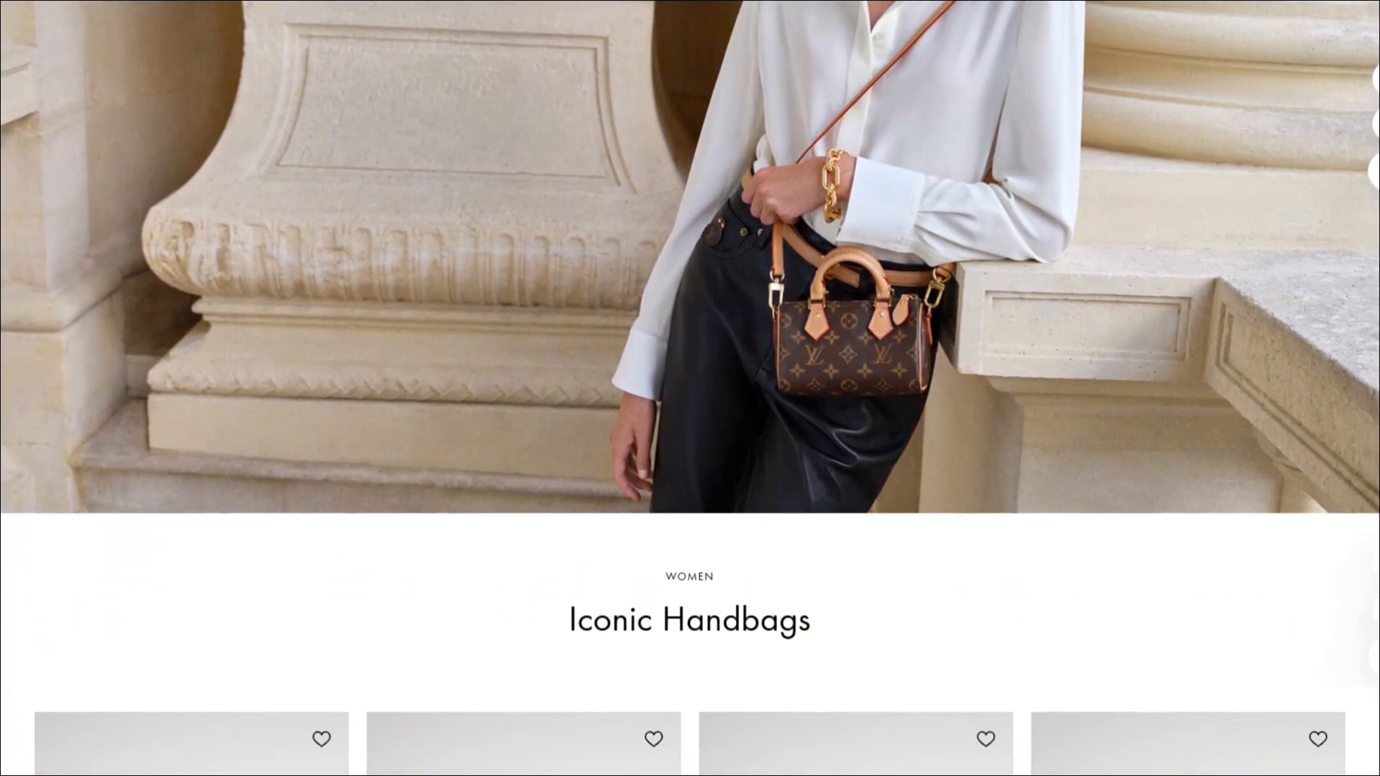
scroll("down", 3)
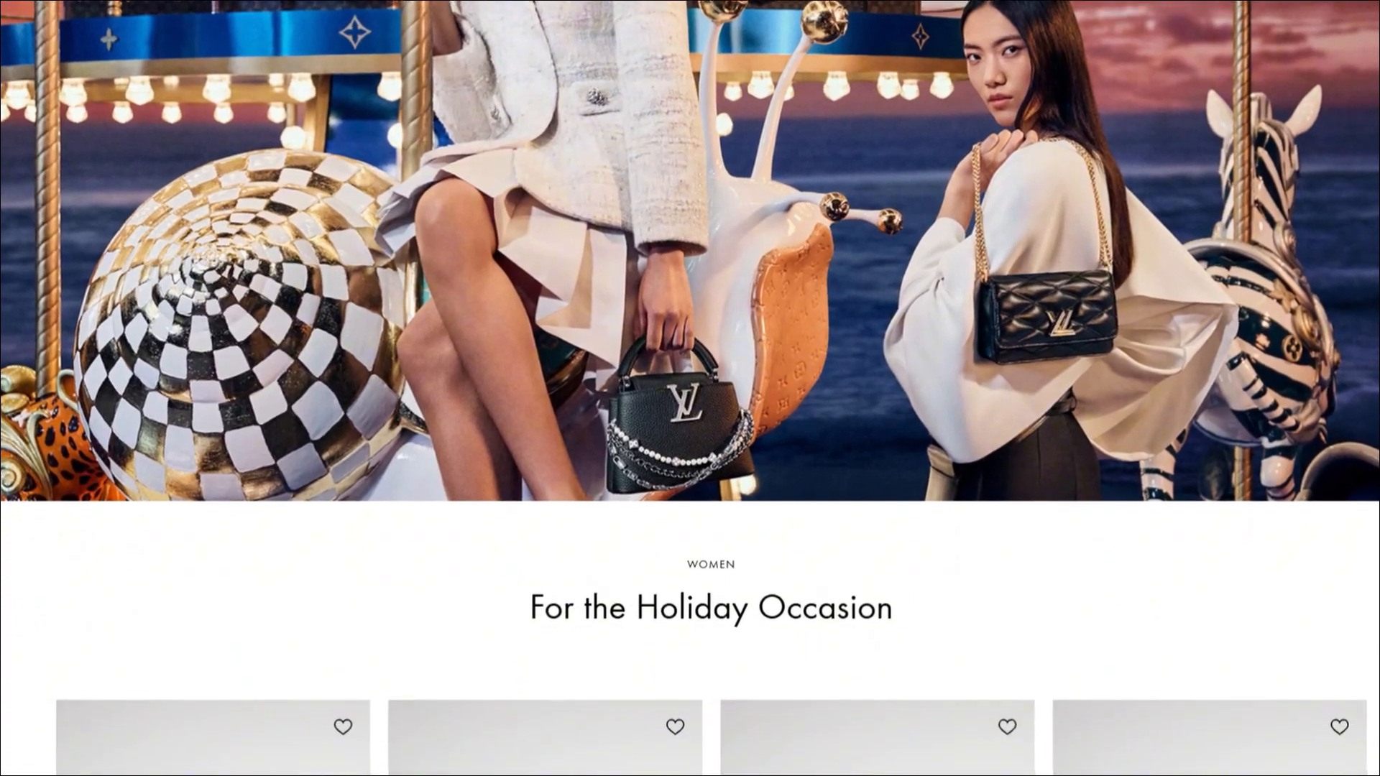
scroll("down", 3)
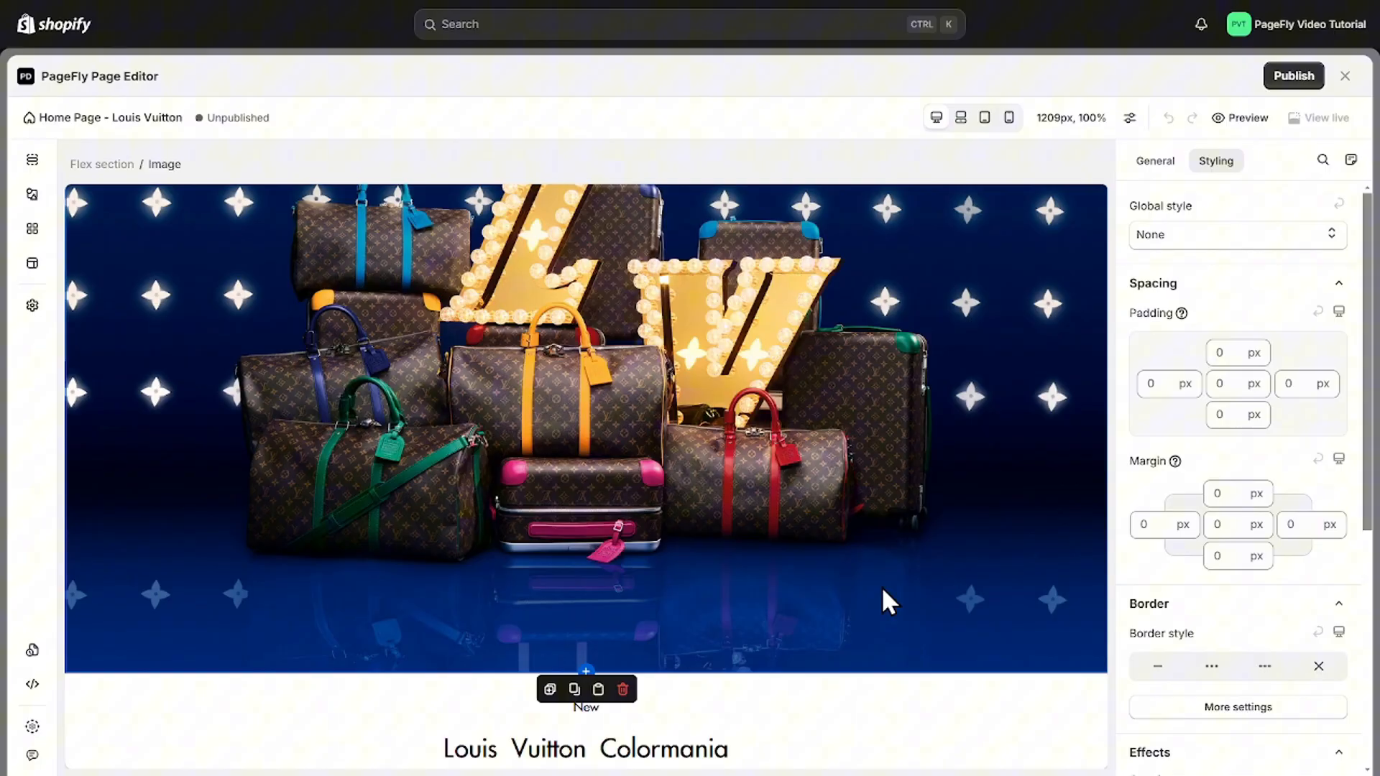
left_click(622, 689)
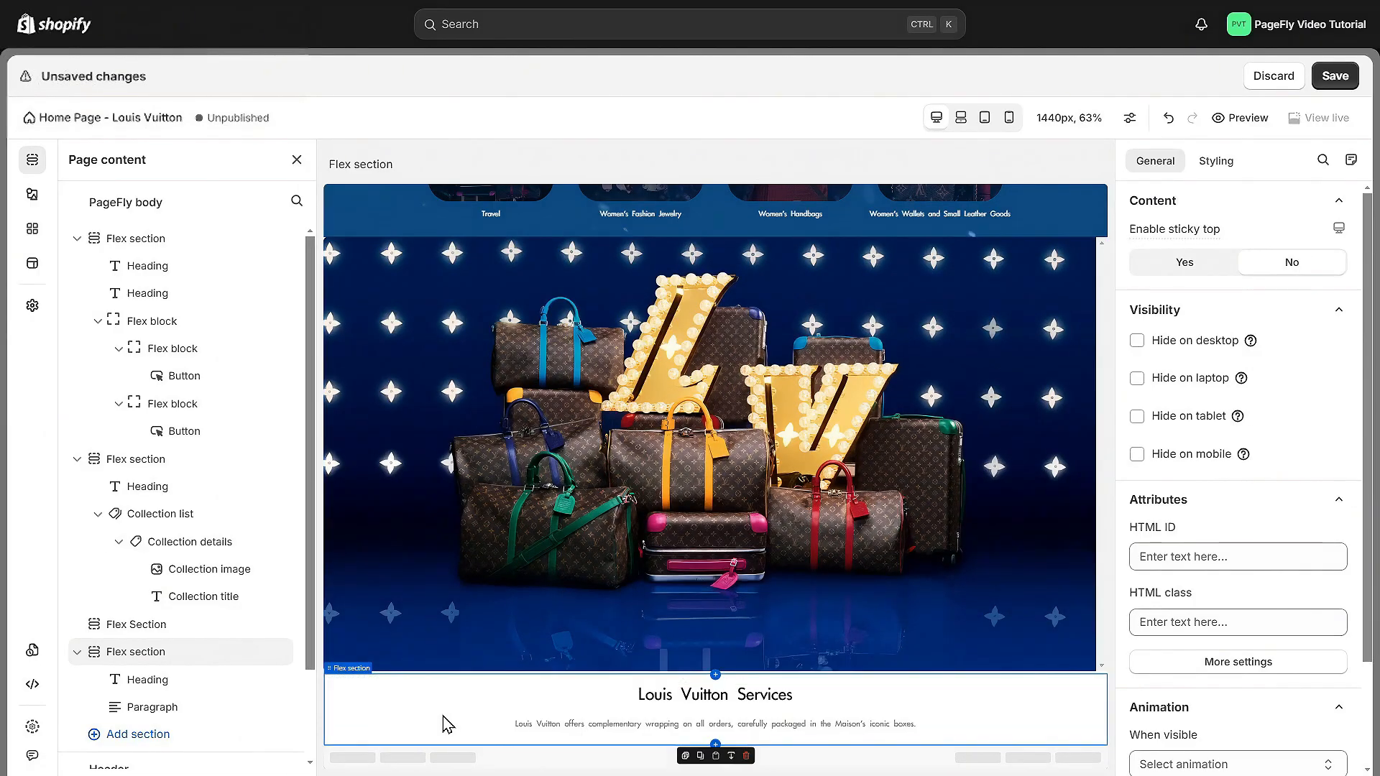
Insert a Flex section with the 'Louis Vuitton Services' heading and complimentary-wrapping paragraph.
left_click(32, 194)
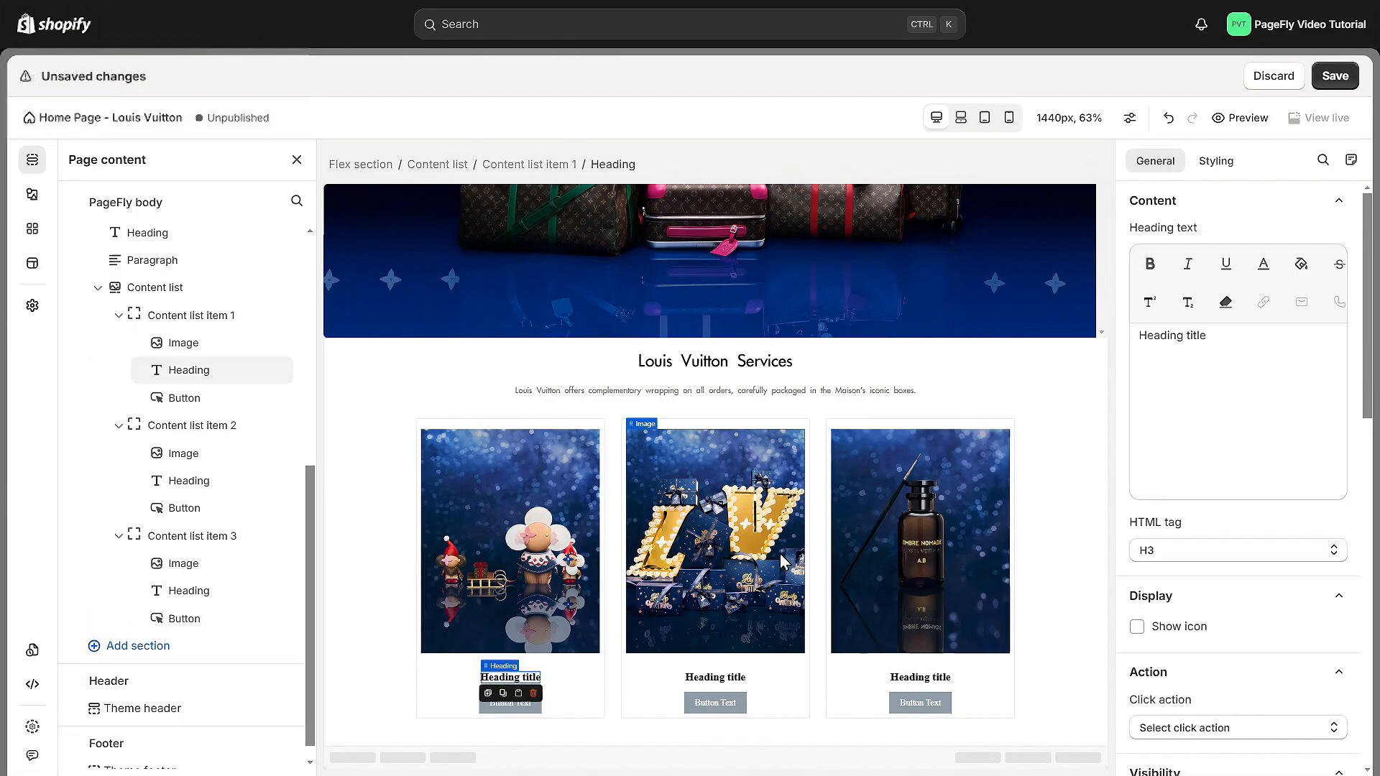
Title the third card 'Personalization' and style the heading in Intrepid at 16 px.
type("Personalization")
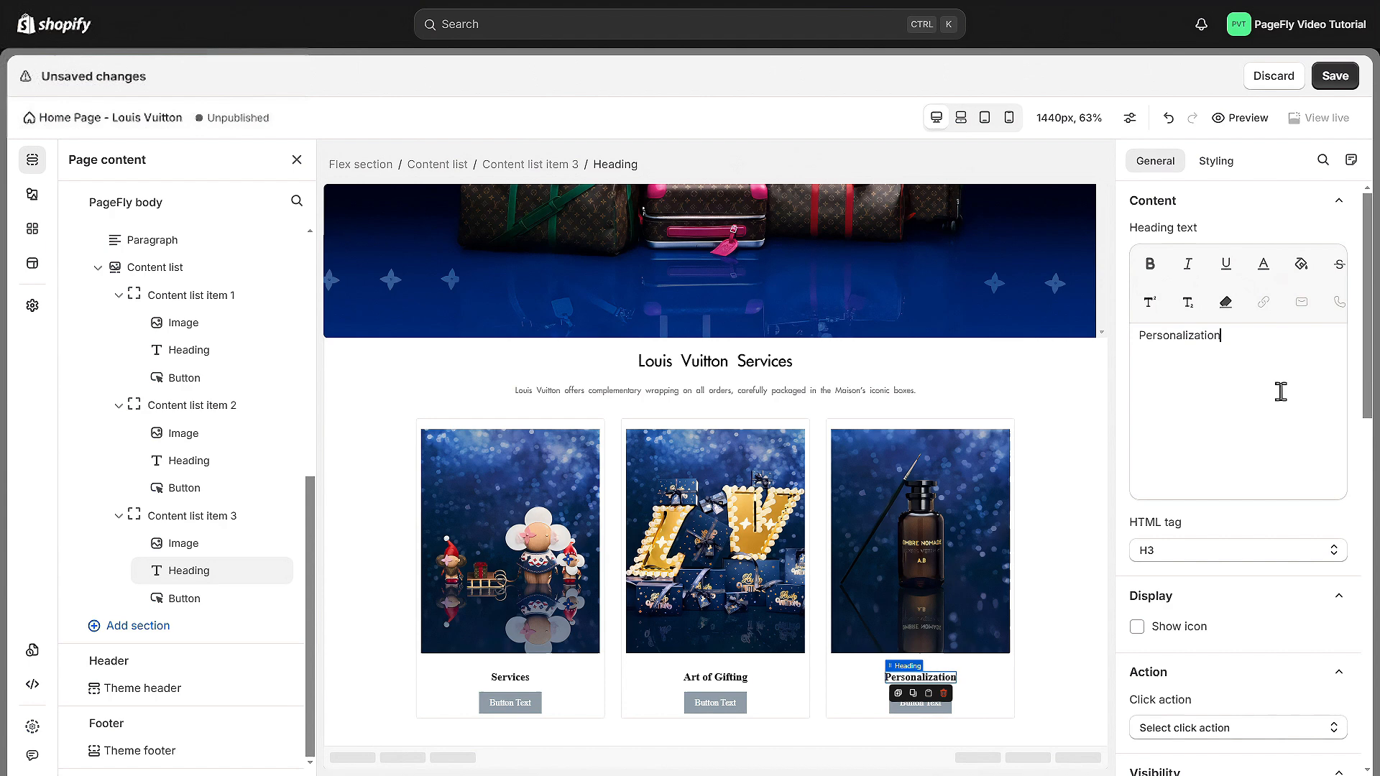
left_click(1215, 161)
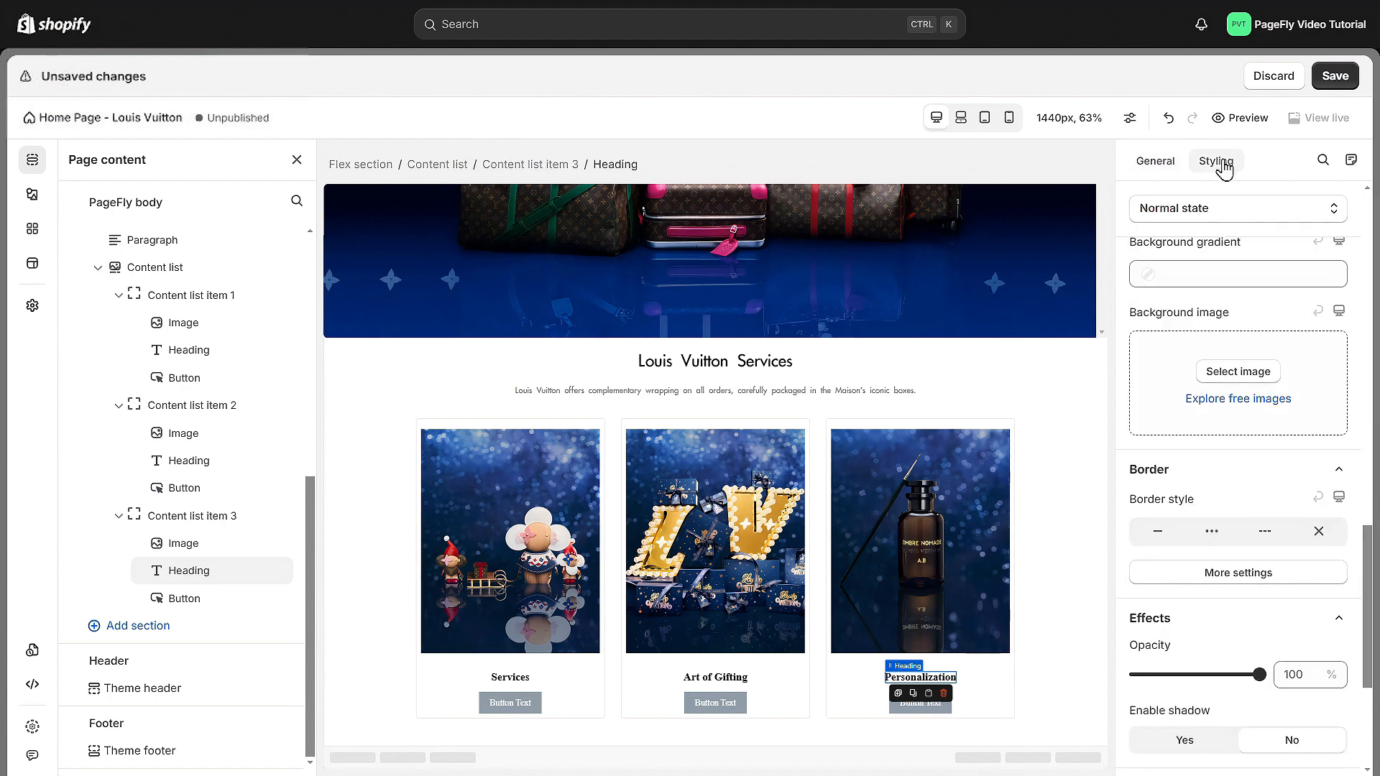
scroll("down", 3)
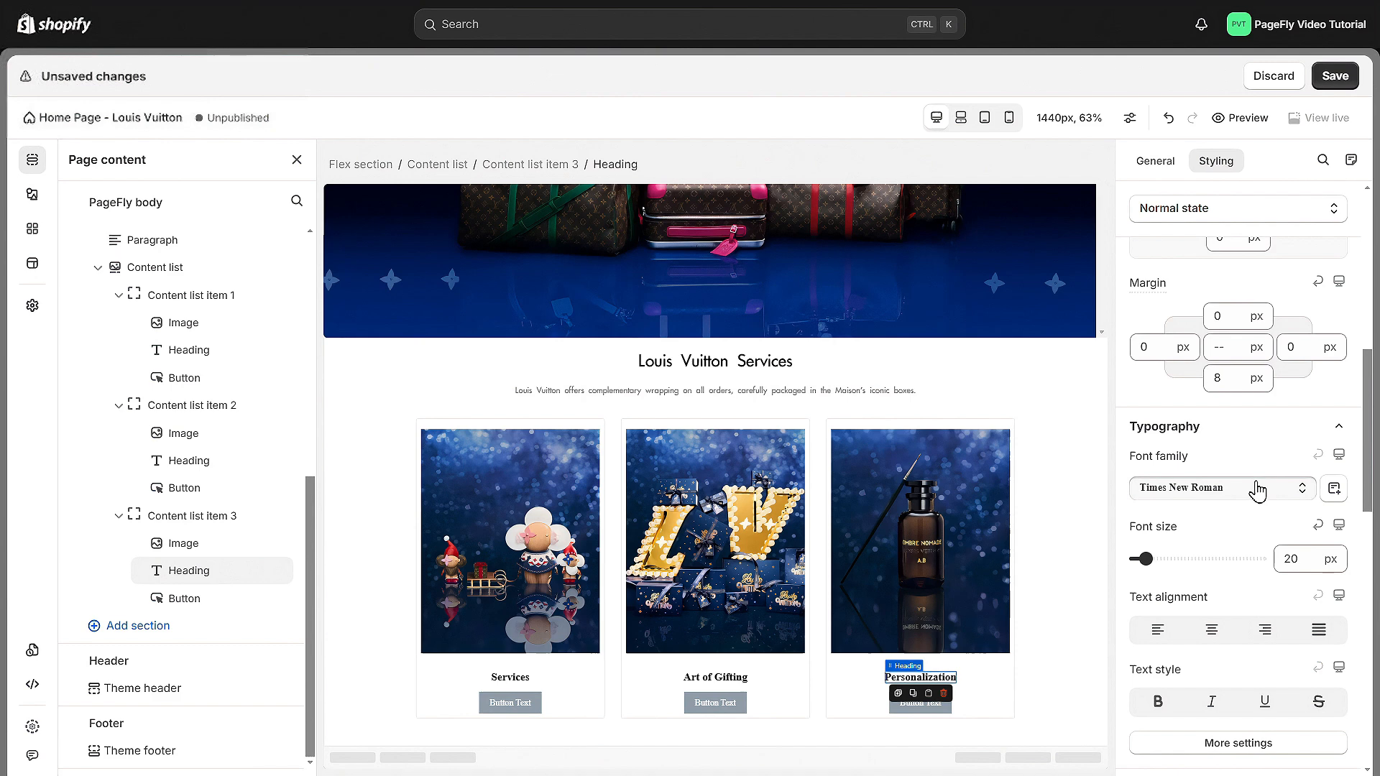
left_click(1222, 489)
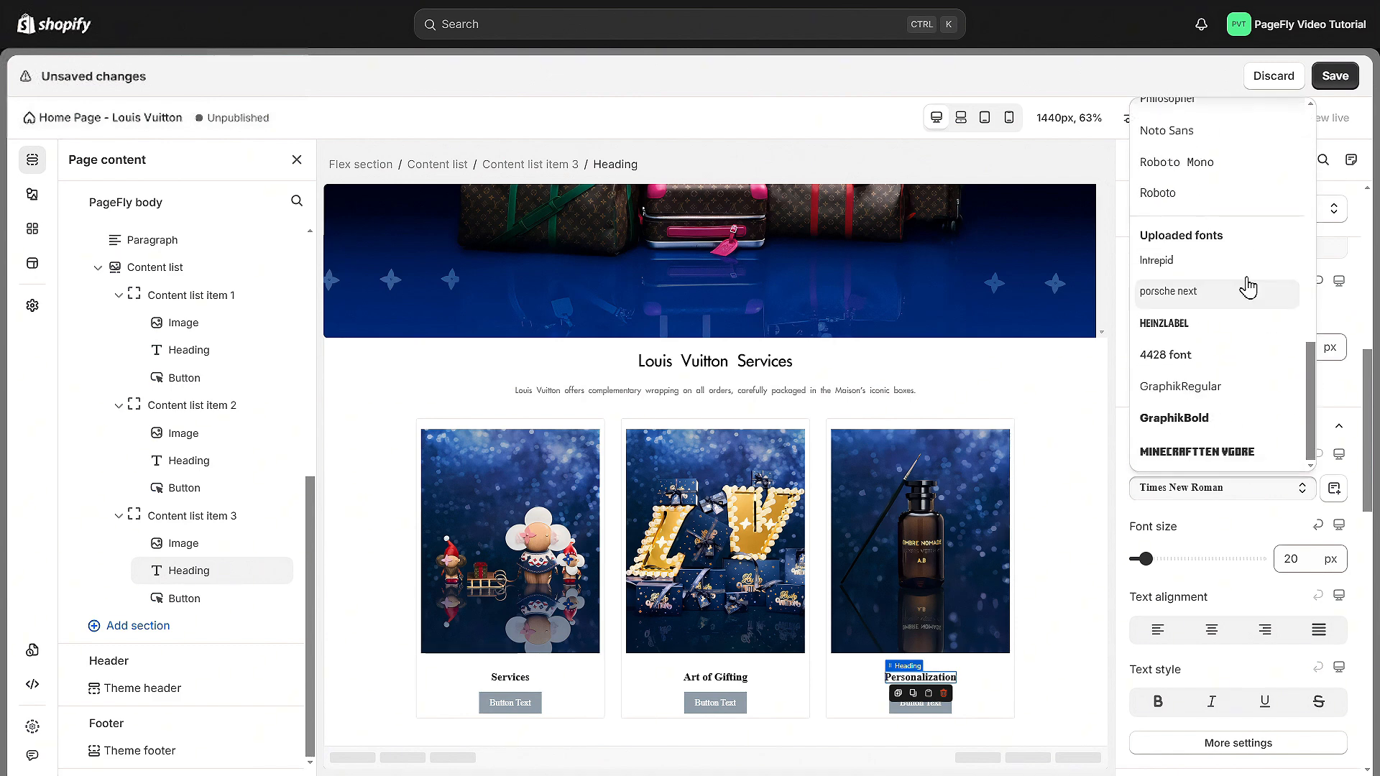
left_click(1156, 260)
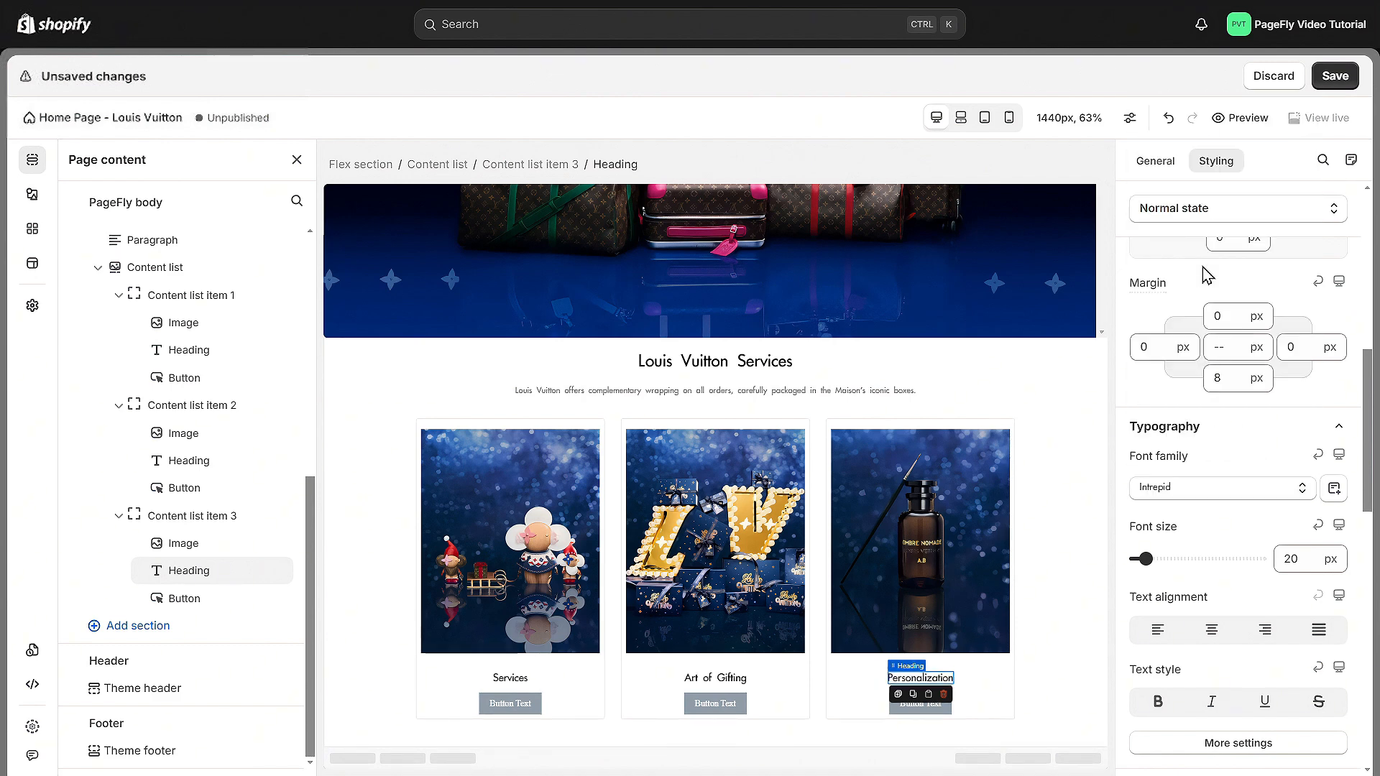
type("1")
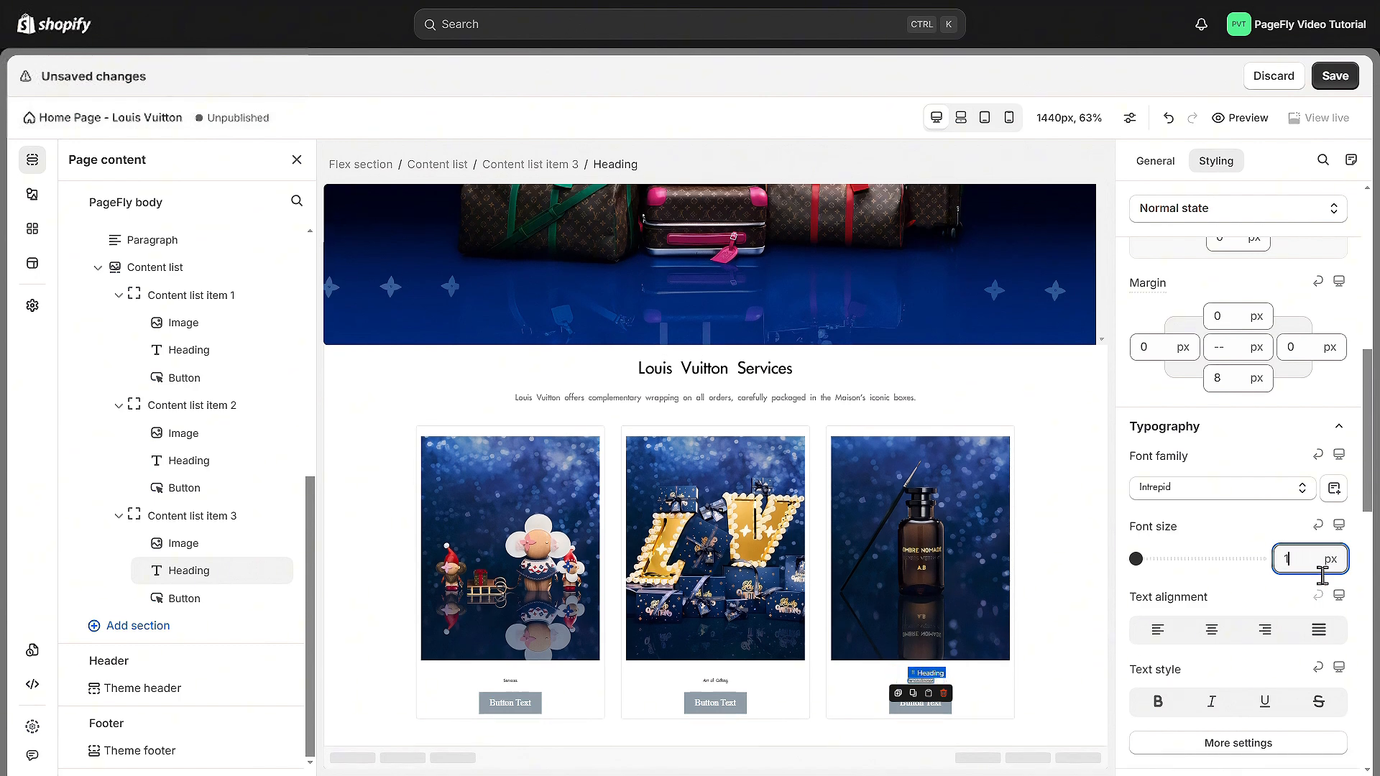
type("16")
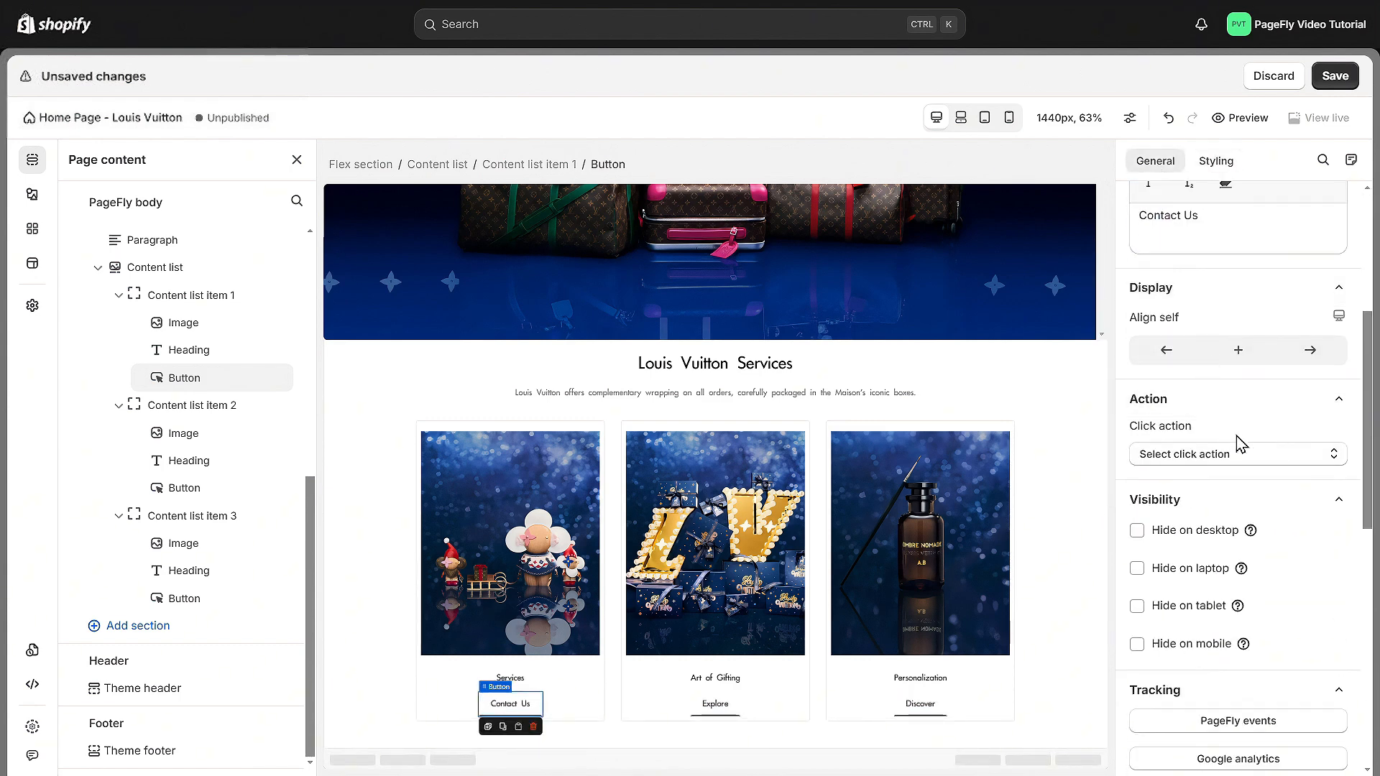
left_click(1236, 454)
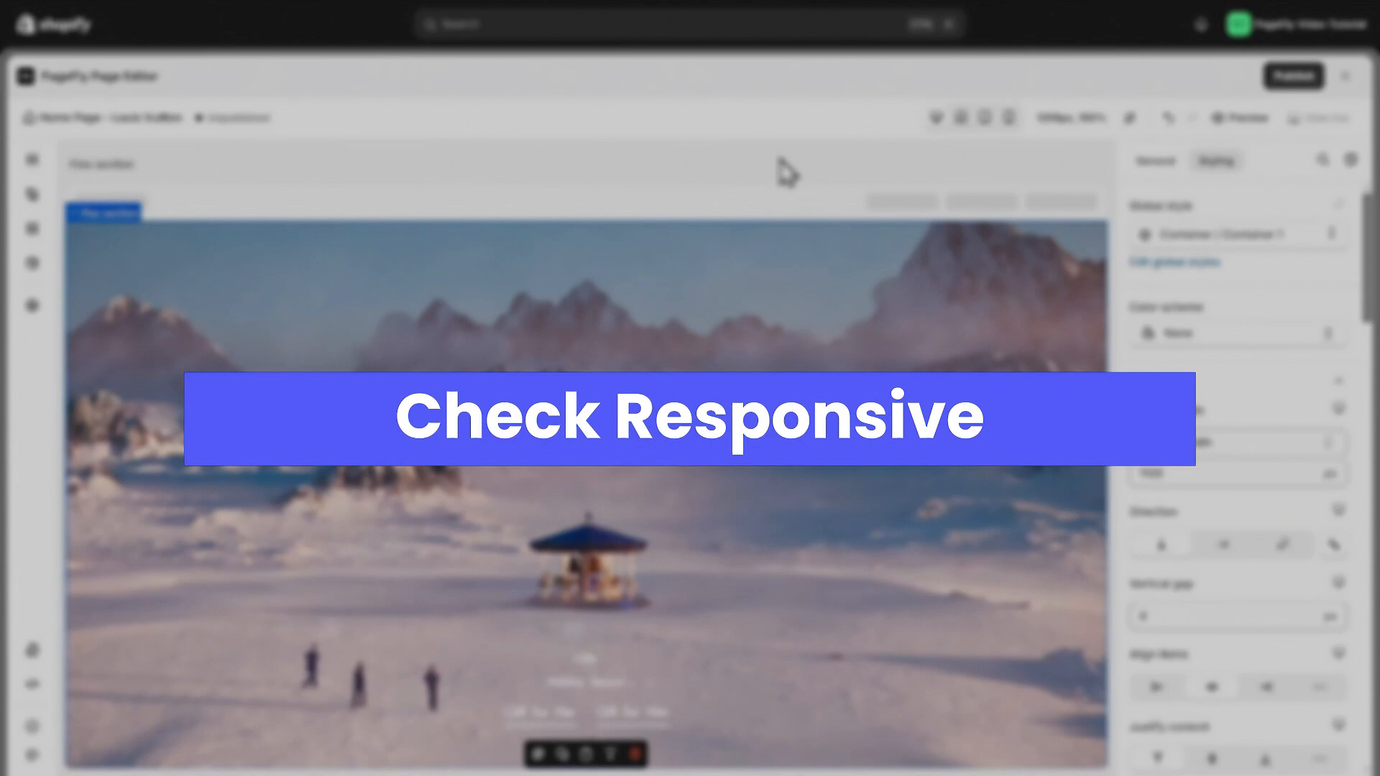
Switch to phone view and show the collection list as a slideshow.
left_click(1004, 117)
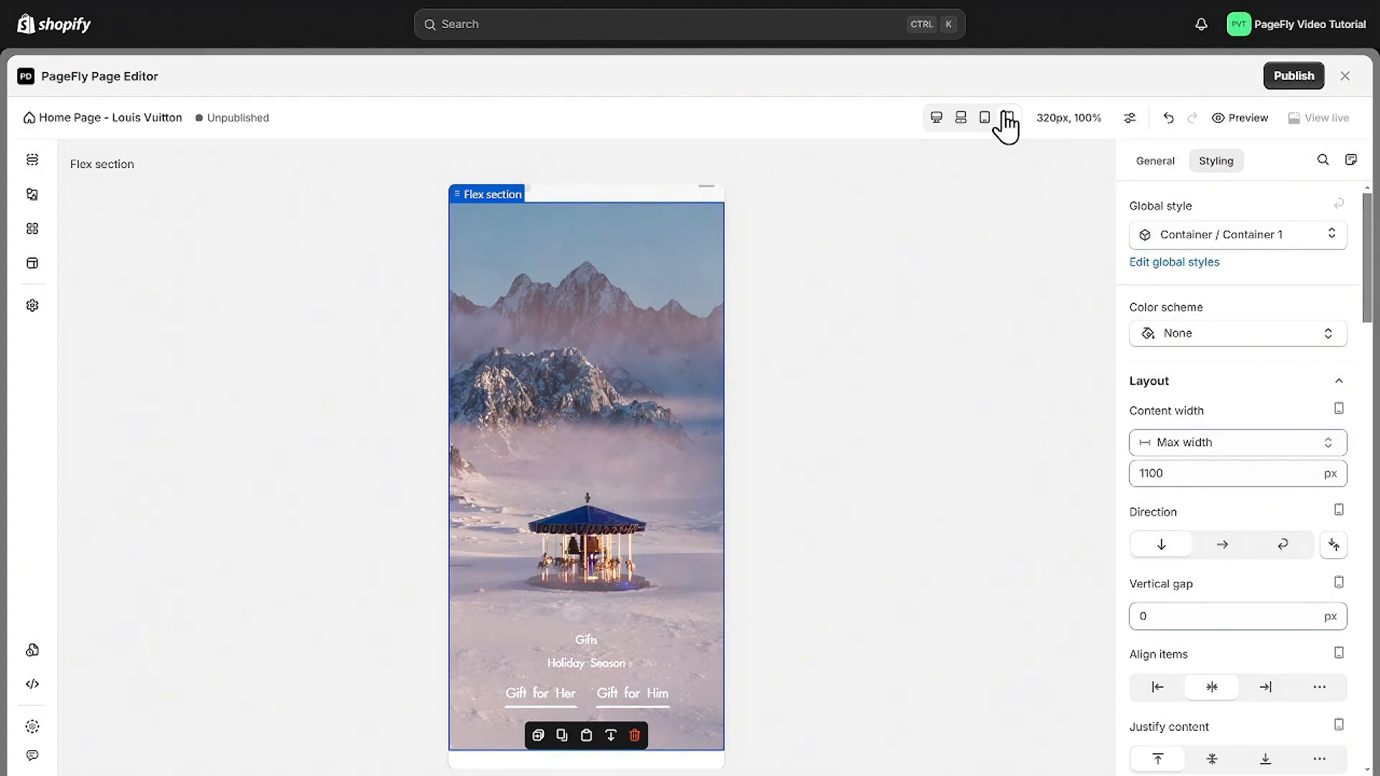
left_click(1010, 117)
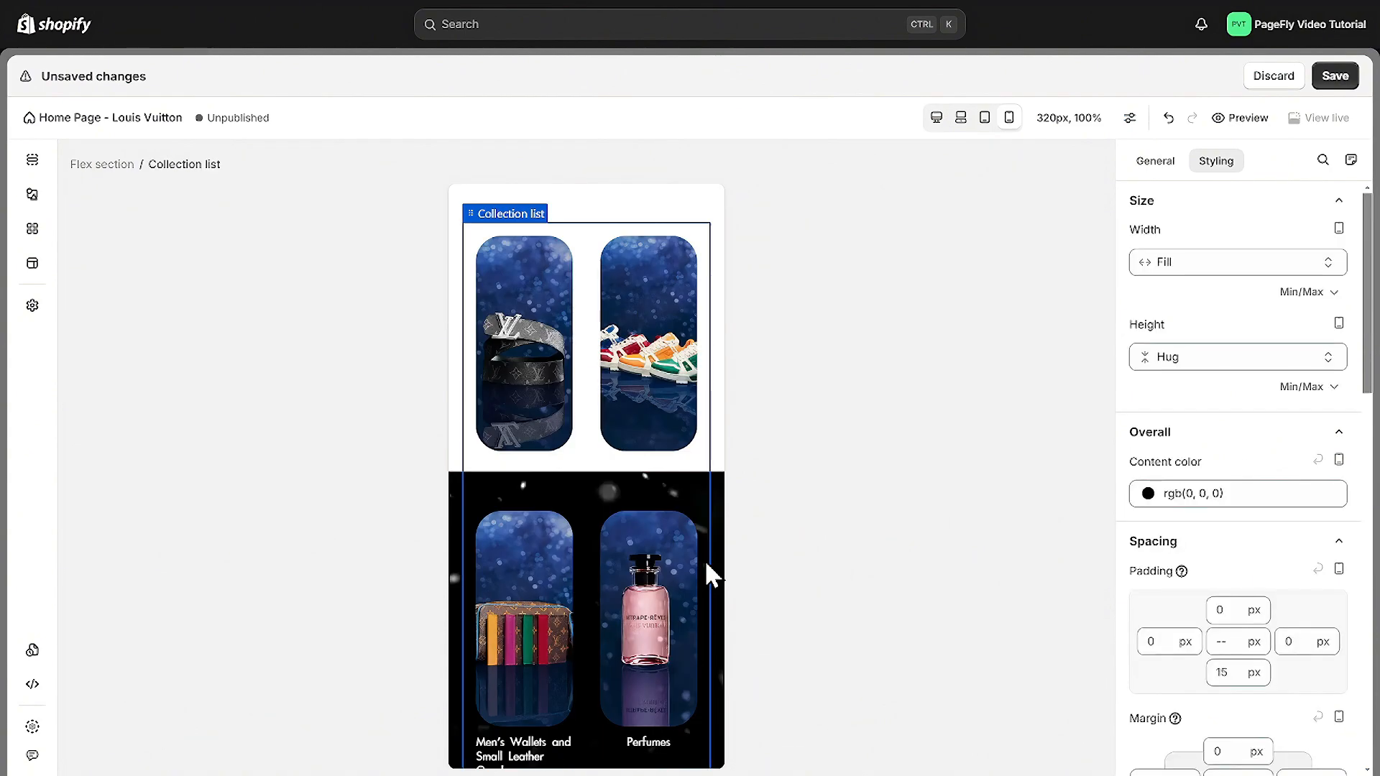
left_click(1155, 161)
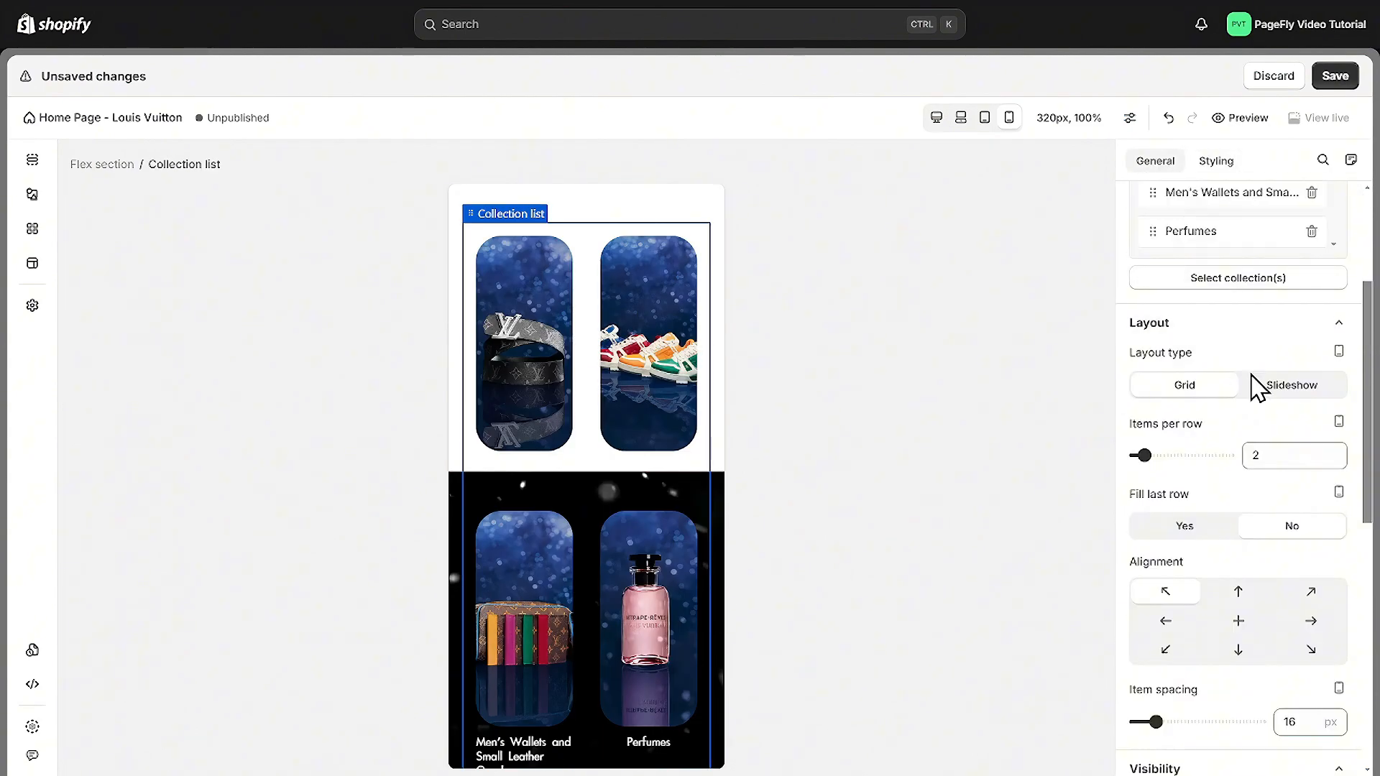
left_click(1291, 384)
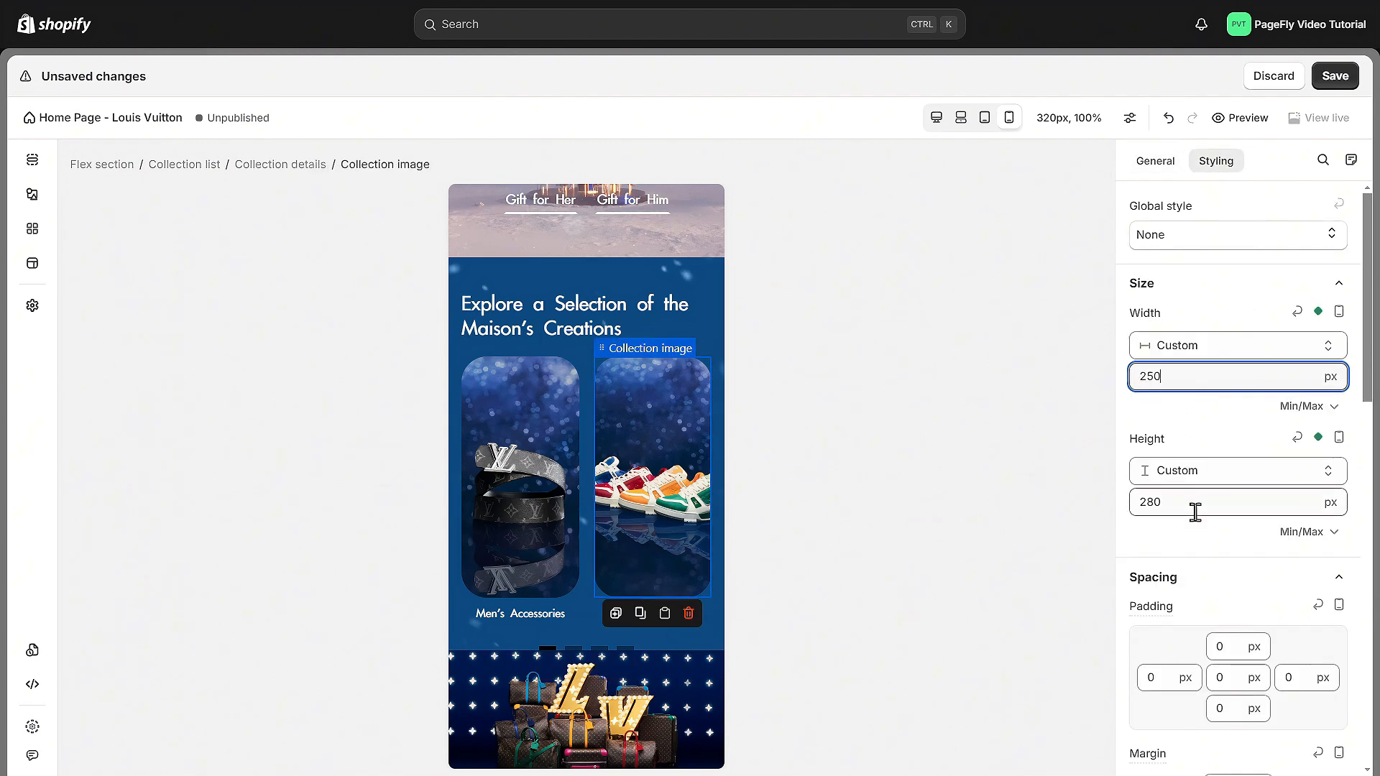
Set collection images to 250 by 280 px and content list to one item per row.
left_click(585, 481)
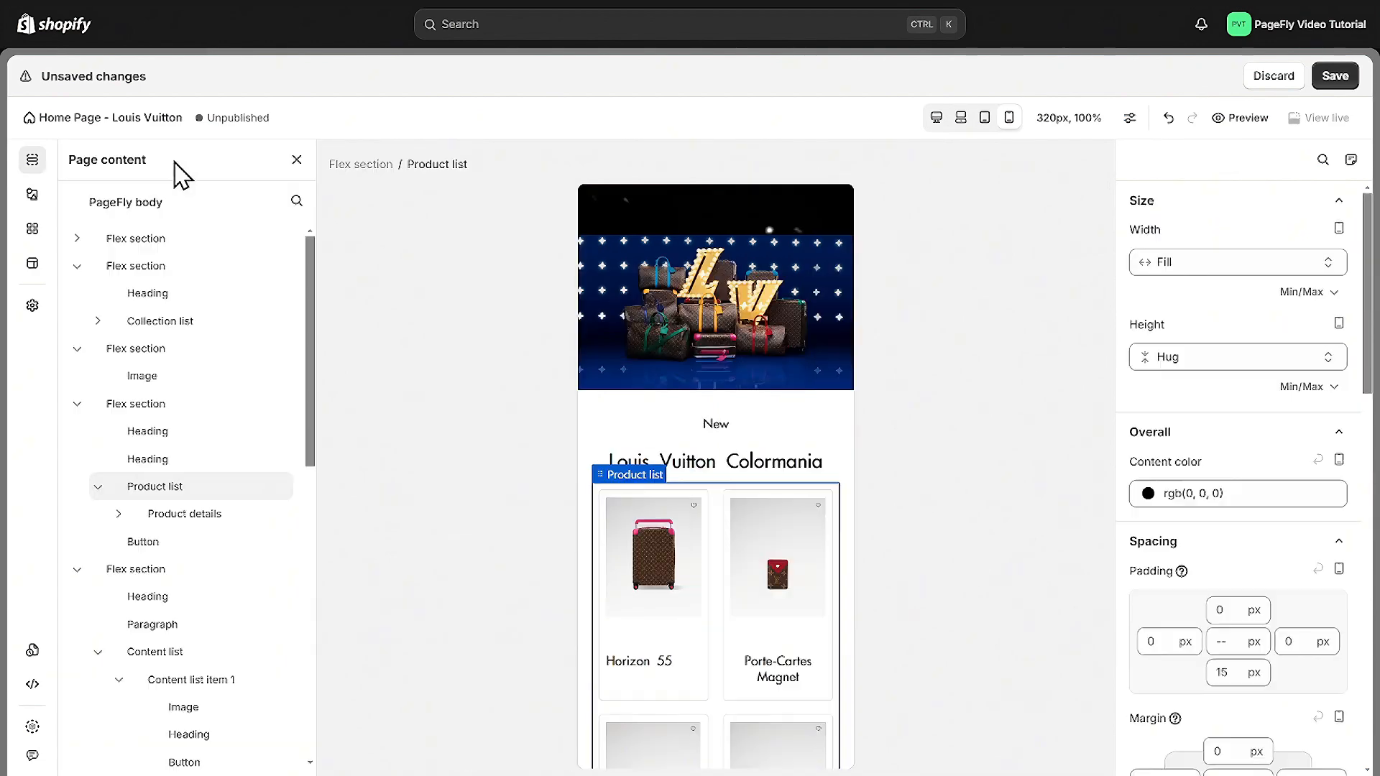
left_click(1292, 426)
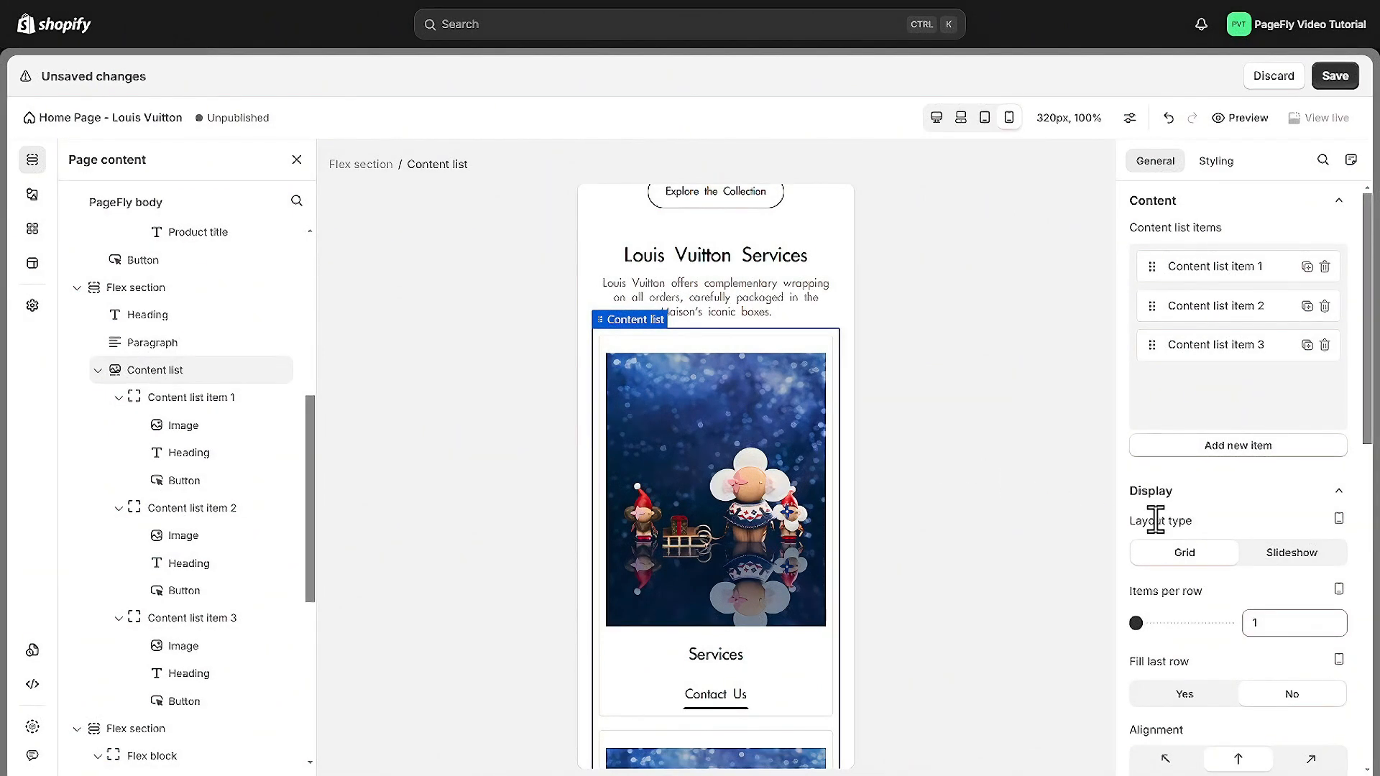
left_click(1291, 552)
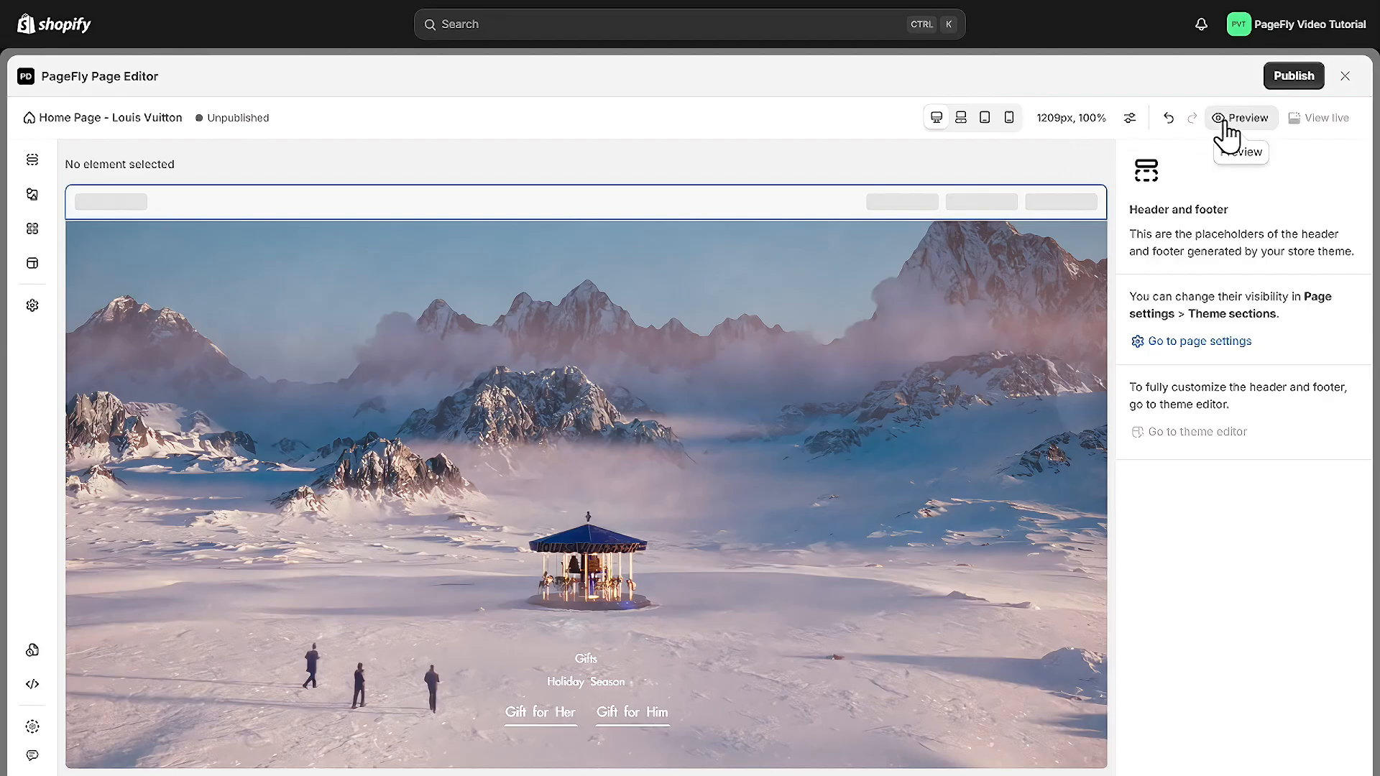
Preview the Louis Vuitton home page, publish it, and scroll through the result.
left_click(1242, 117)
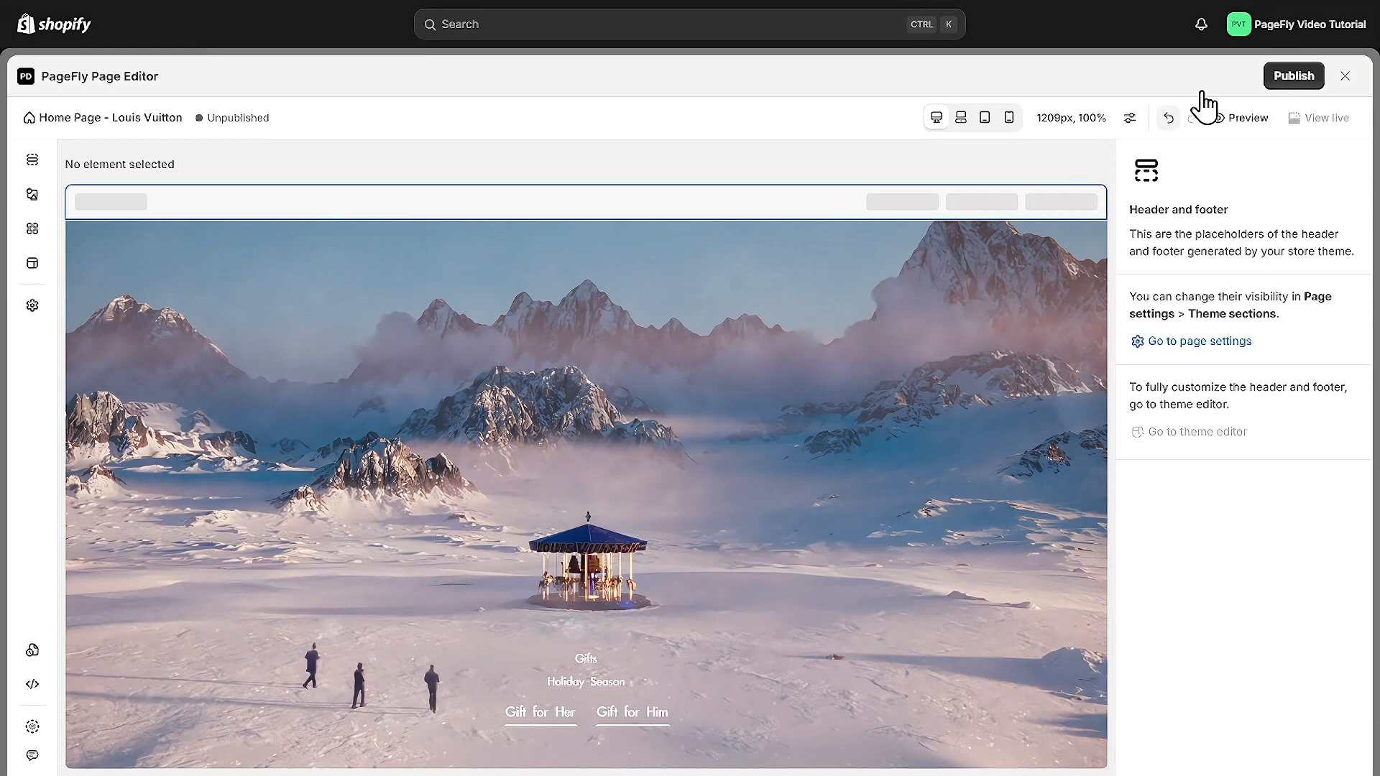
left_click(1292, 76)
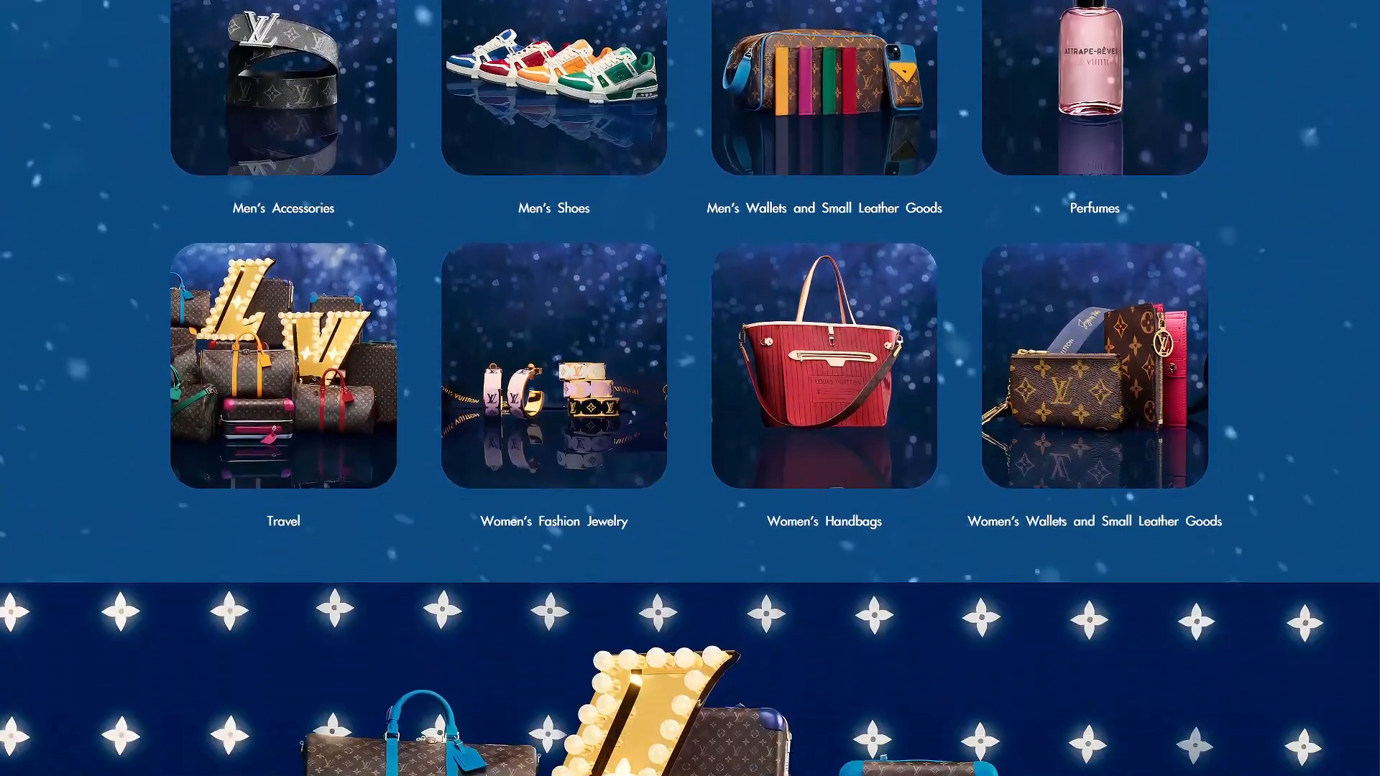
scroll("down", 3)
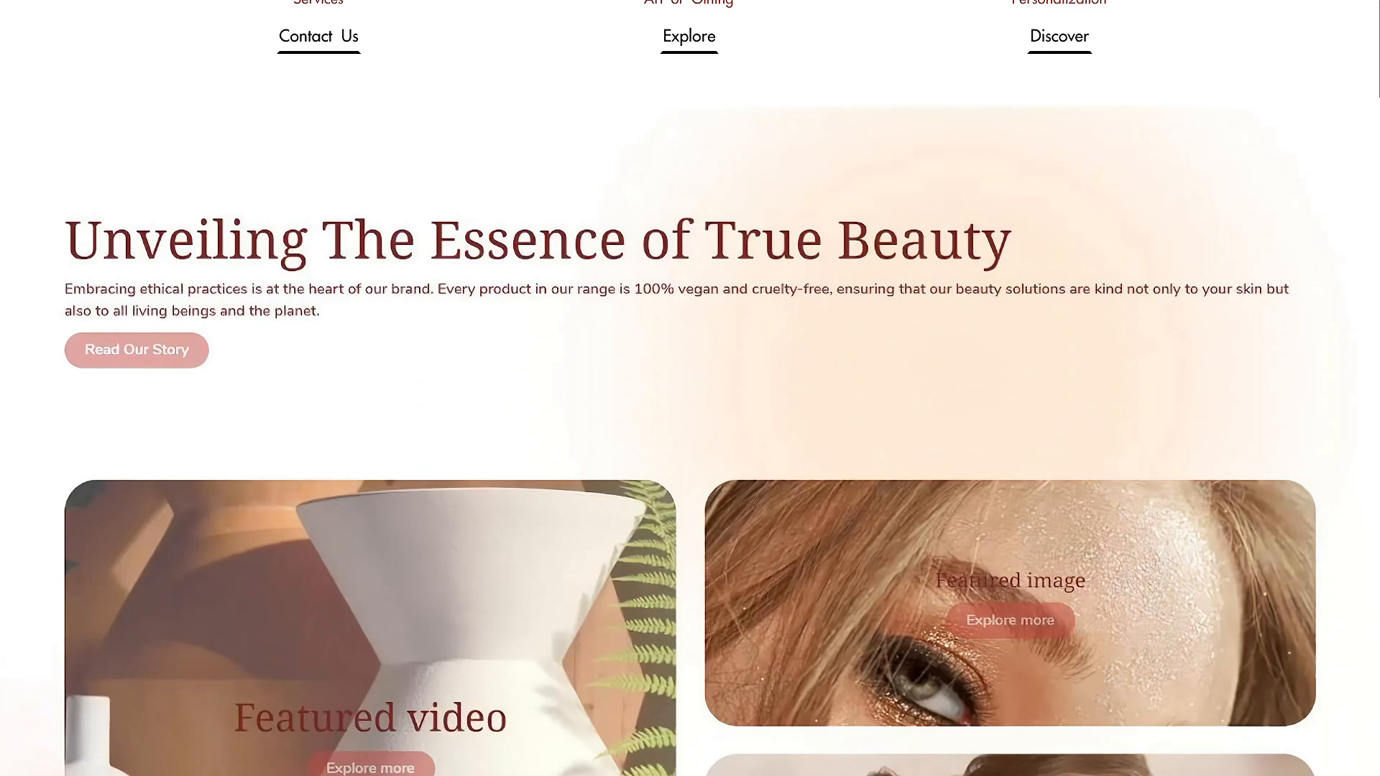
scroll("down", 3)
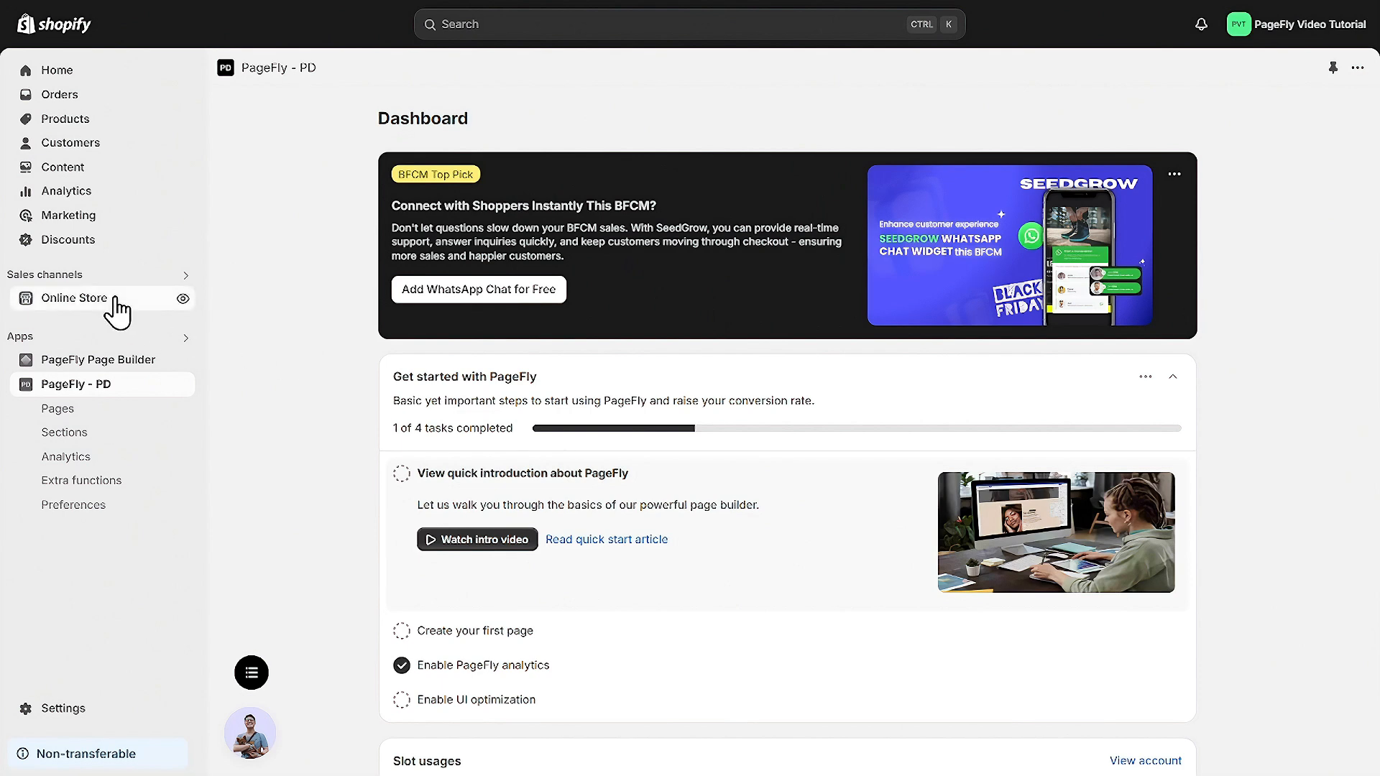
Customize the live theme, hide default home sections like Collection list, and save.
left_click(78, 298)
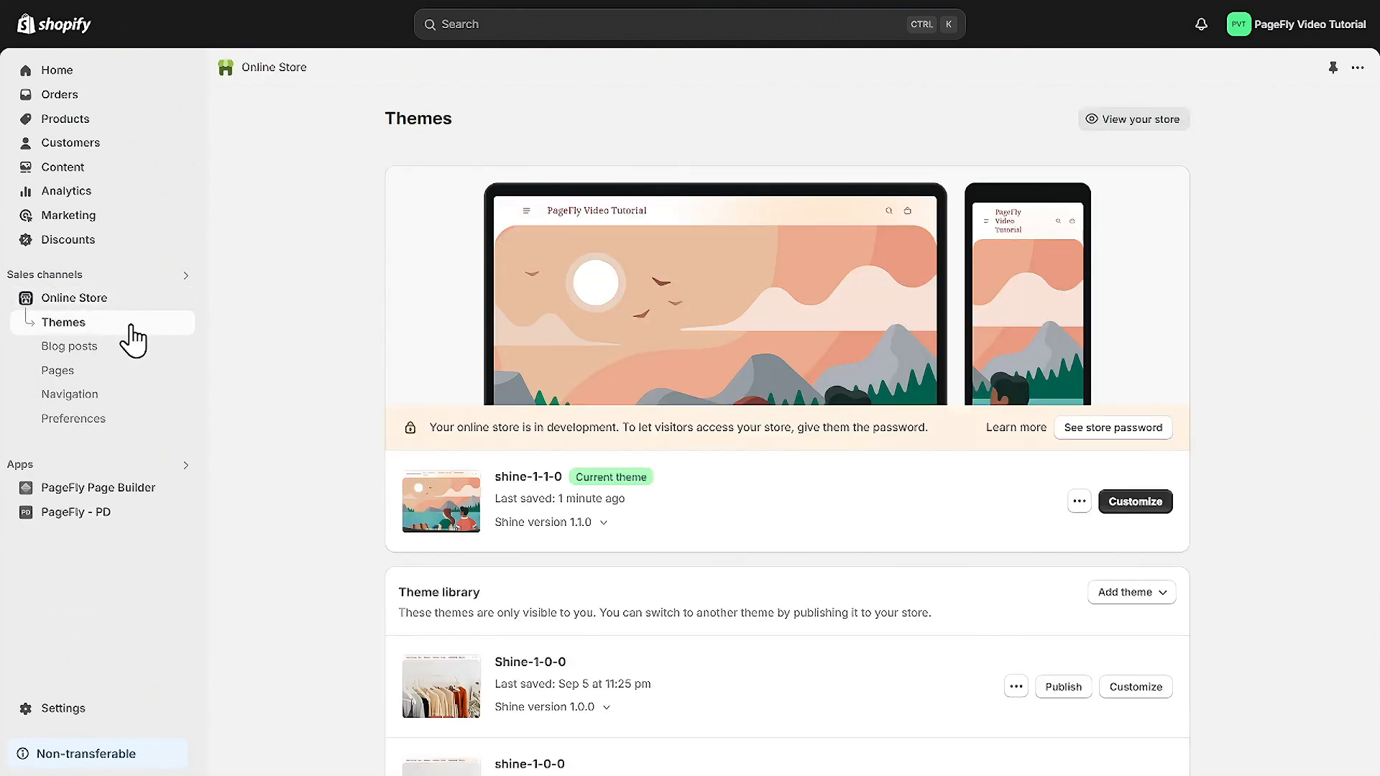
left_click(1135, 502)
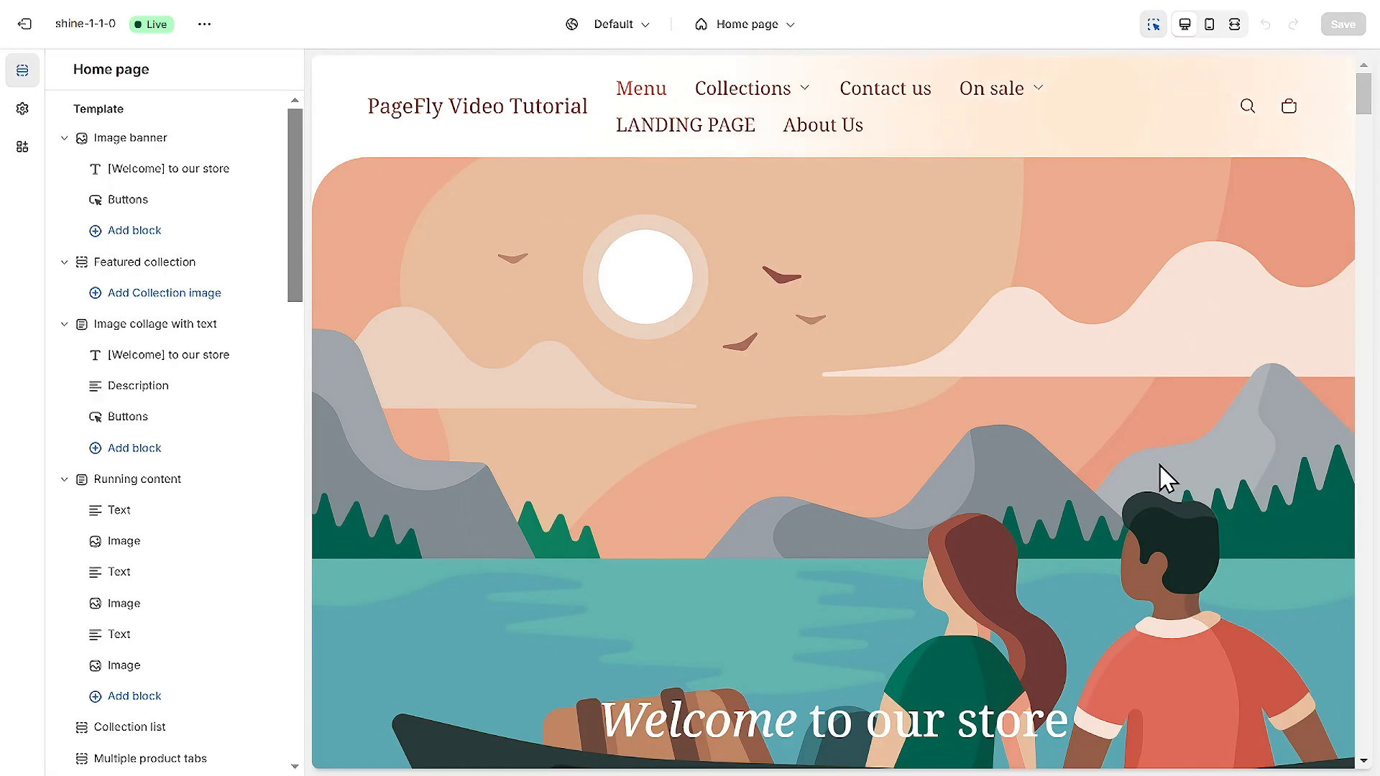
left_click(261, 138)
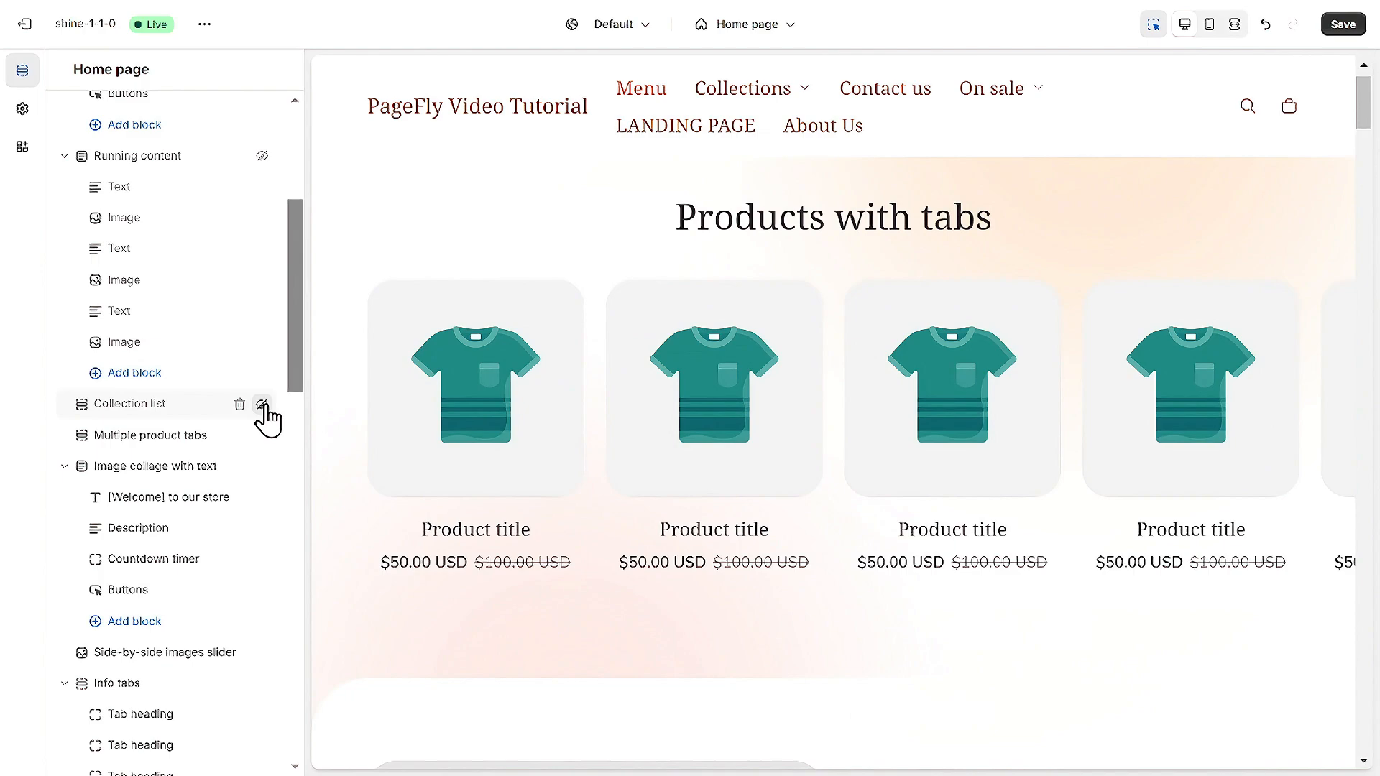
left_click(262, 404)
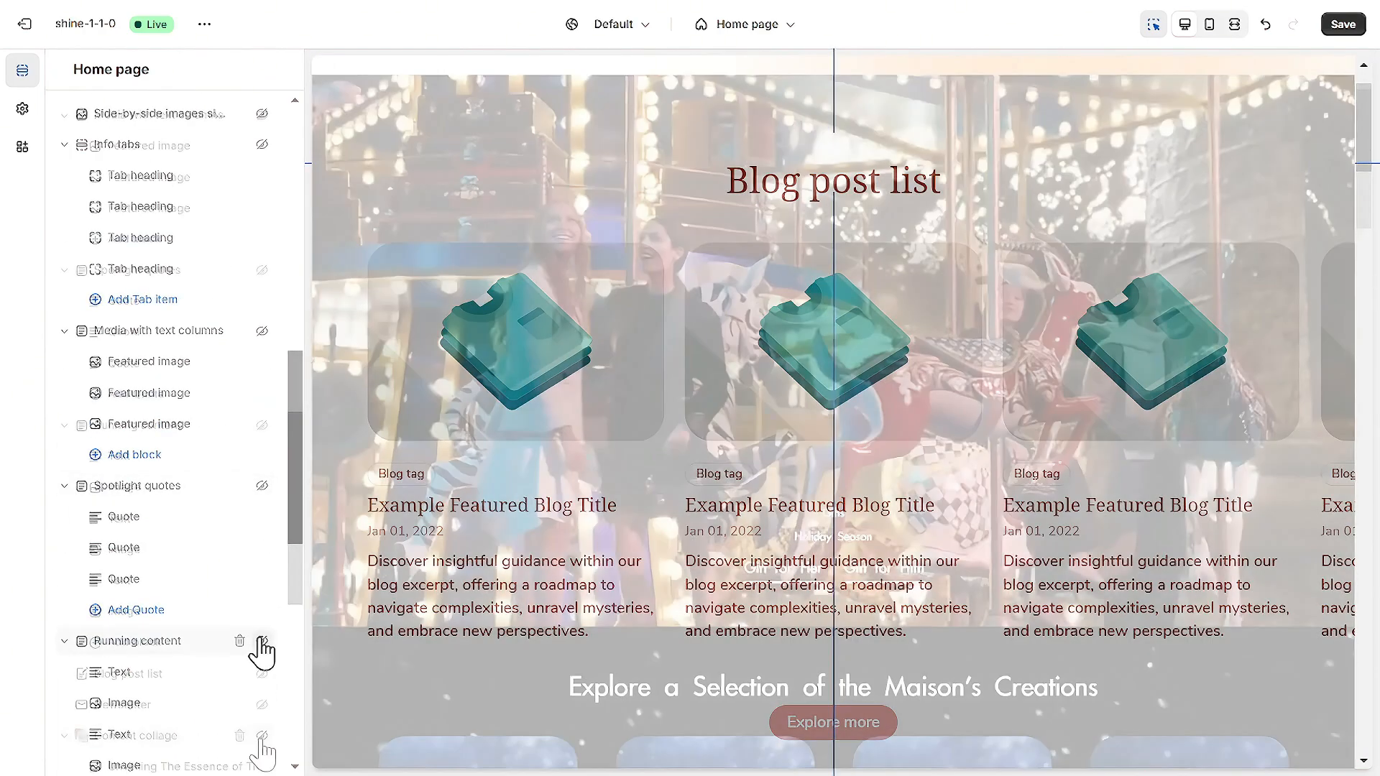
left_click(1341, 24)
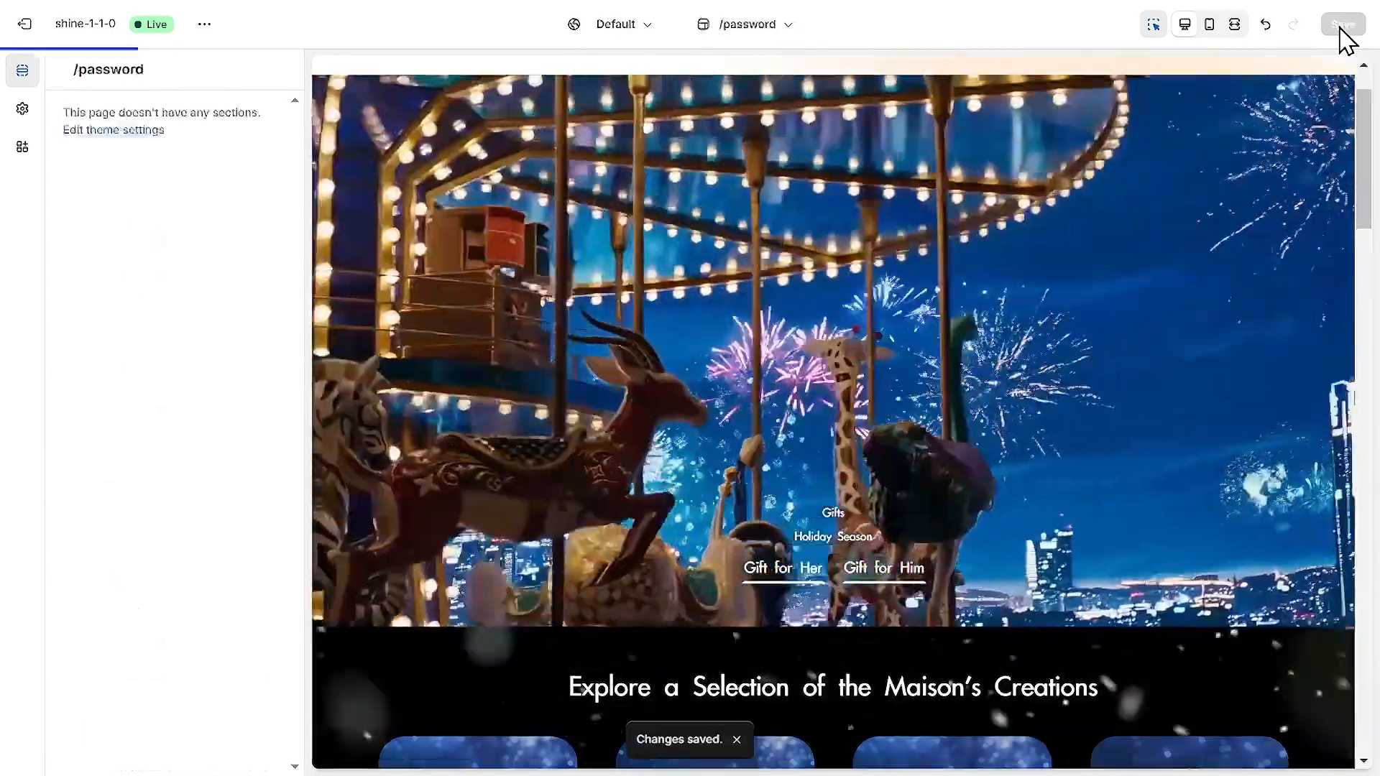
scroll("down", 3)
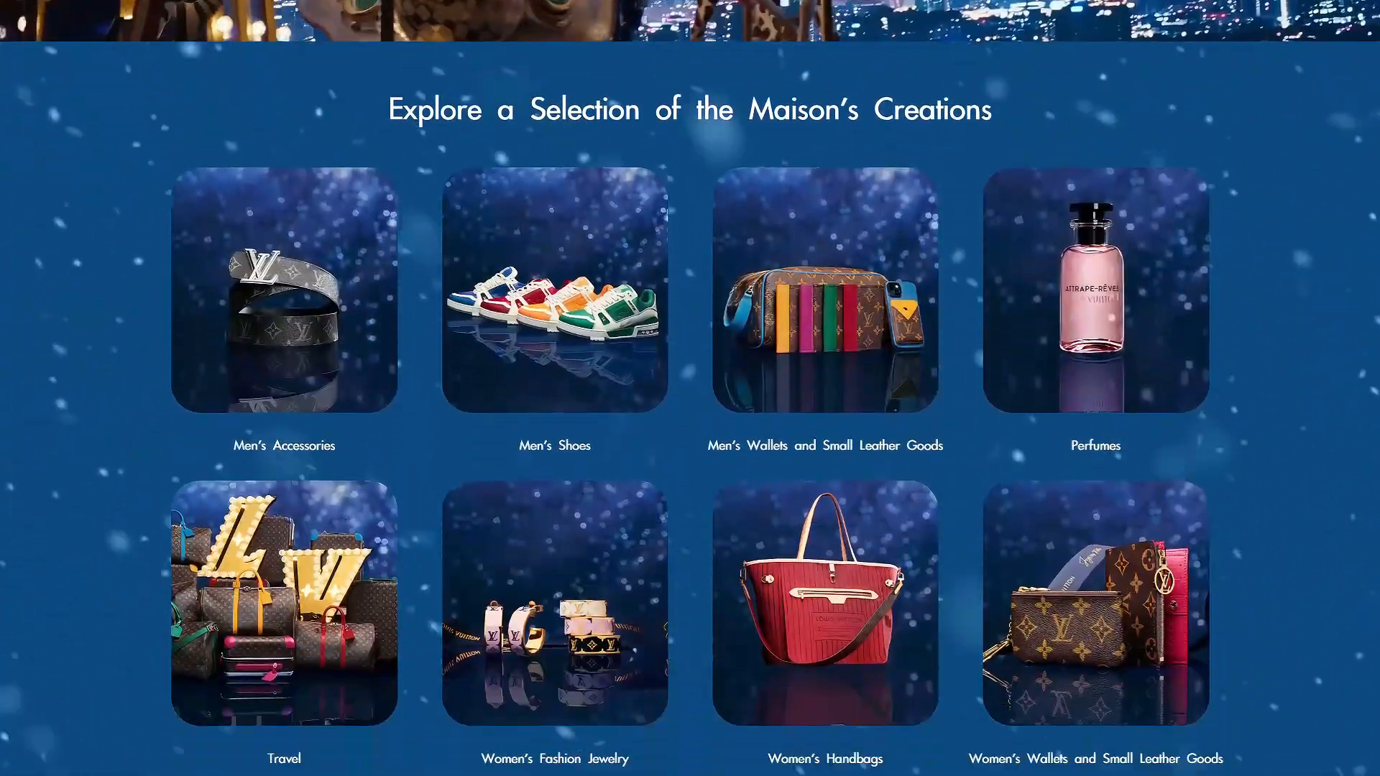
scroll("down", 3)
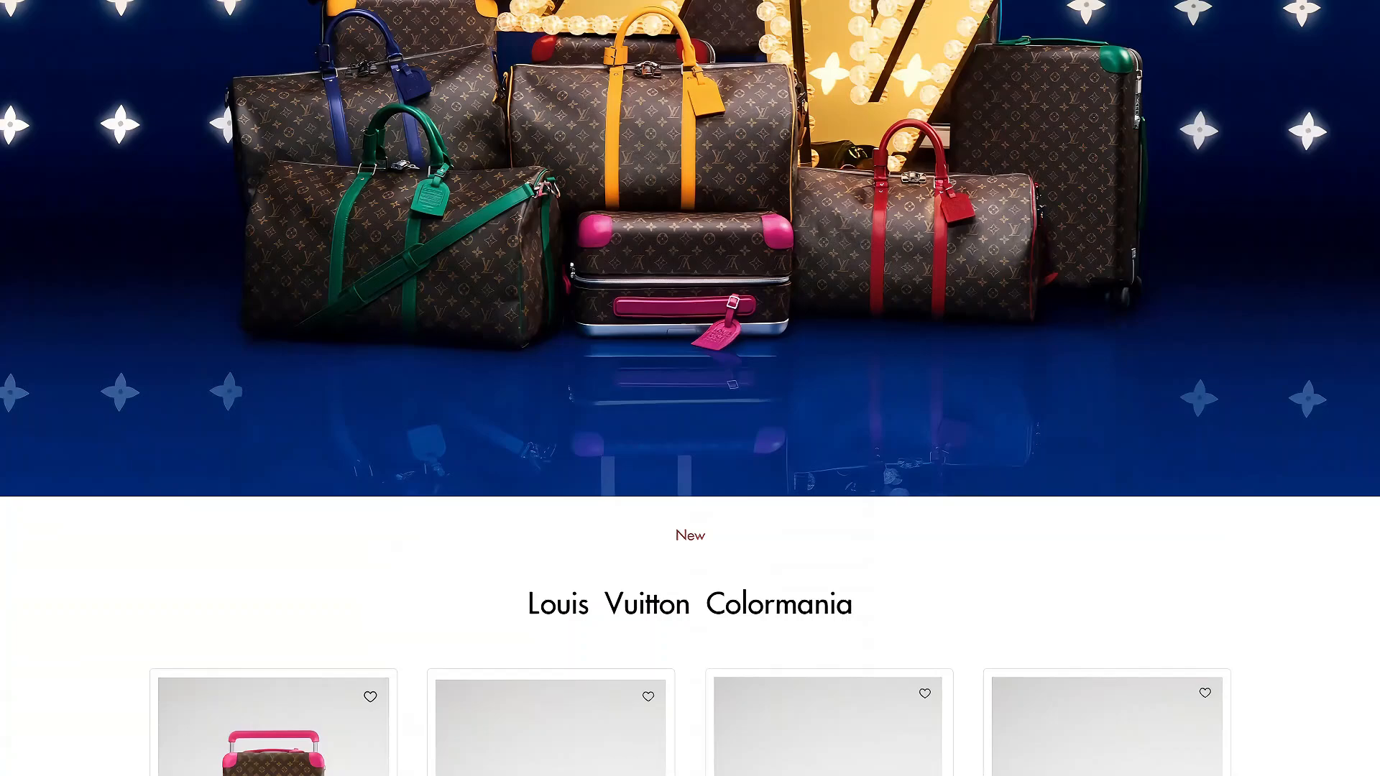
scroll("down", 3)
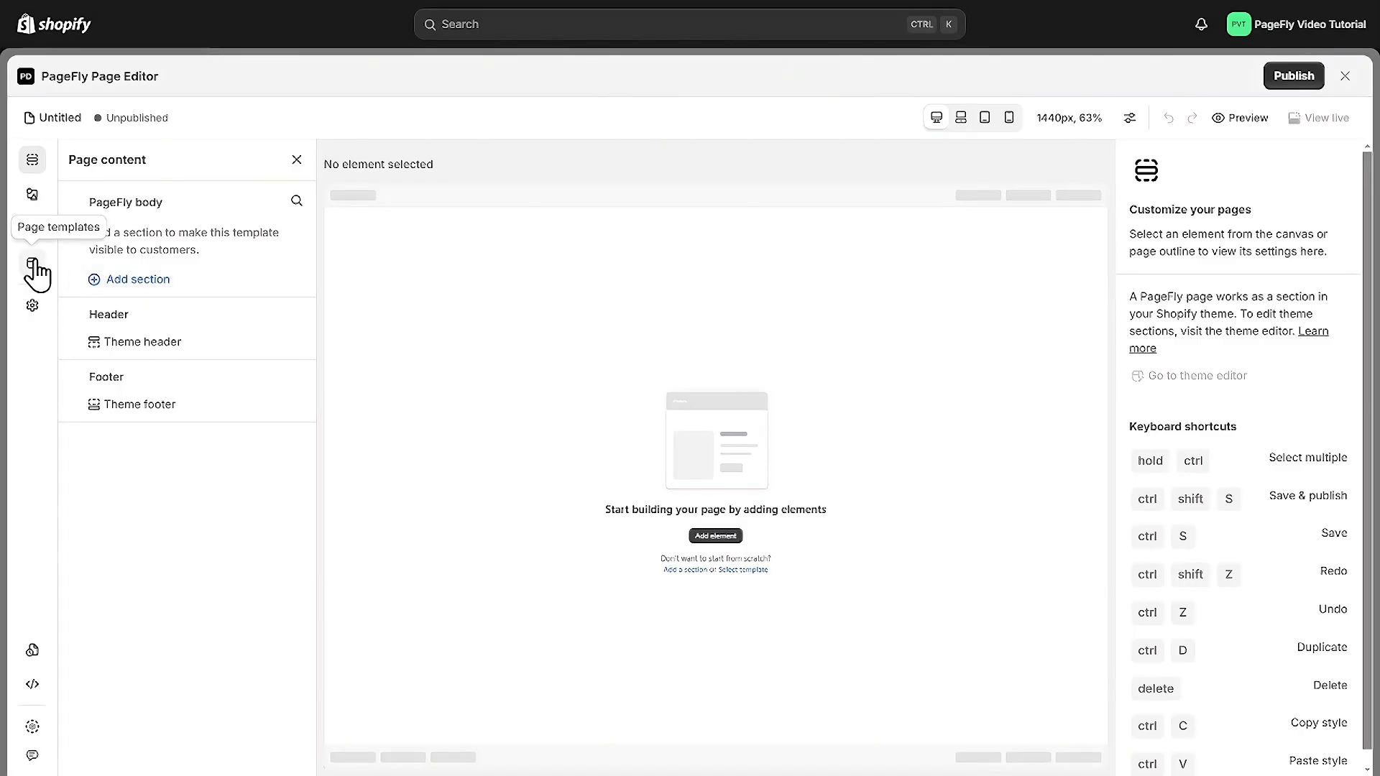
Filter page templates to Home page and select the jewelry template for a new page.
left_click(32, 261)
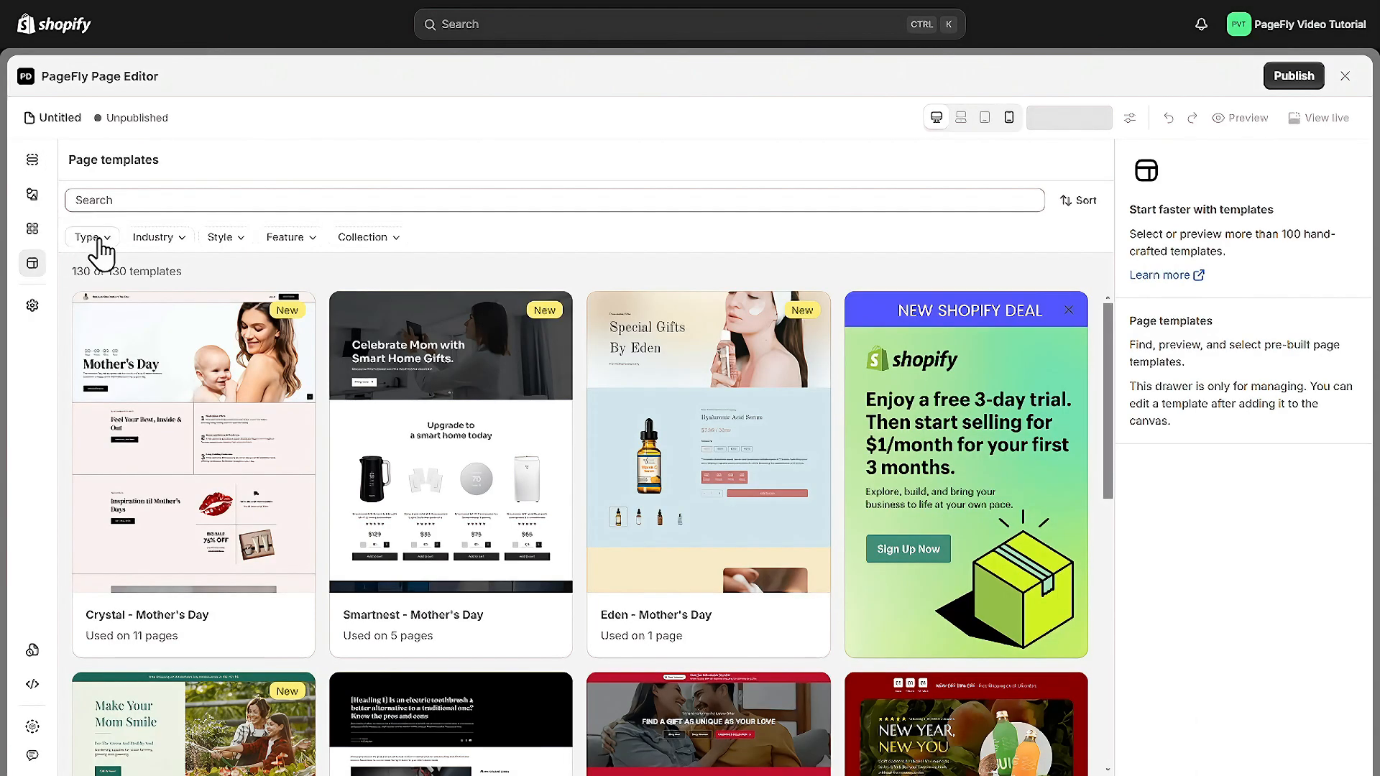
left_click(126, 345)
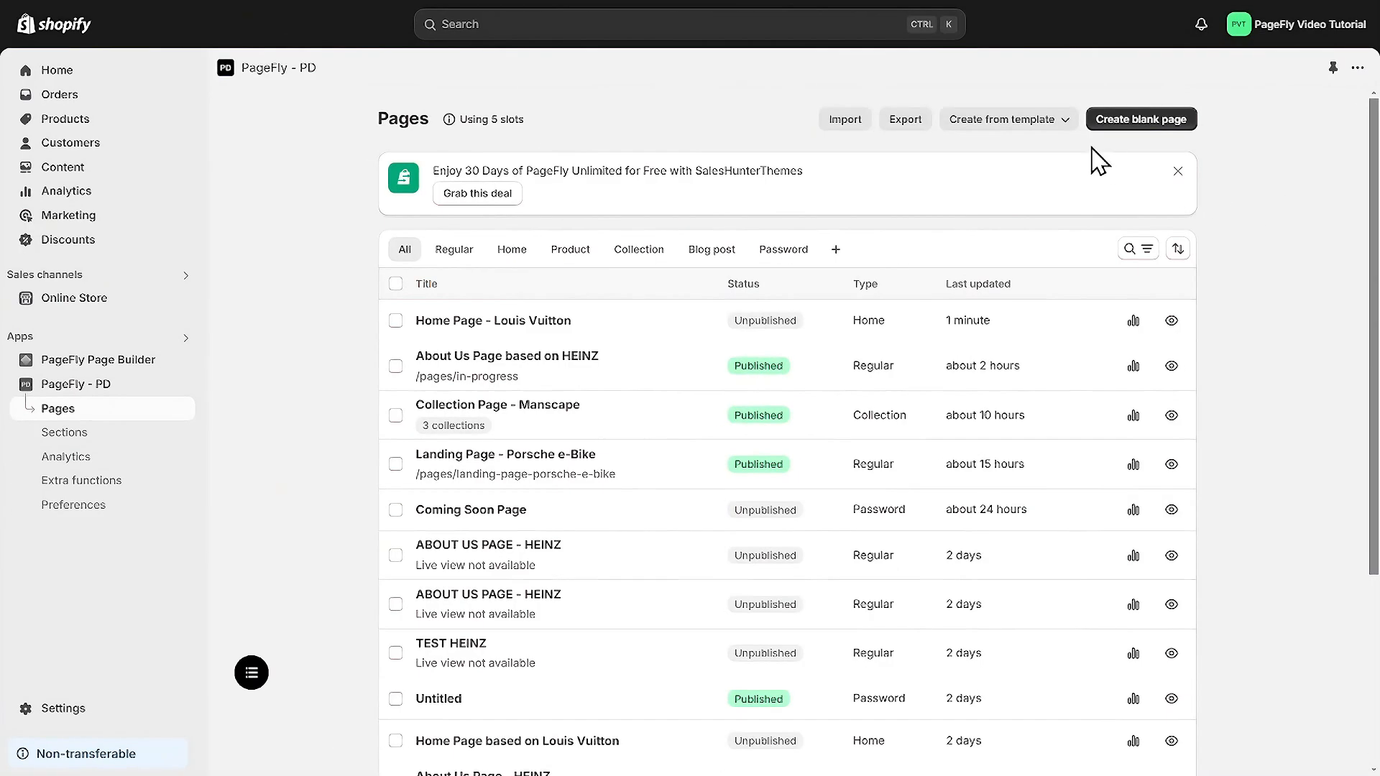
left_click(1007, 119)
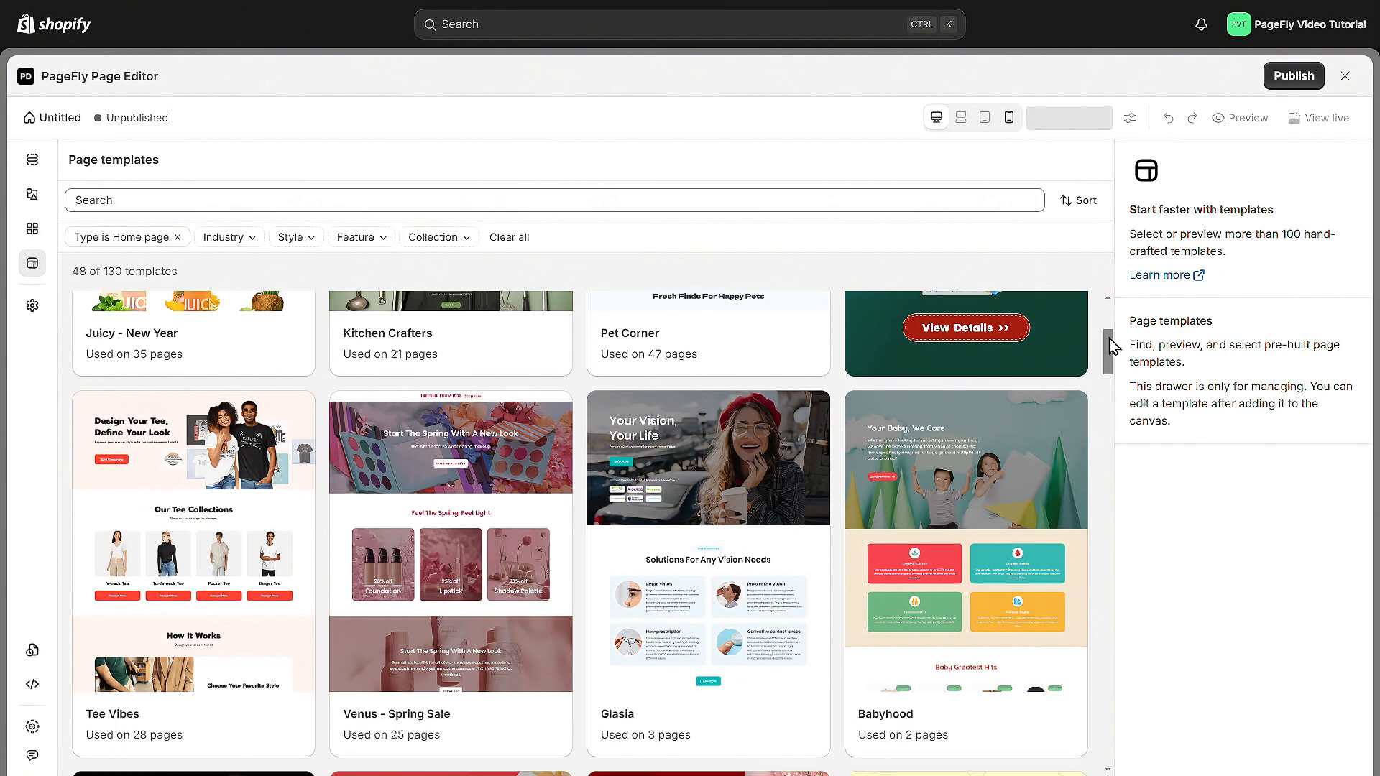
scroll("down", 3)
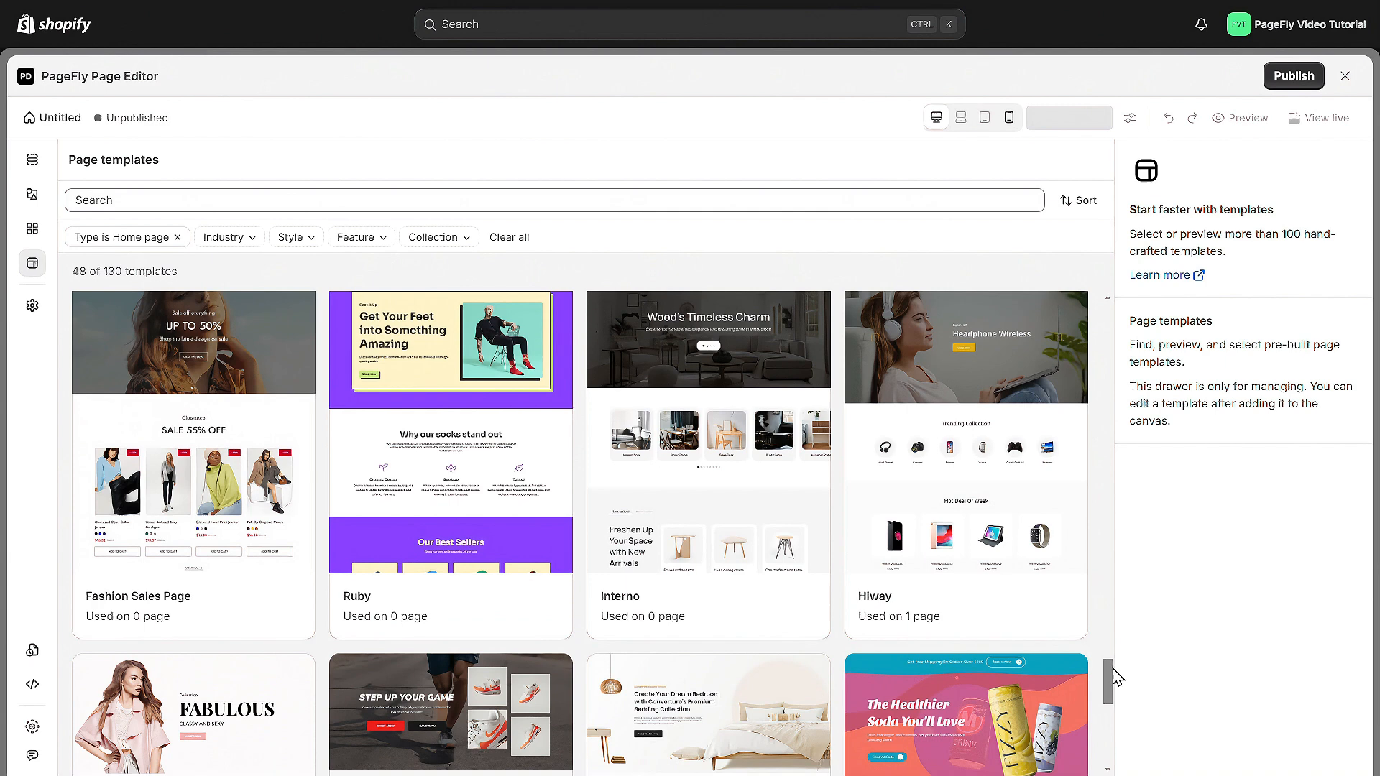
scroll("down", 3)
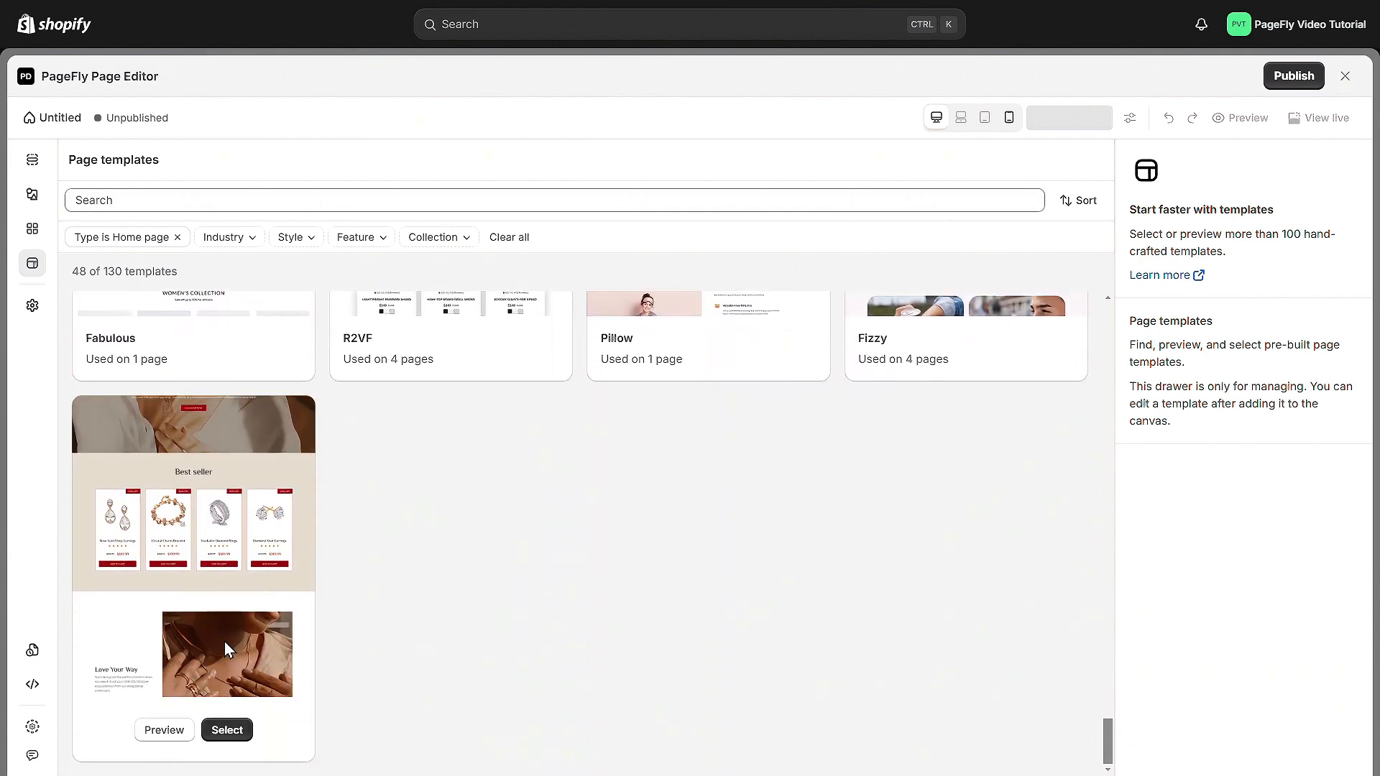
left_click(226, 730)
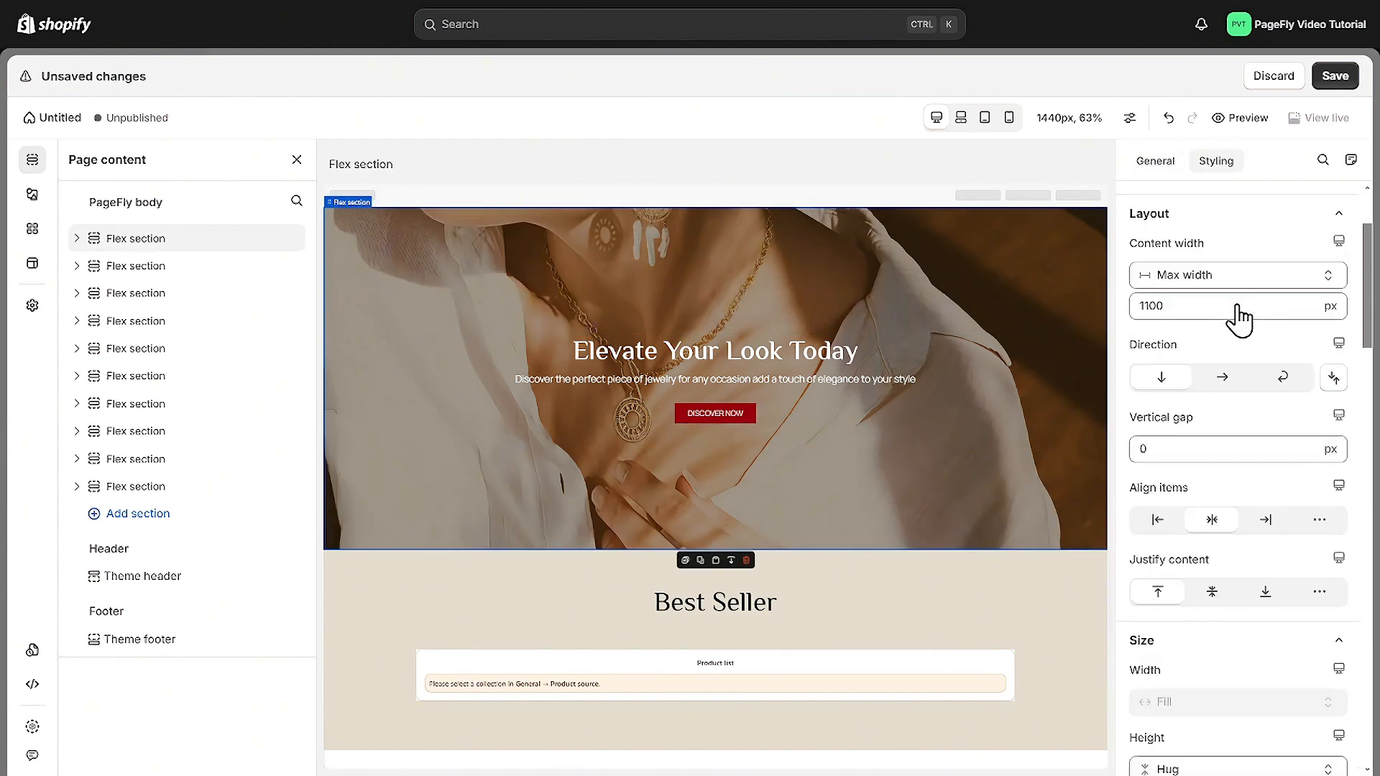
Choose Change > Select from library for the hero background image.
left_click(1238, 494)
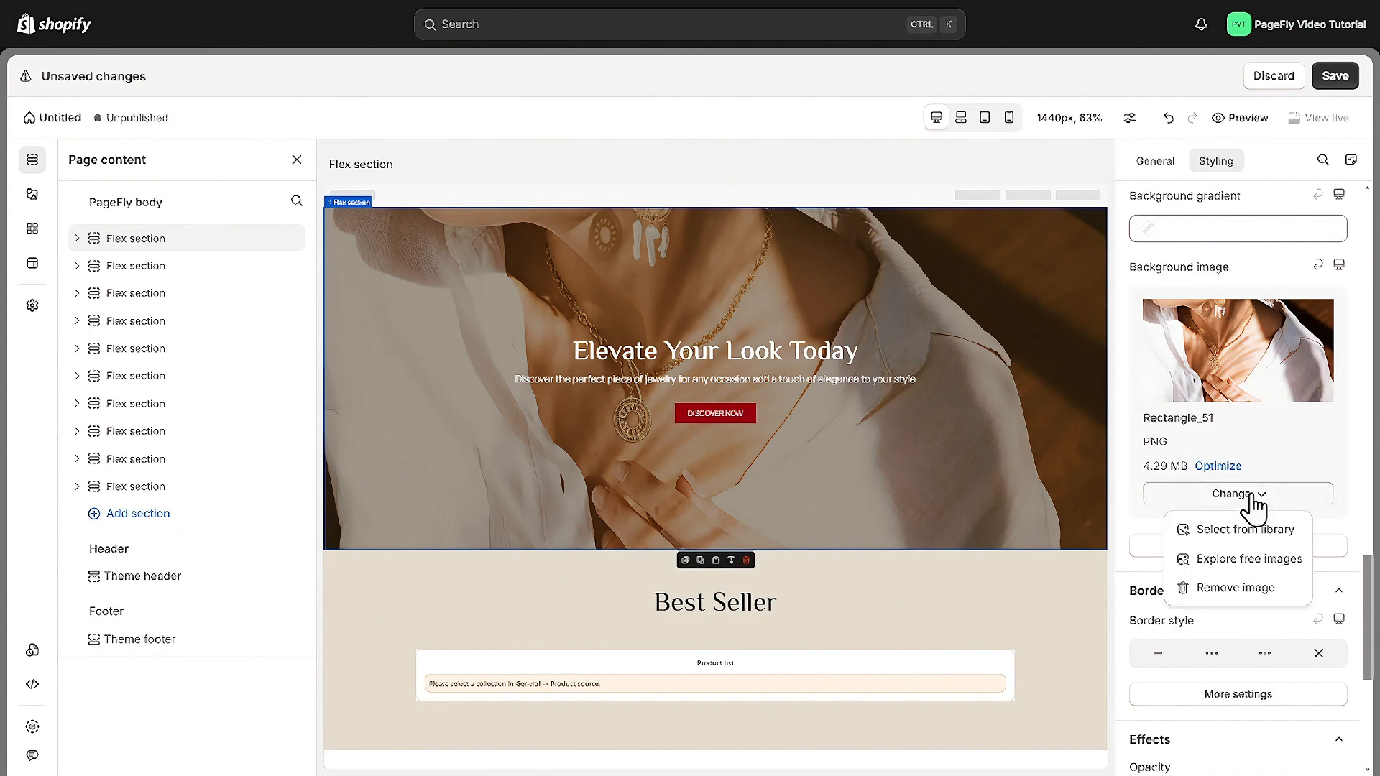
left_click(1248, 530)
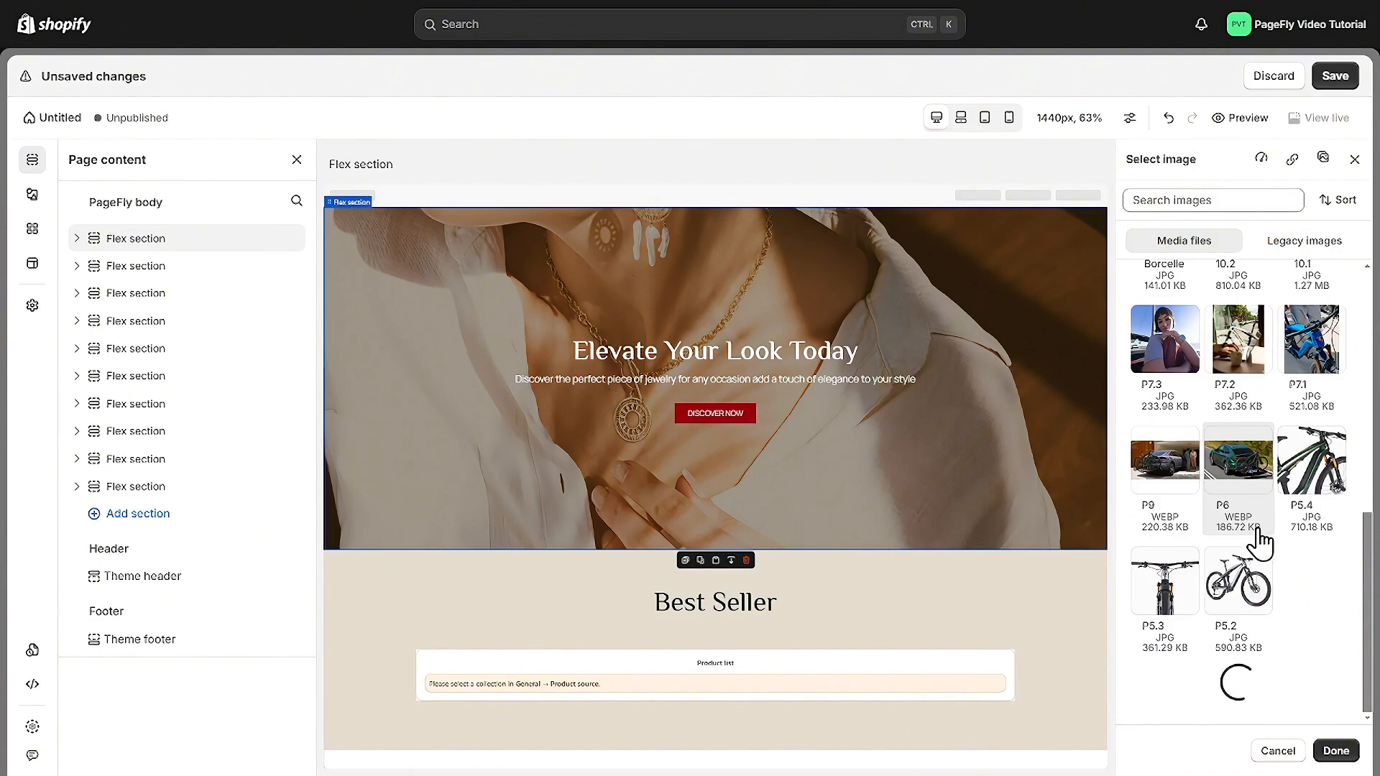
scroll("down", 3)
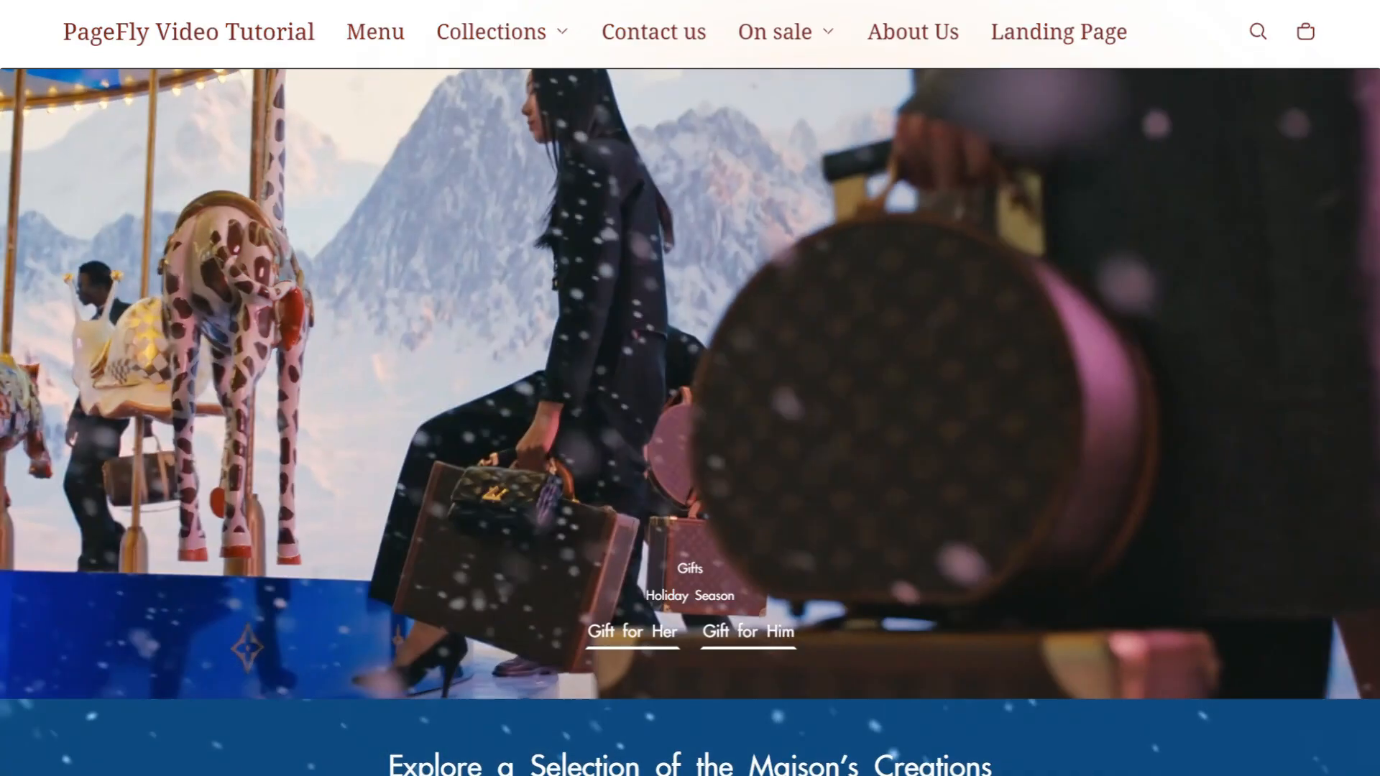
scroll("down", 3)
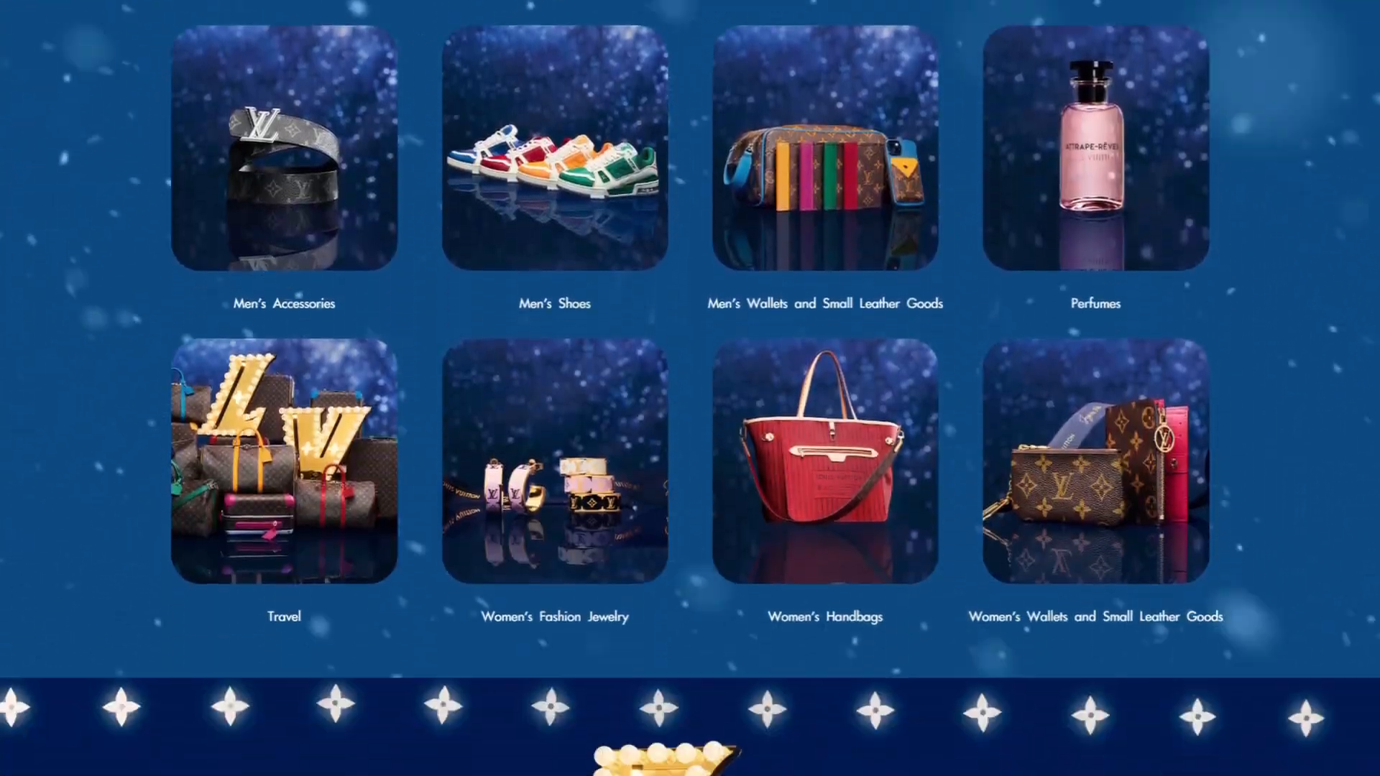
scroll("down", 3)
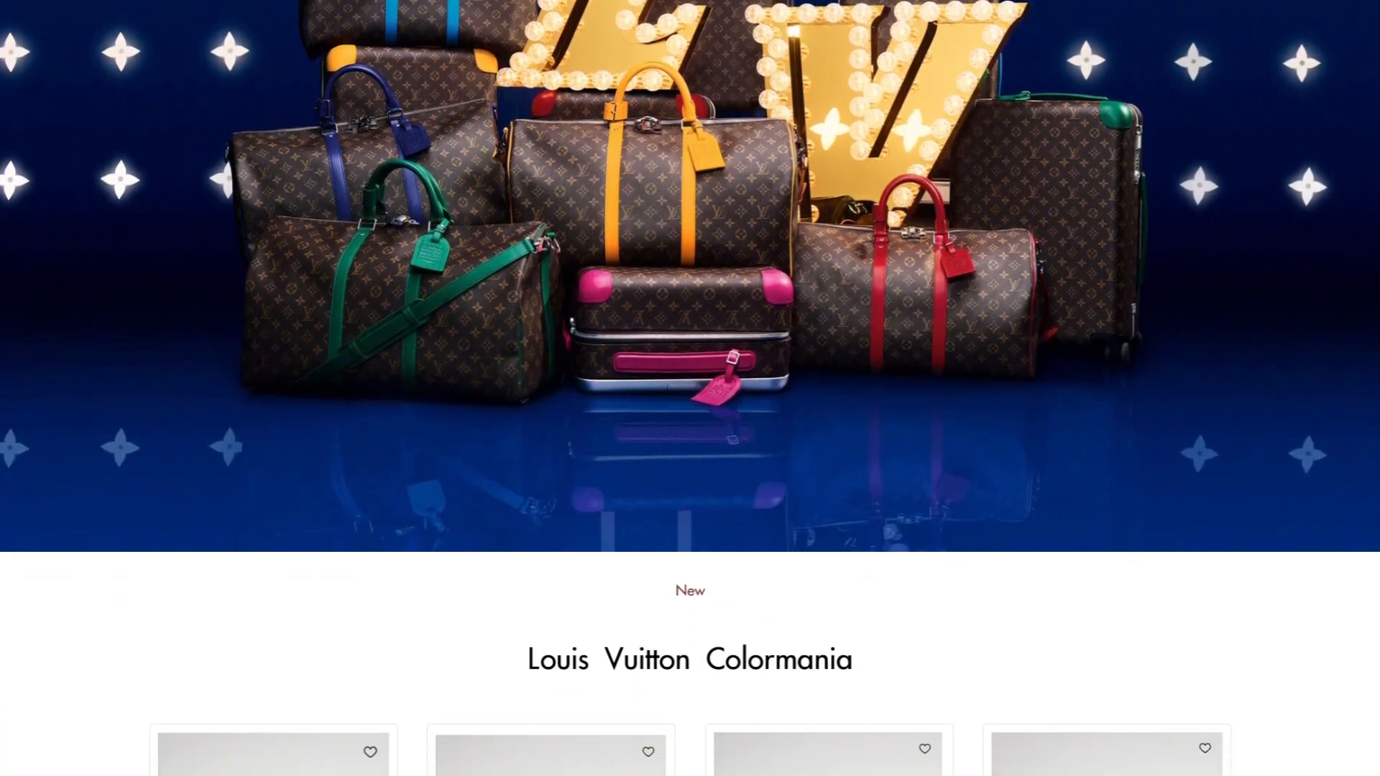
scroll("down", 3)
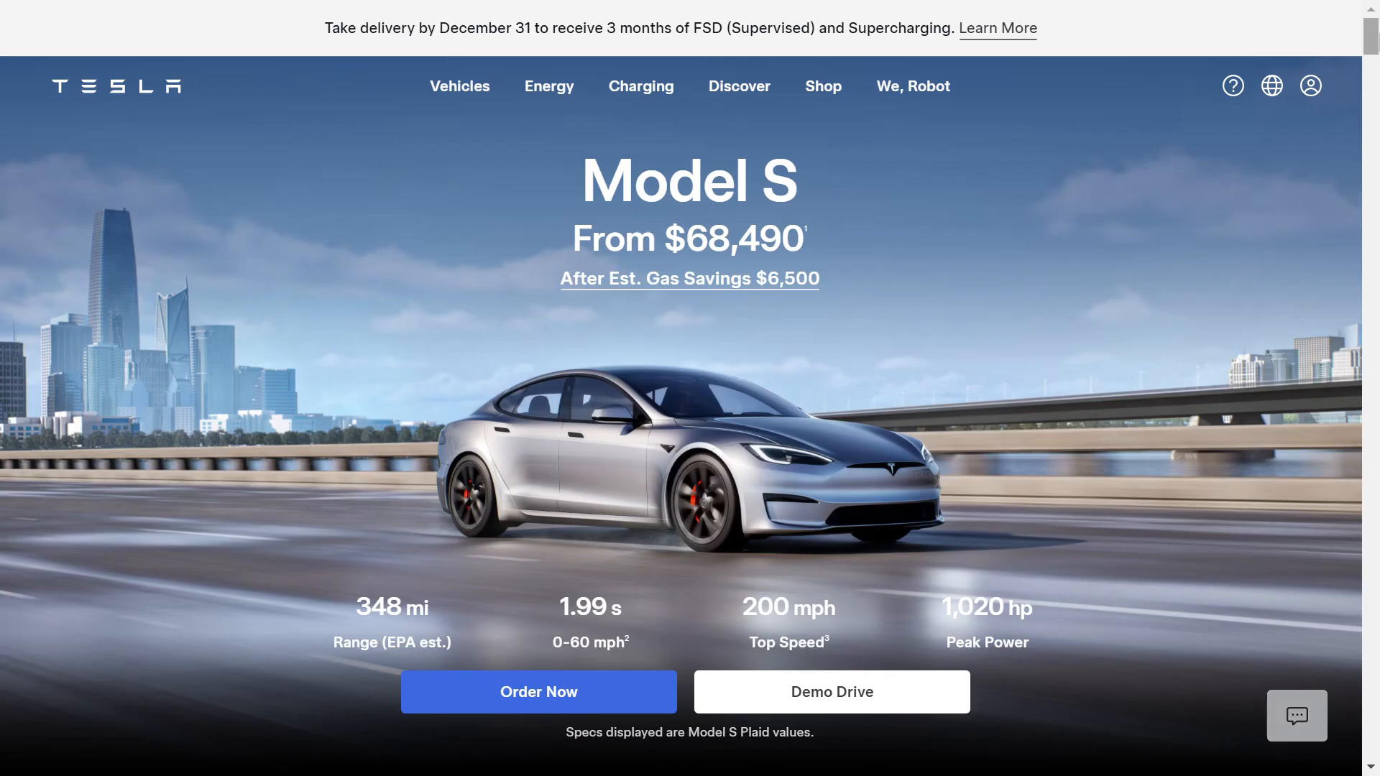
scroll("down", 3)
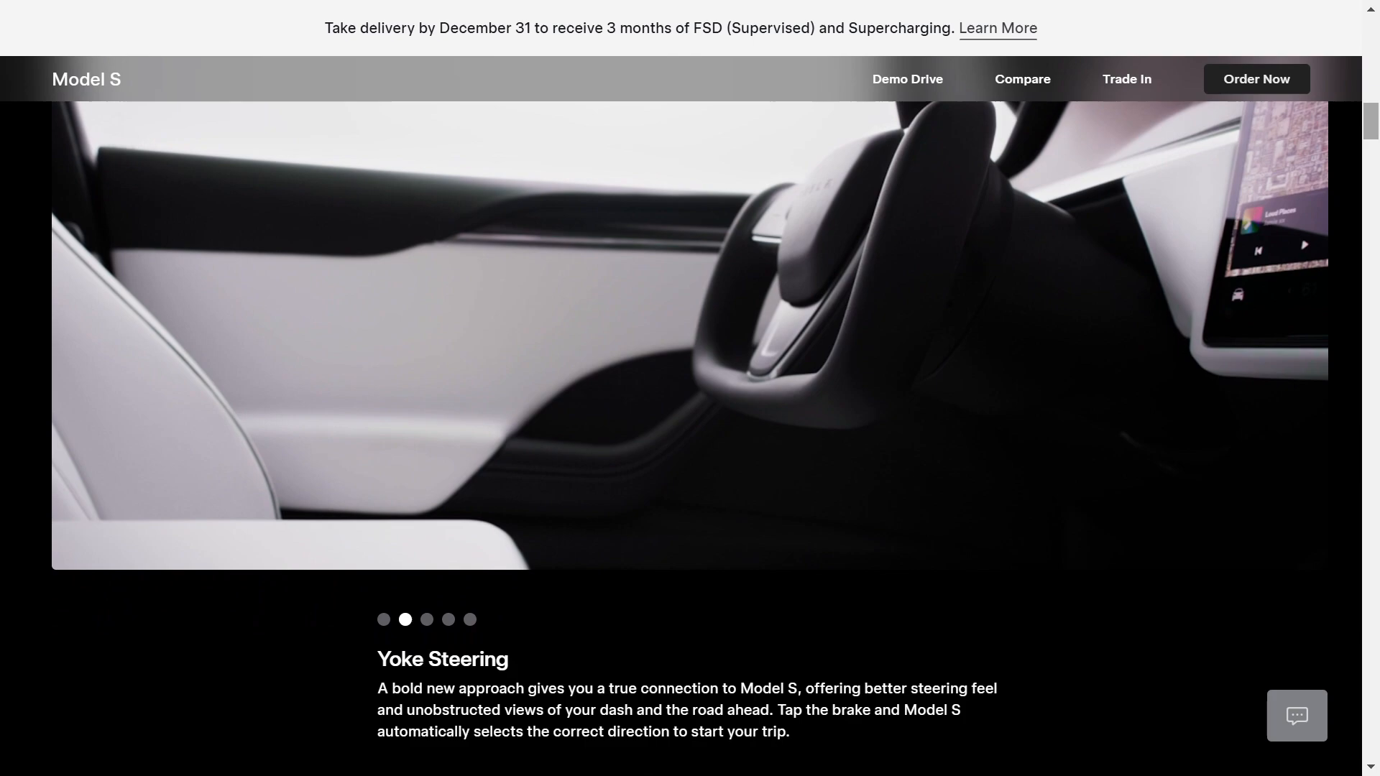
scroll("down", 3)
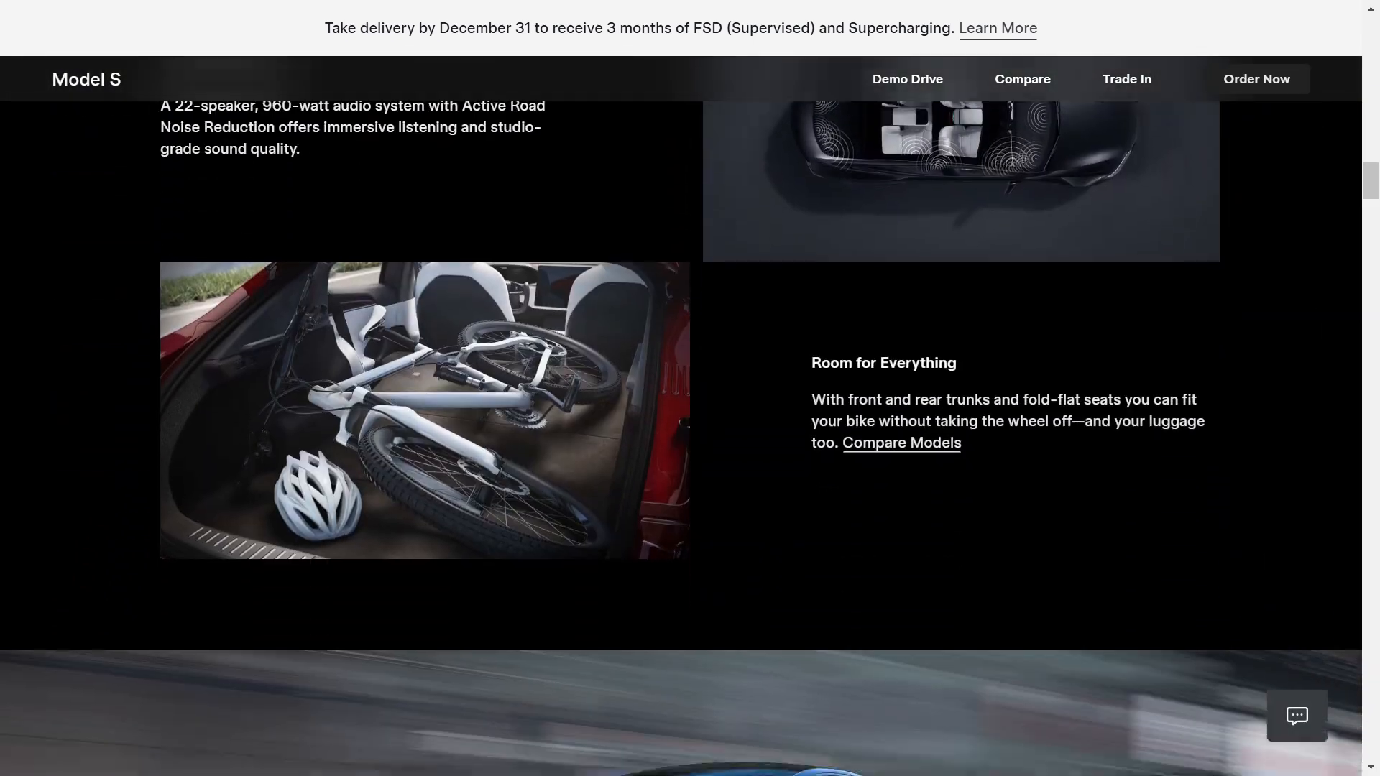